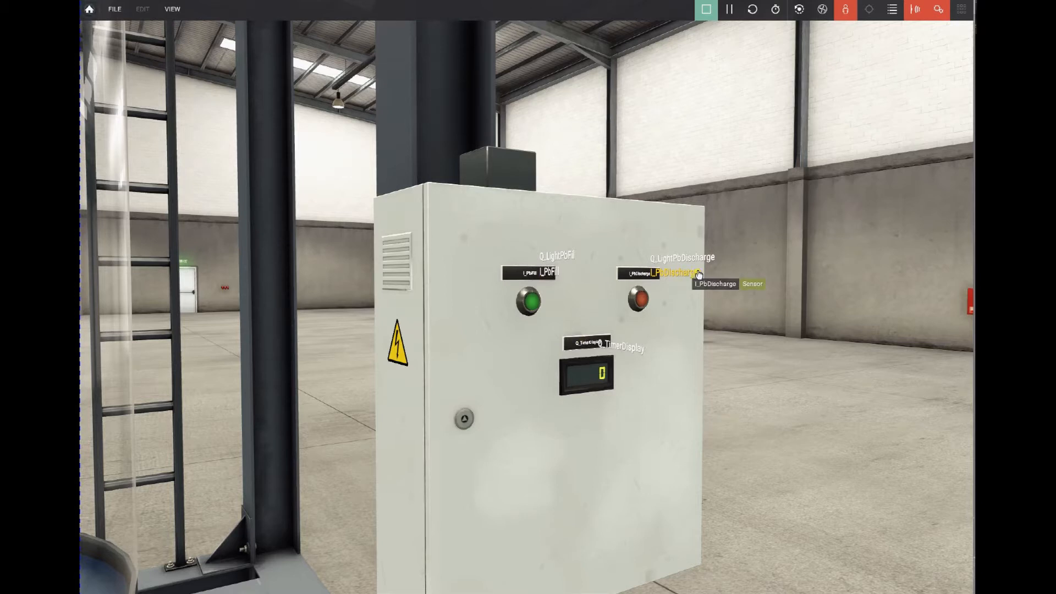
pyautogui.moveTo(546, 361)
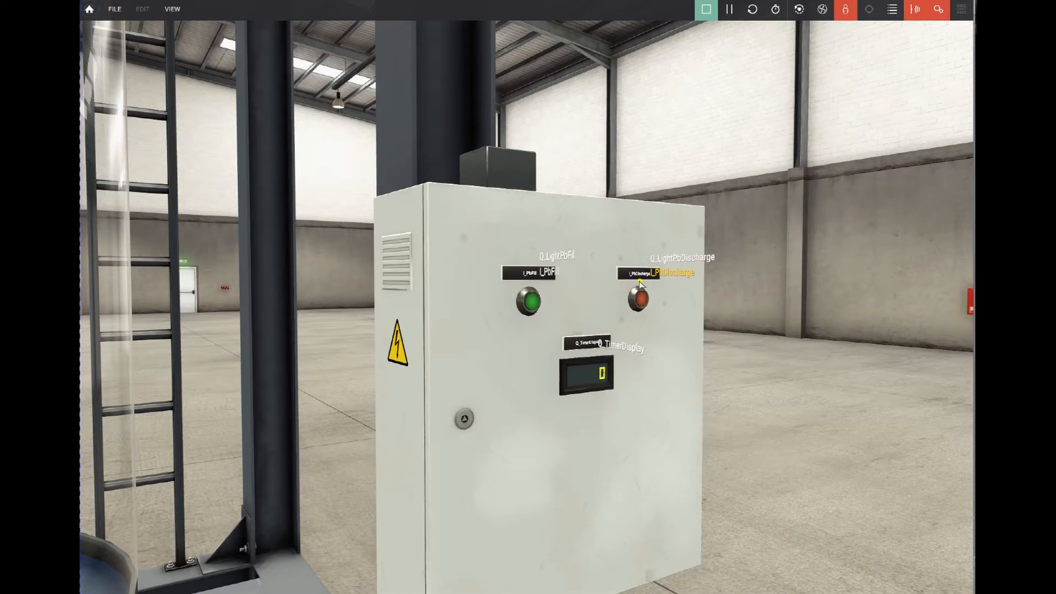
# Step: Press the discharge push button twice and review the I_PbFill and TimeFilling variable entries
pyautogui.click(638, 299)
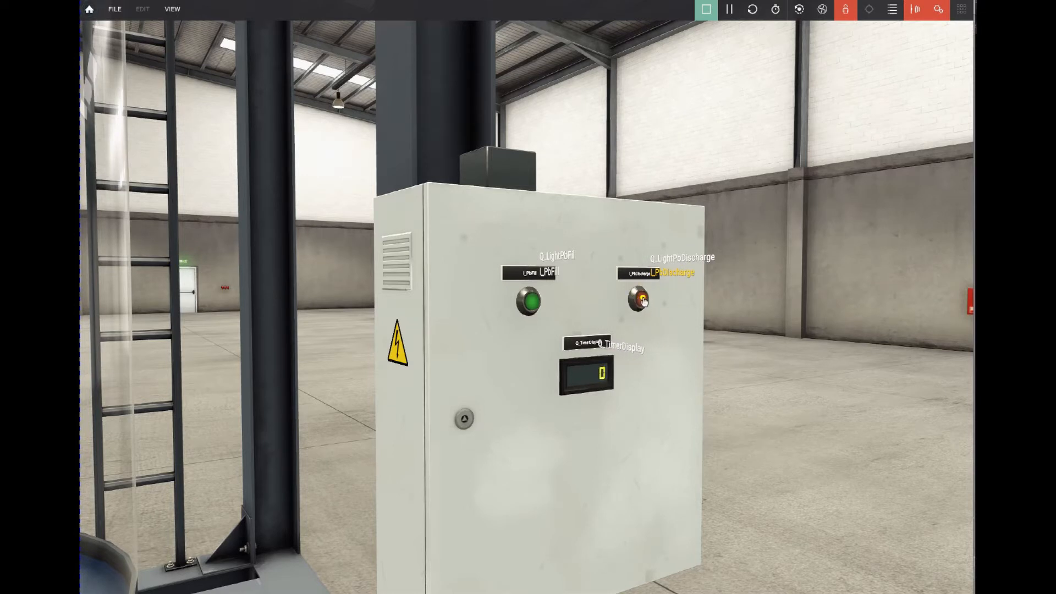
pyautogui.click(638, 299)
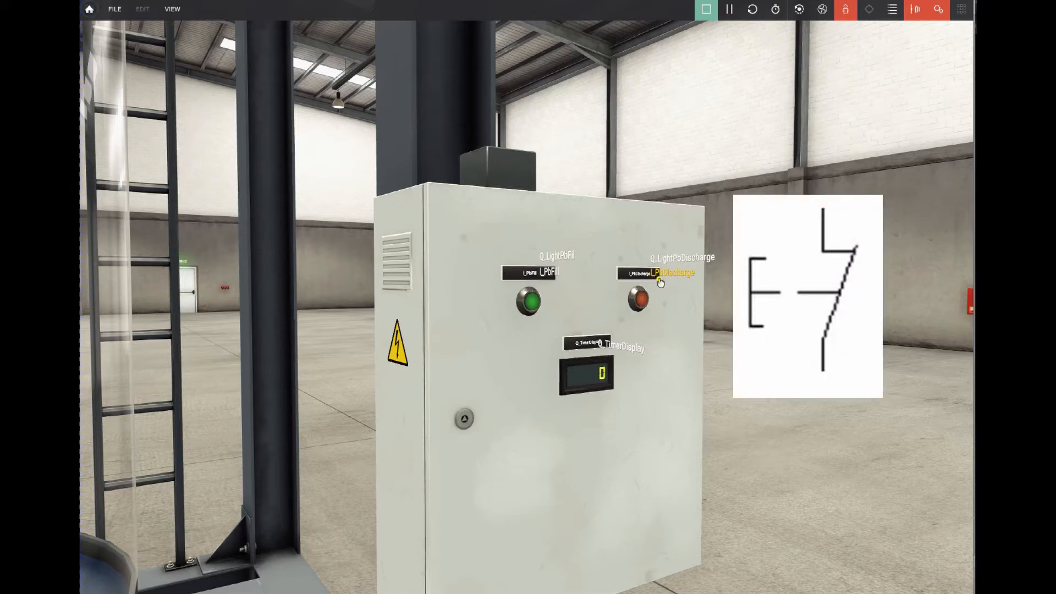
pyautogui.moveTo(612, 348)
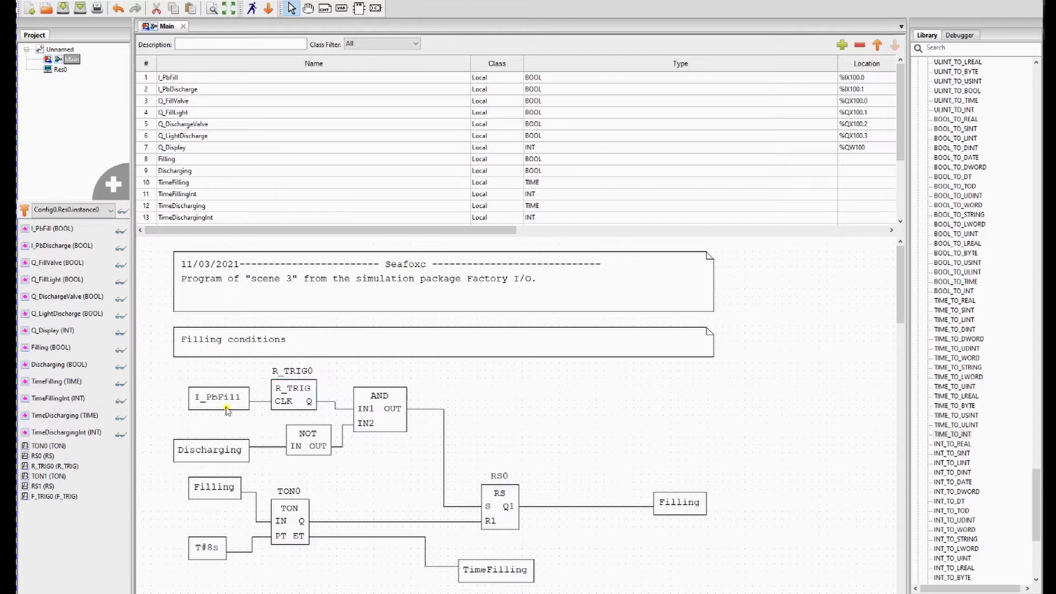
pyautogui.click(495, 569)
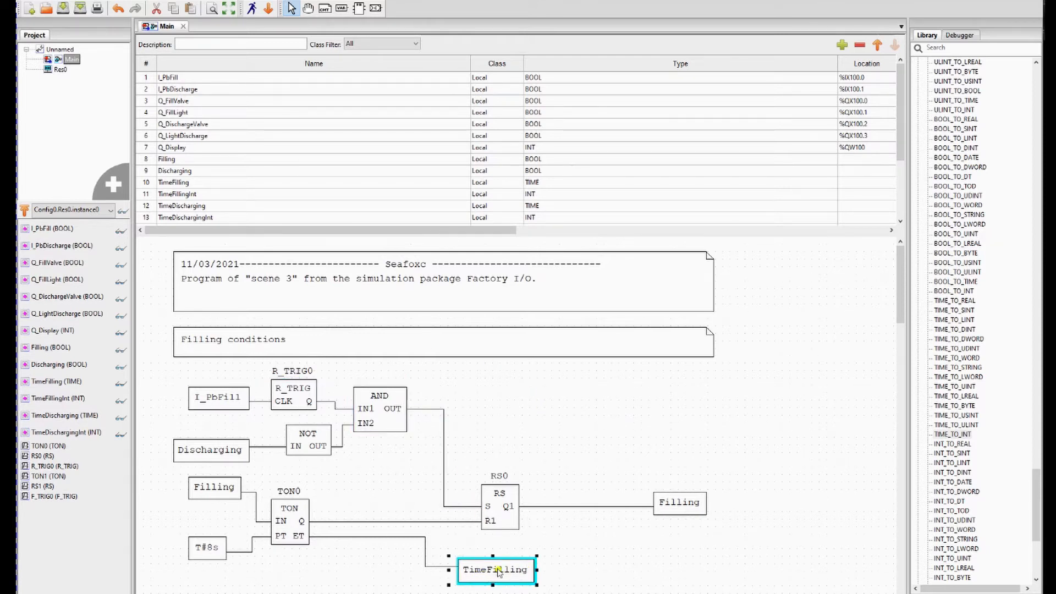
pyautogui.click(173, 182)
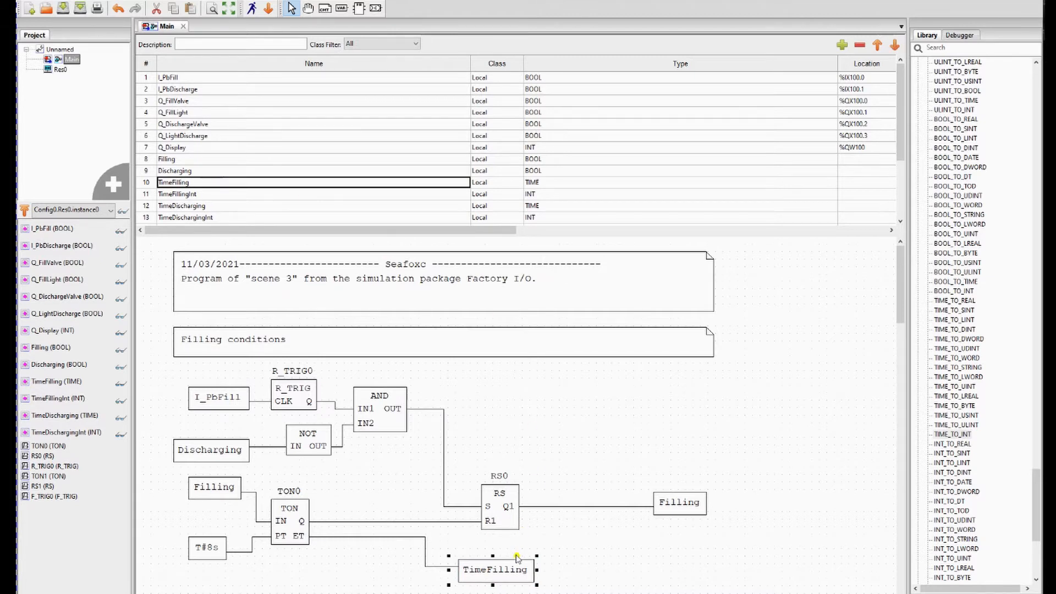
pyautogui.click(496, 569)
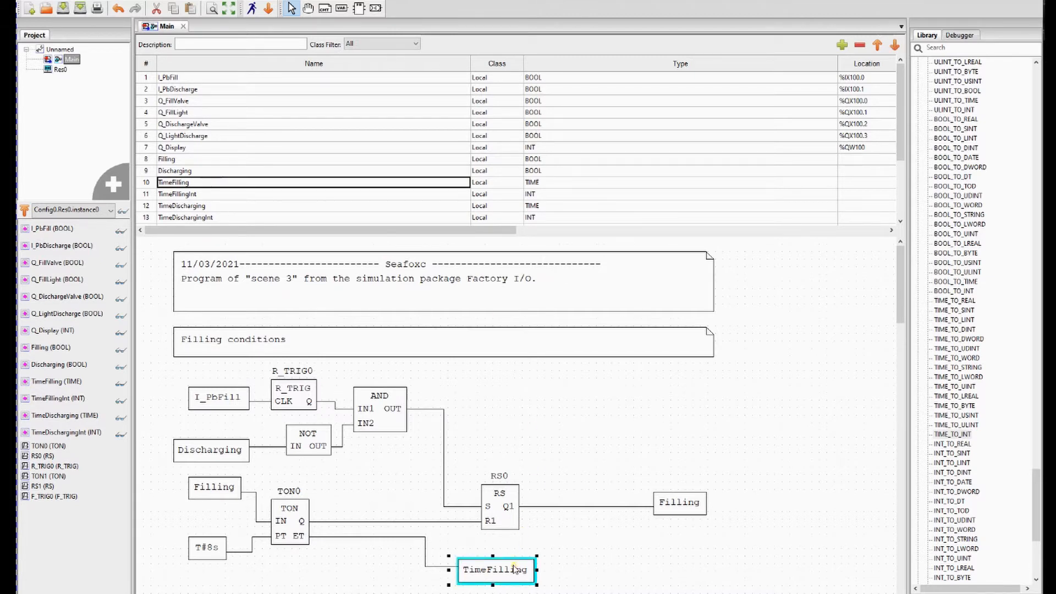
pyautogui.click(494, 181)
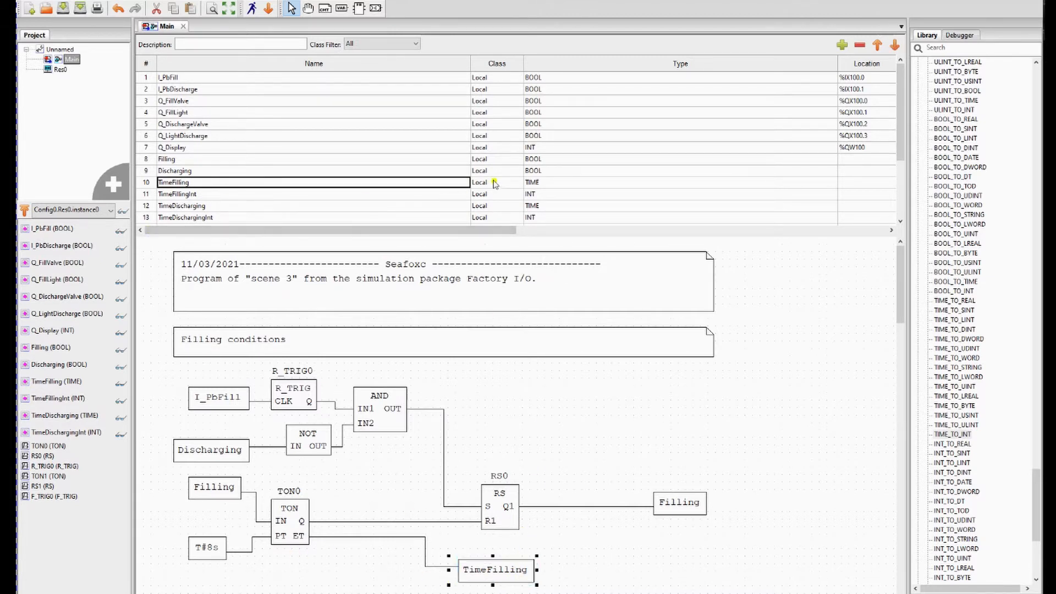
pyautogui.click(673, 182)
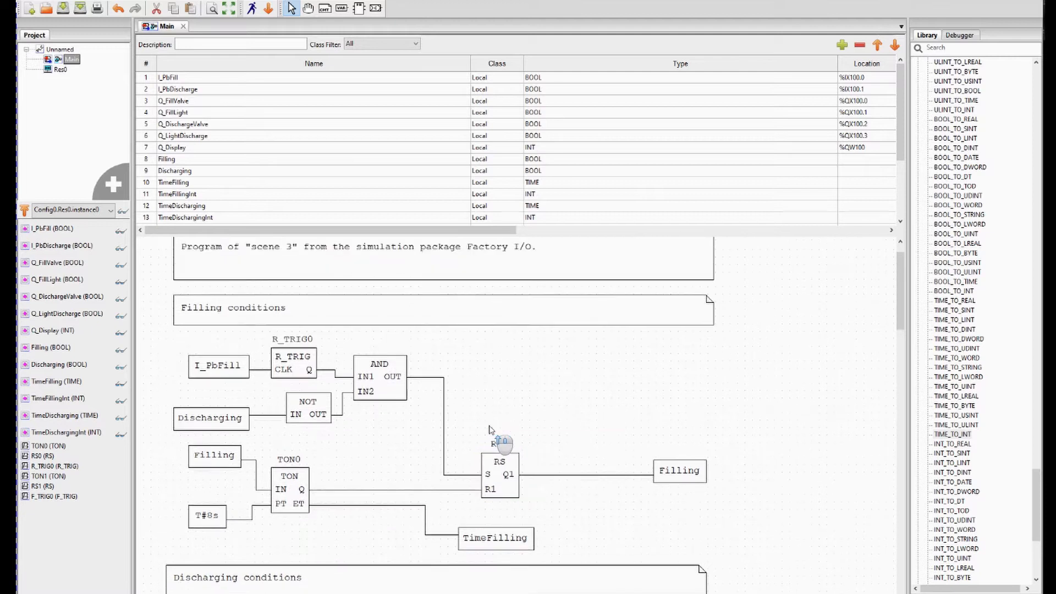
# Step: Review the discharging AND block, the TON1-to-RS1 reset wire and the TimeFilling conversion input
pyautogui.scroll(-3)
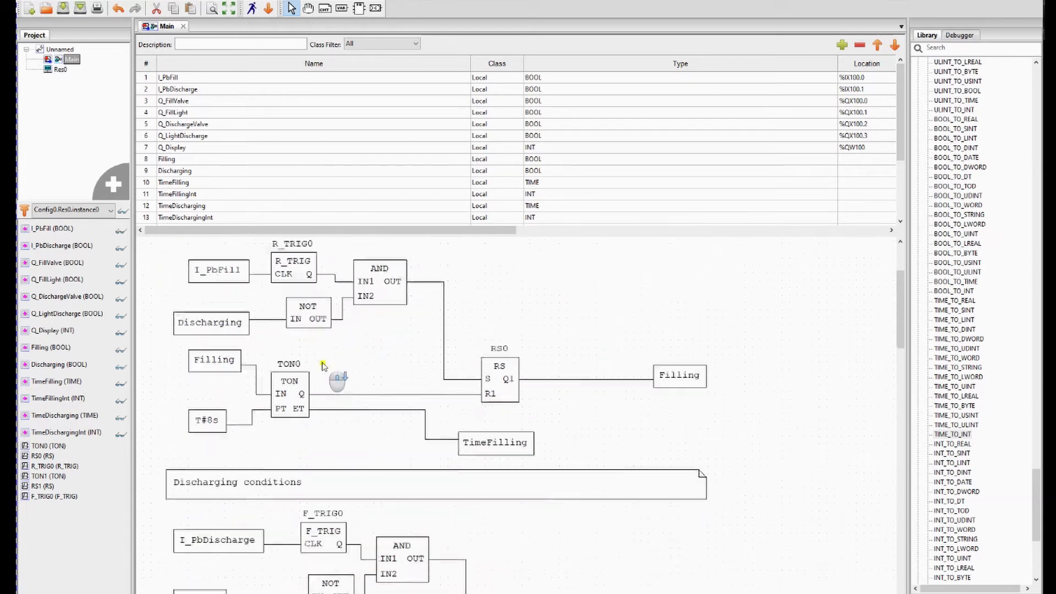
pyautogui.scroll(-3)
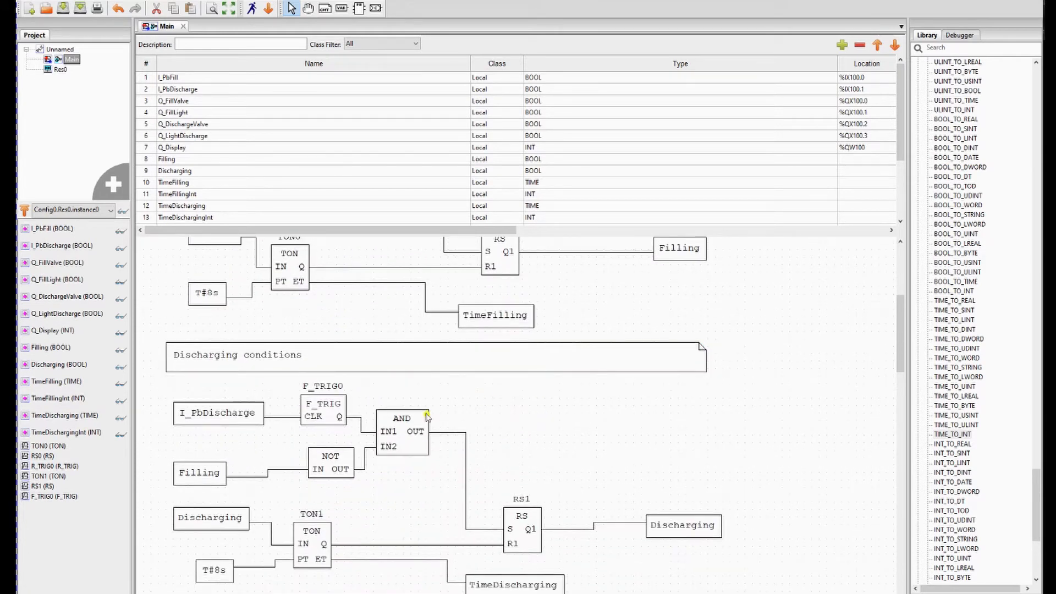
pyautogui.click(218, 412)
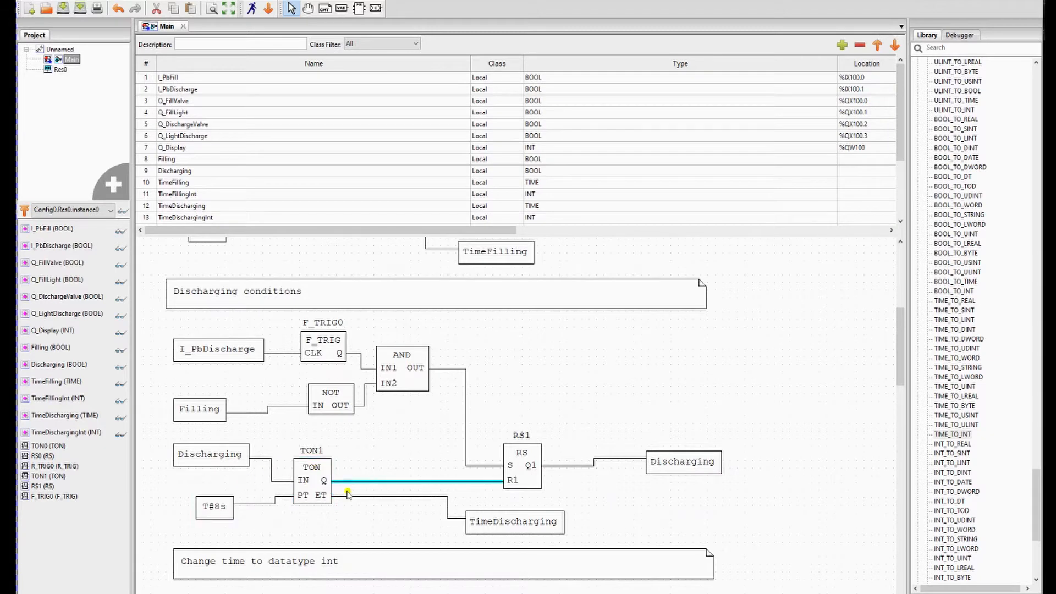
pyautogui.click(513, 522)
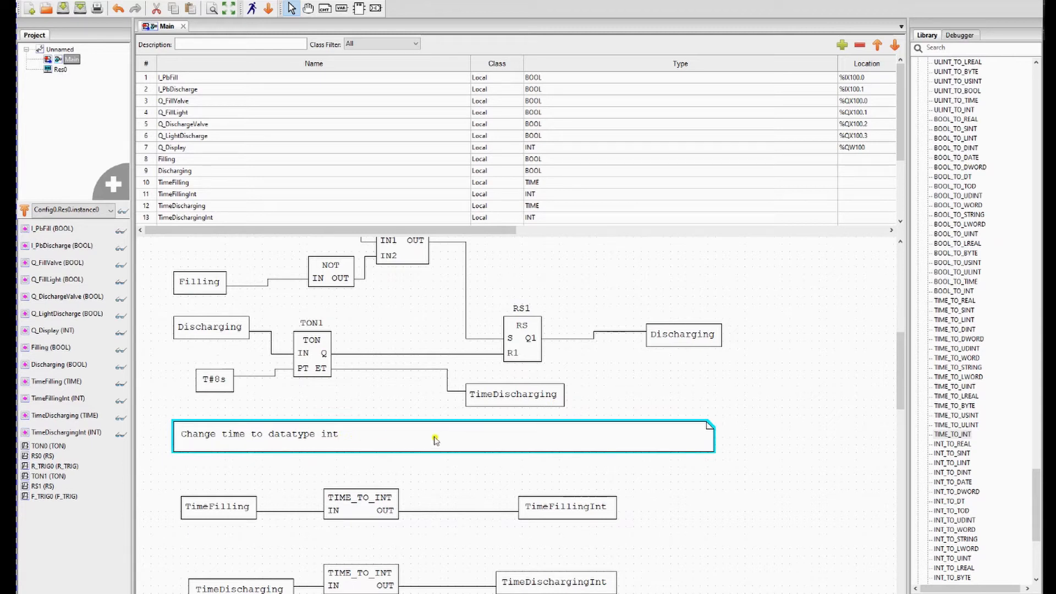
pyautogui.scroll(-3)
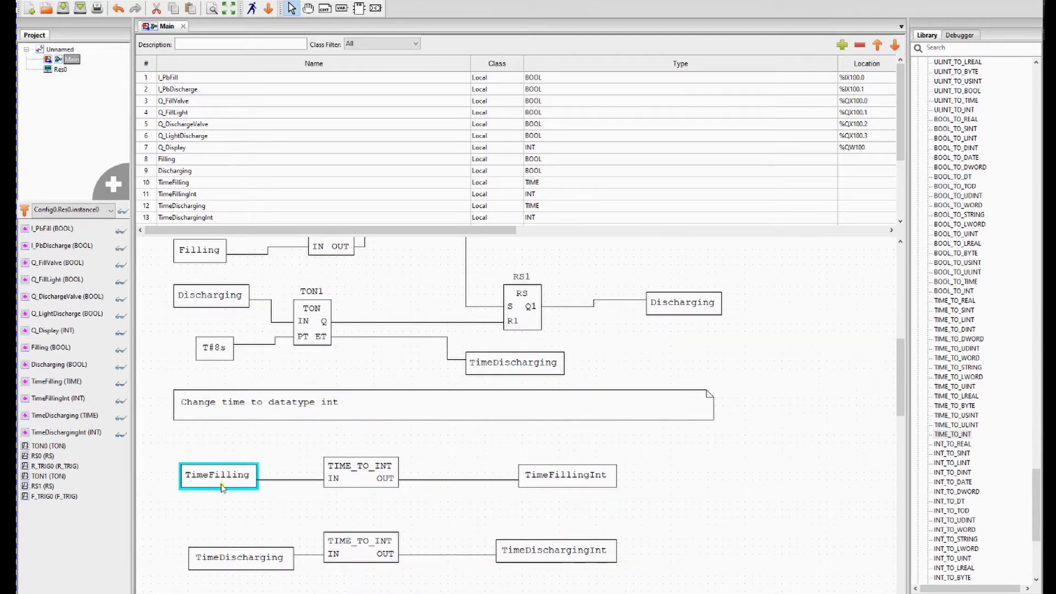
pyautogui.click(593, 457)
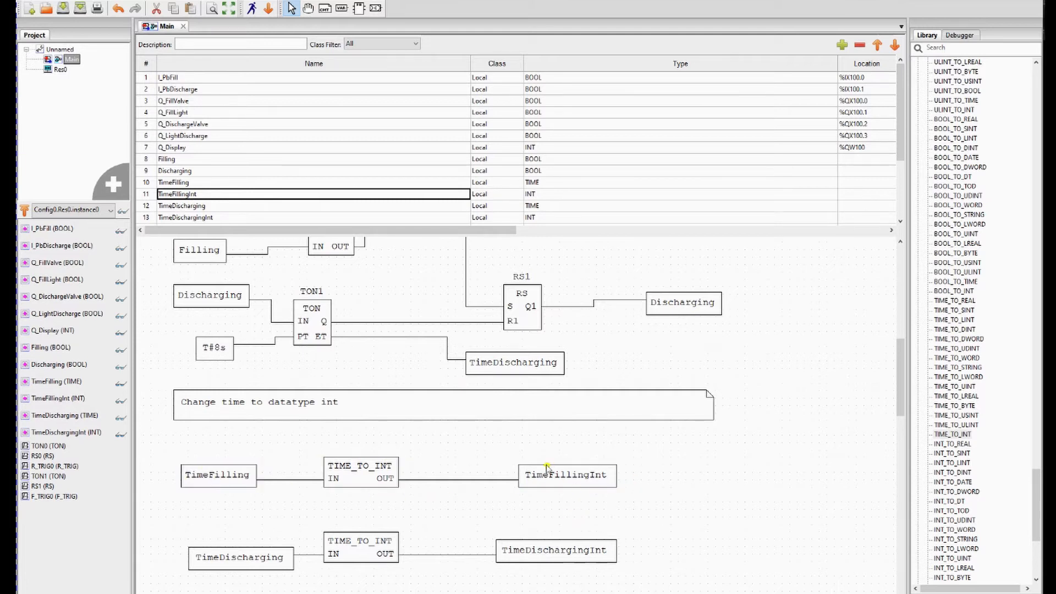
# Step: Locate the TIME_TO_INT function in the library's Type conversion group
pyautogui.scroll(-3)
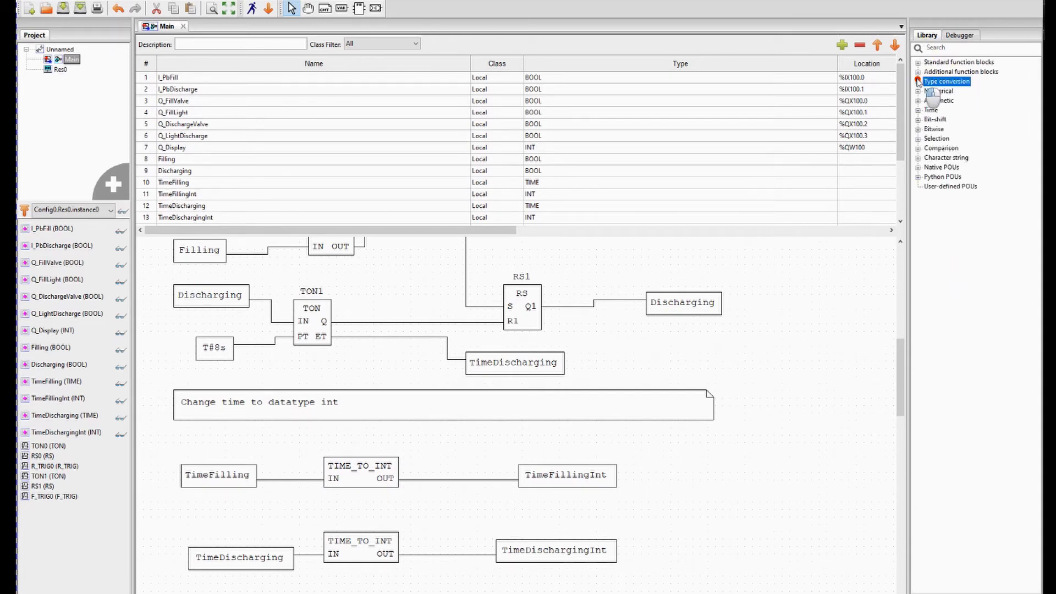
pyautogui.click(917, 80)
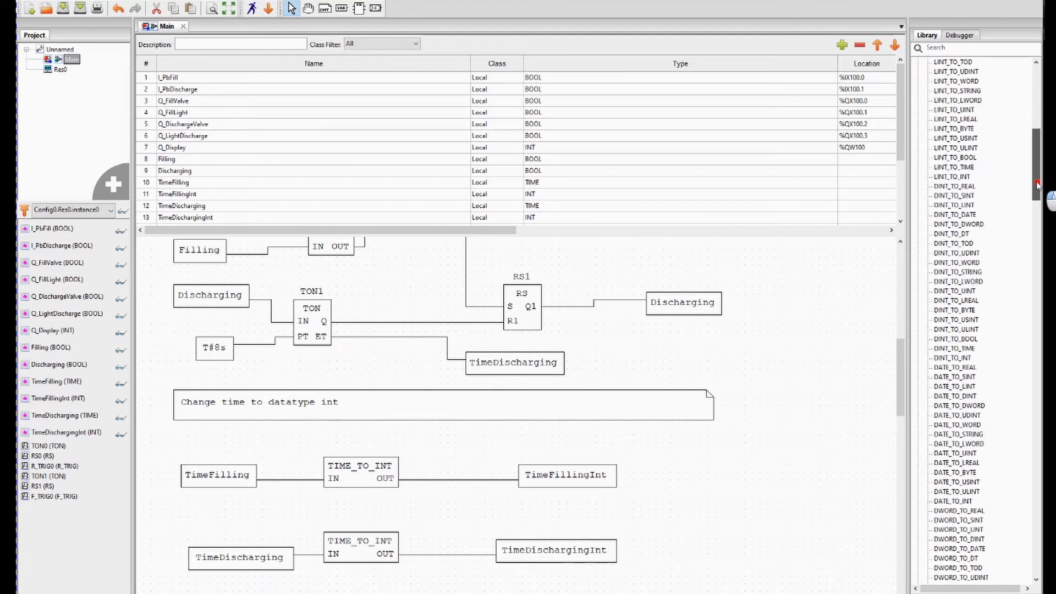
pyautogui.scroll(-3)
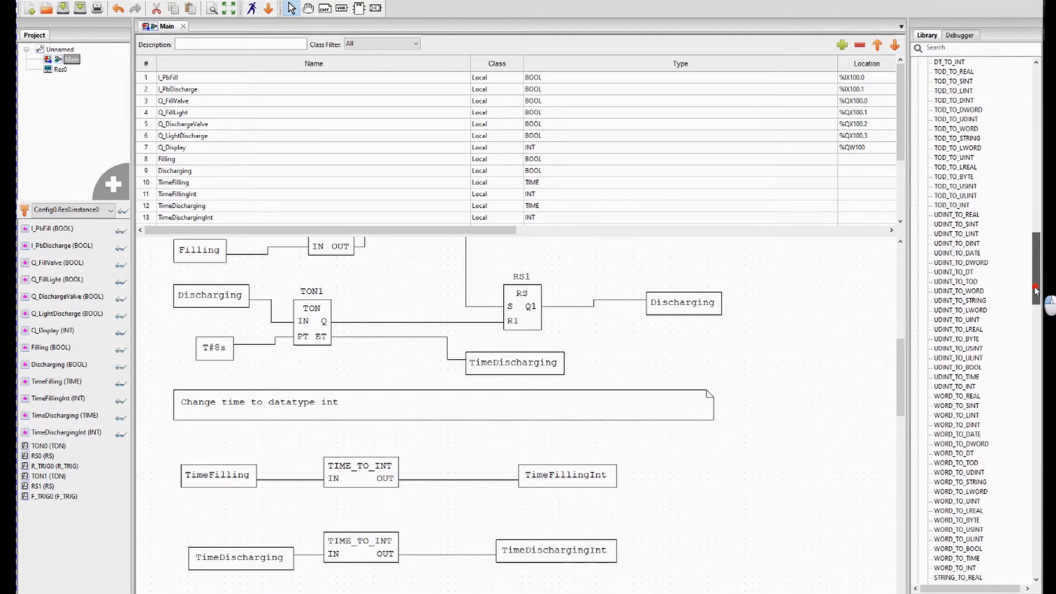
pyautogui.scroll(-3)
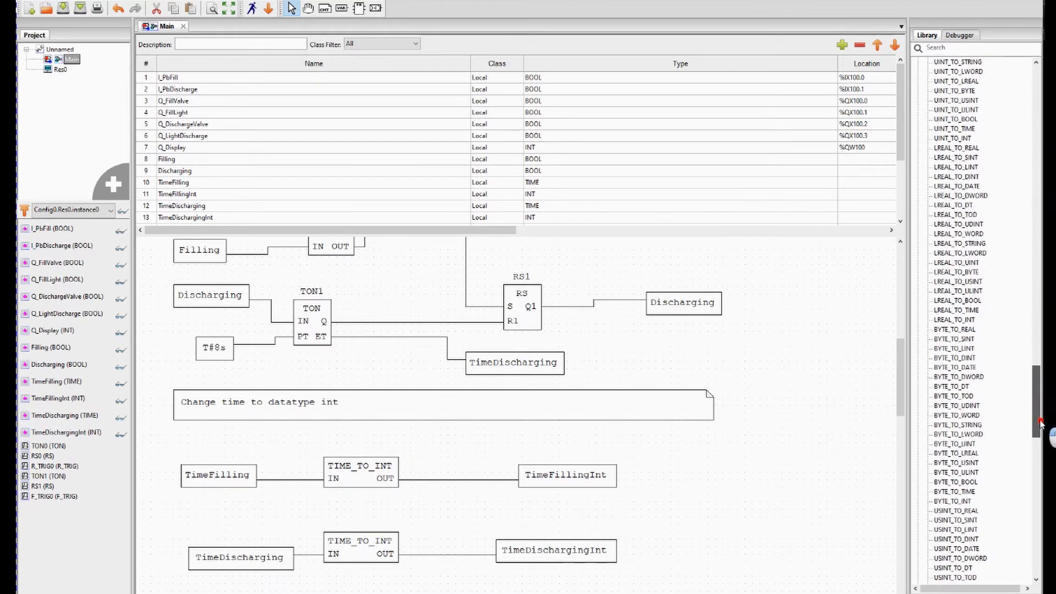
pyautogui.scroll(-3)
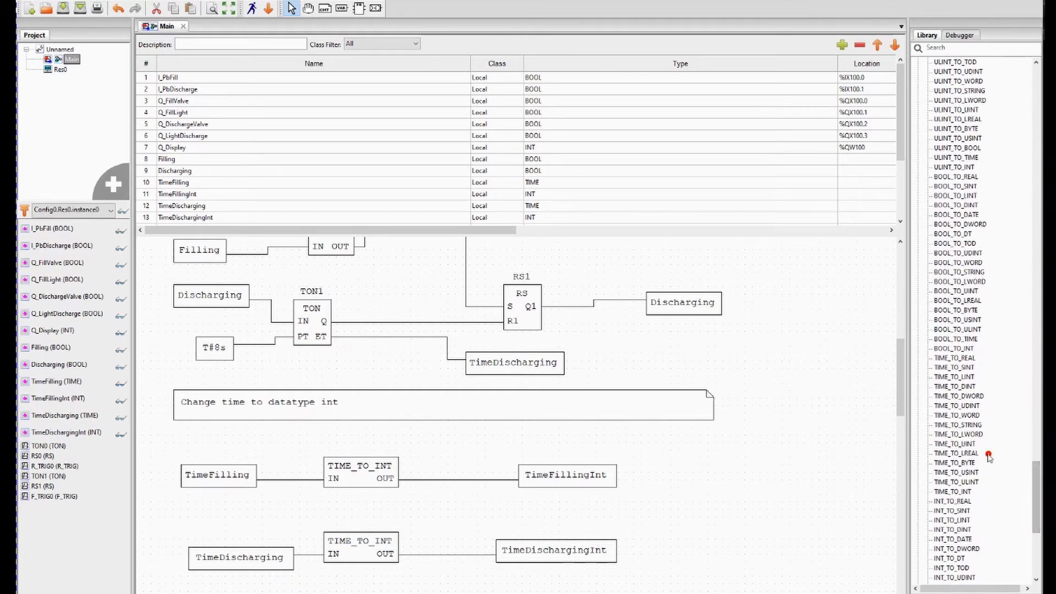
pyautogui.click(952, 386)
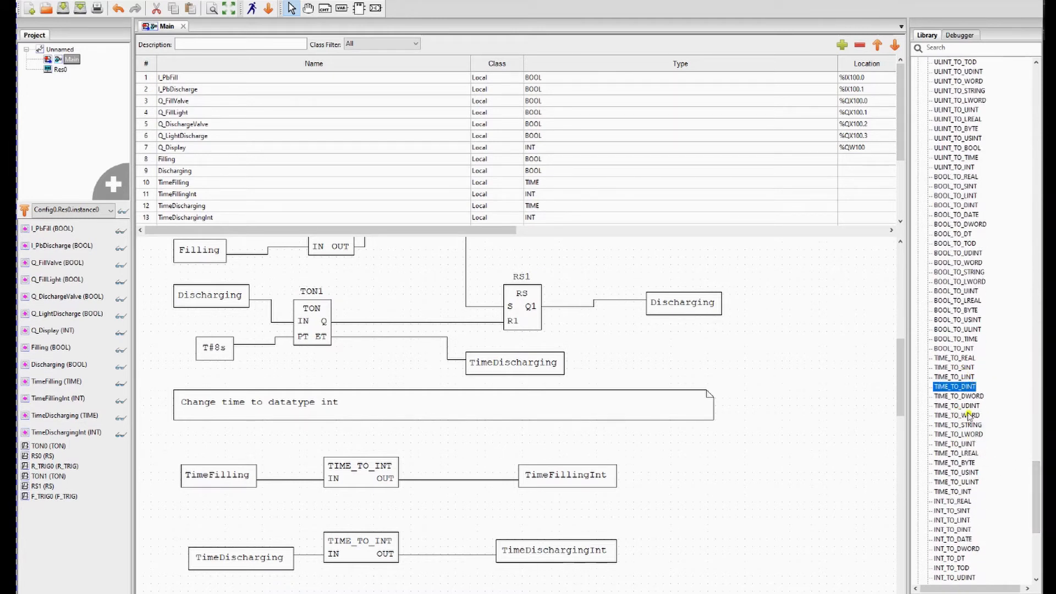
pyautogui.click(954, 491)
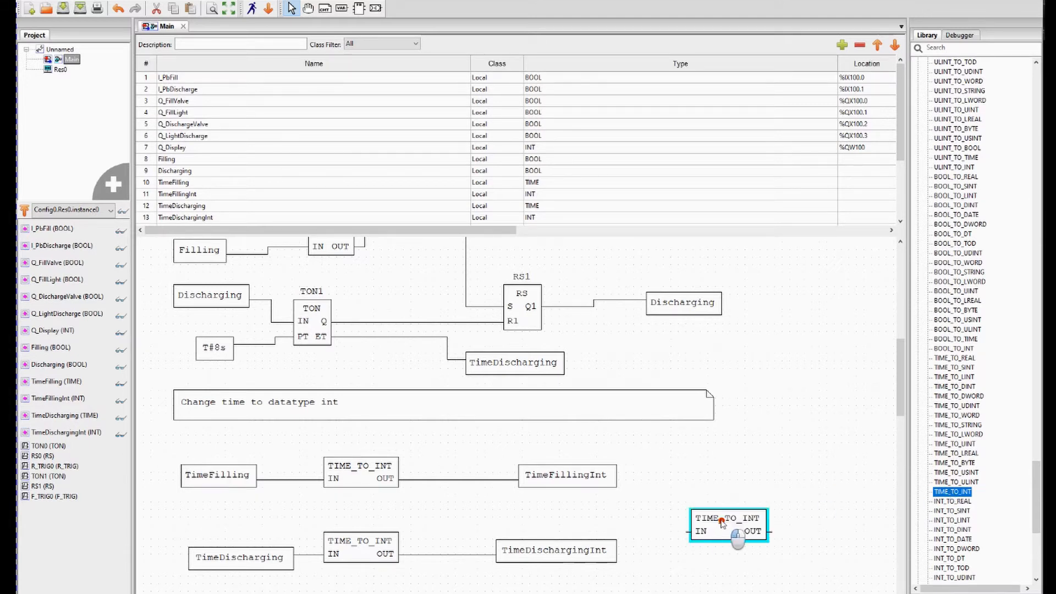
# Step: Review the TimeDischarging and TimeDischargingInt variable blocks further down the diagram
pyautogui.scroll(-3)
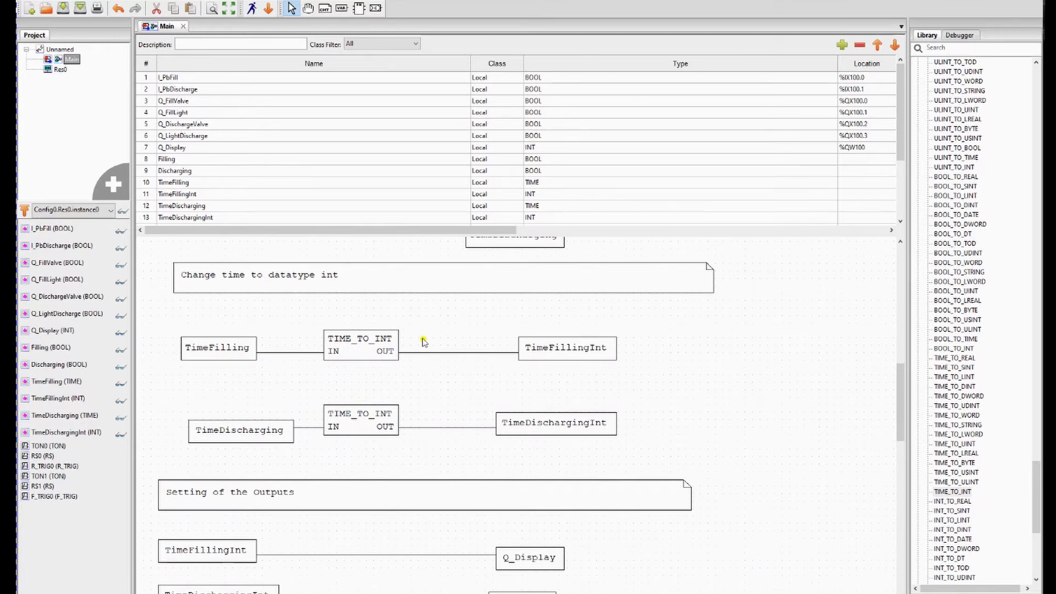
pyautogui.click(566, 347)
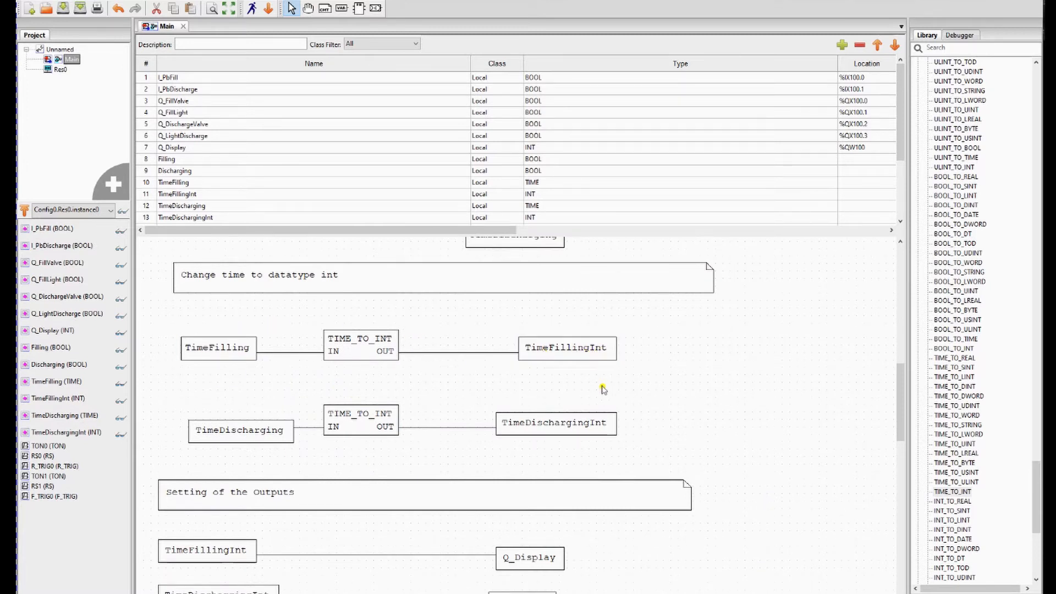
pyautogui.click(241, 430)
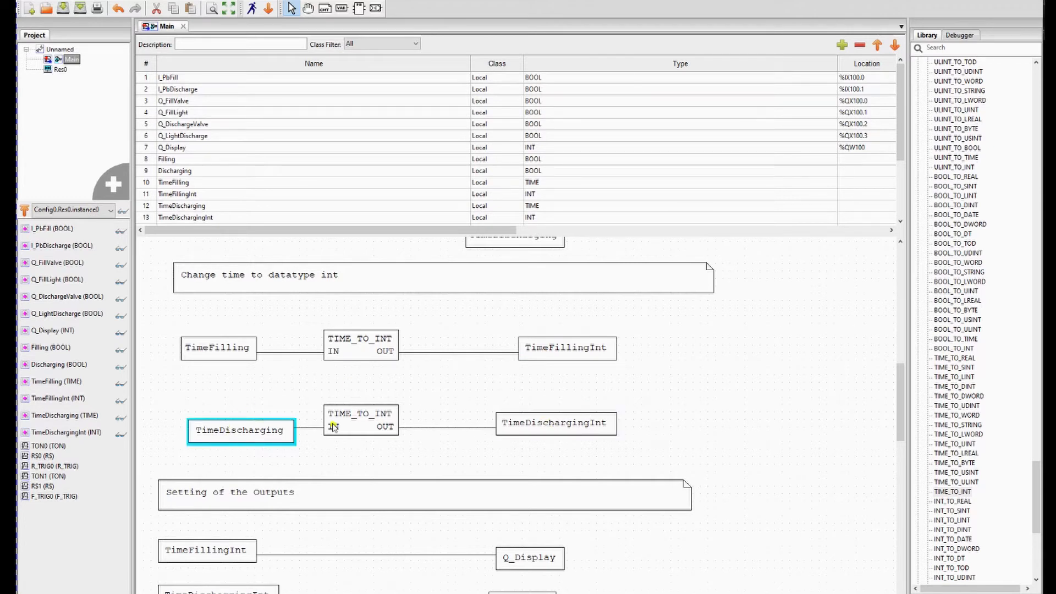
pyautogui.scroll(-3)
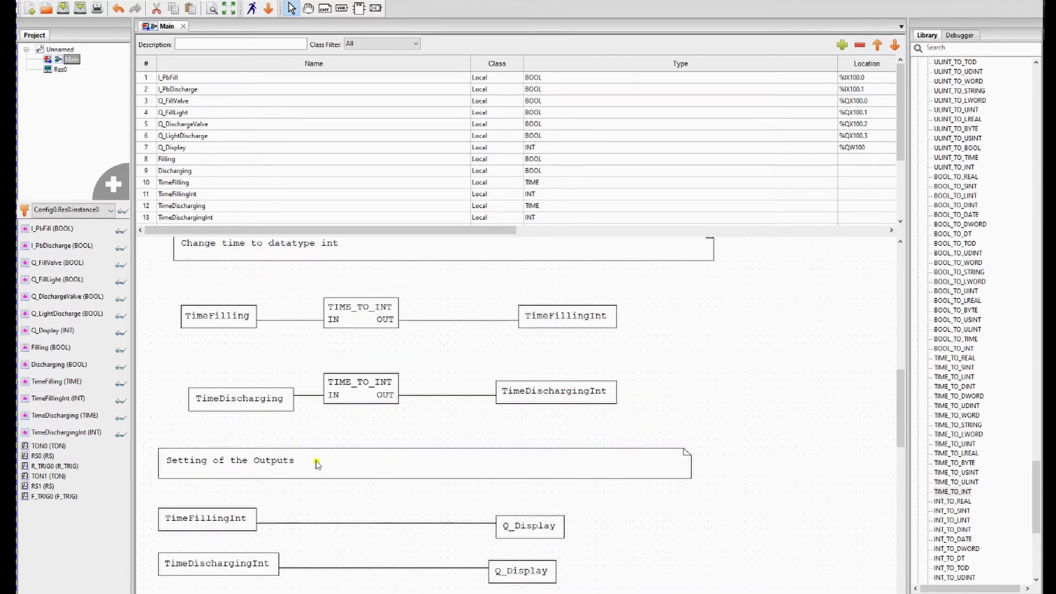
pyautogui.scroll(-3)
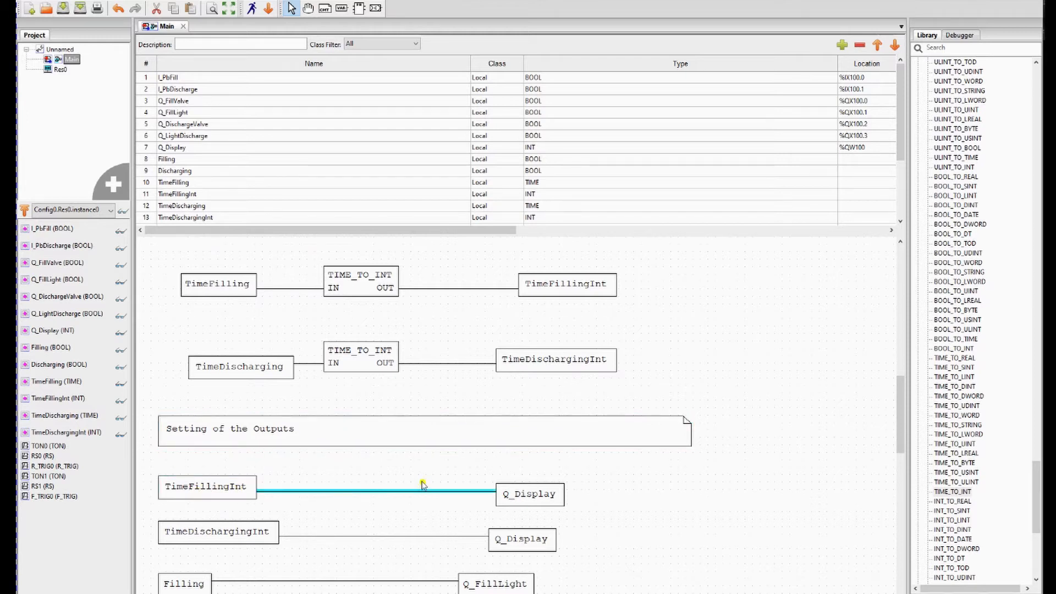
pyautogui.click(217, 531)
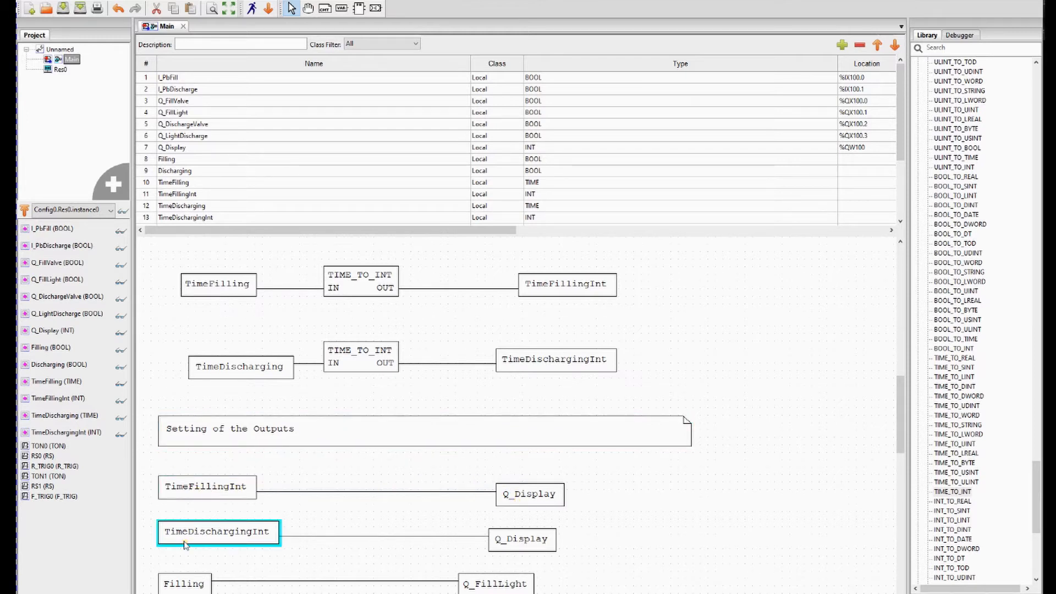
pyautogui.scroll(-3)
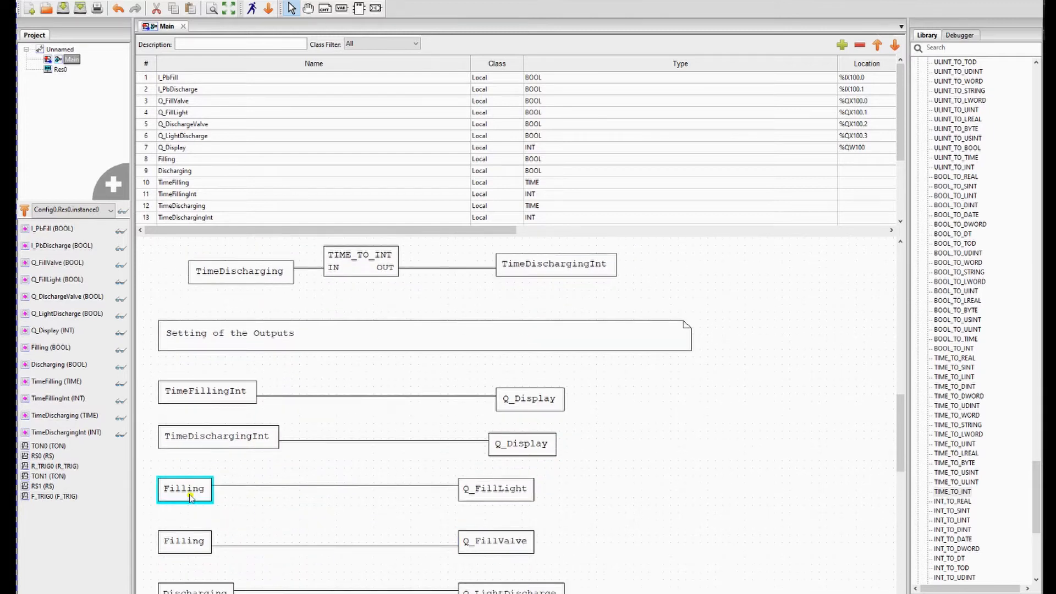
pyautogui.scroll(-3)
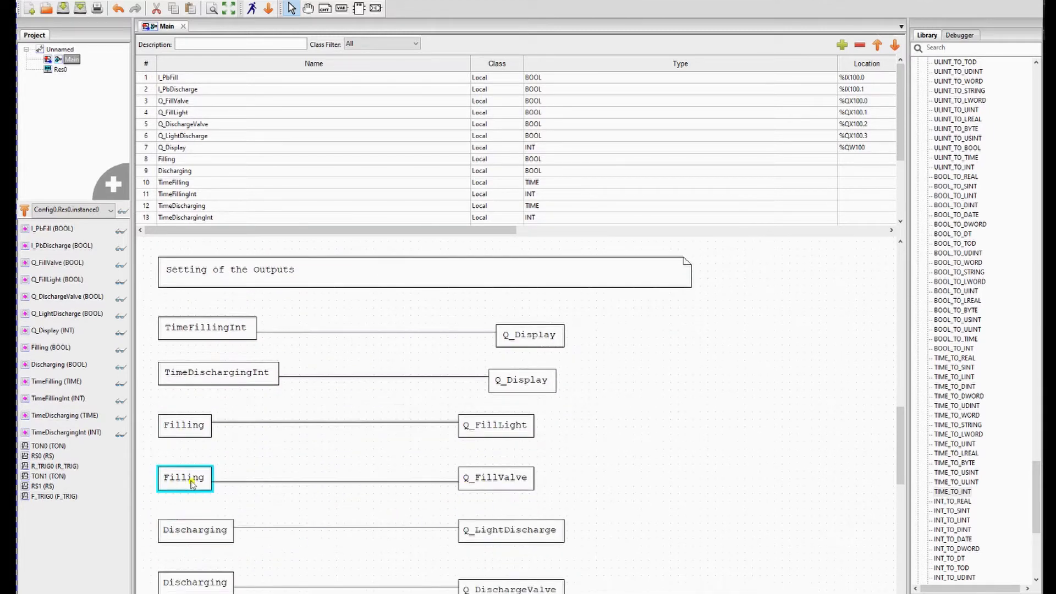
pyautogui.scroll(-3)
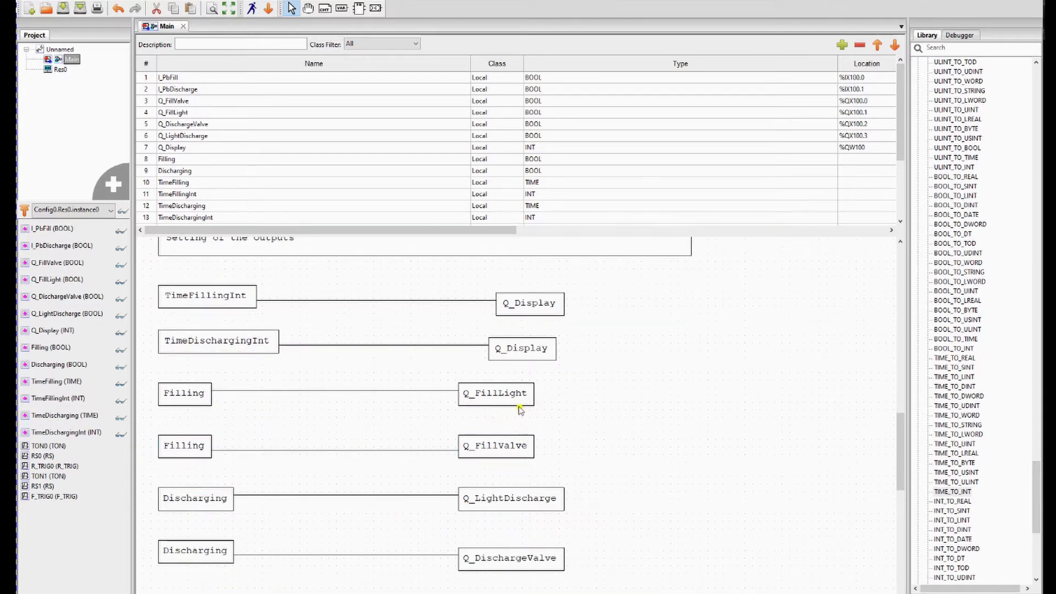
pyautogui.click(496, 394)
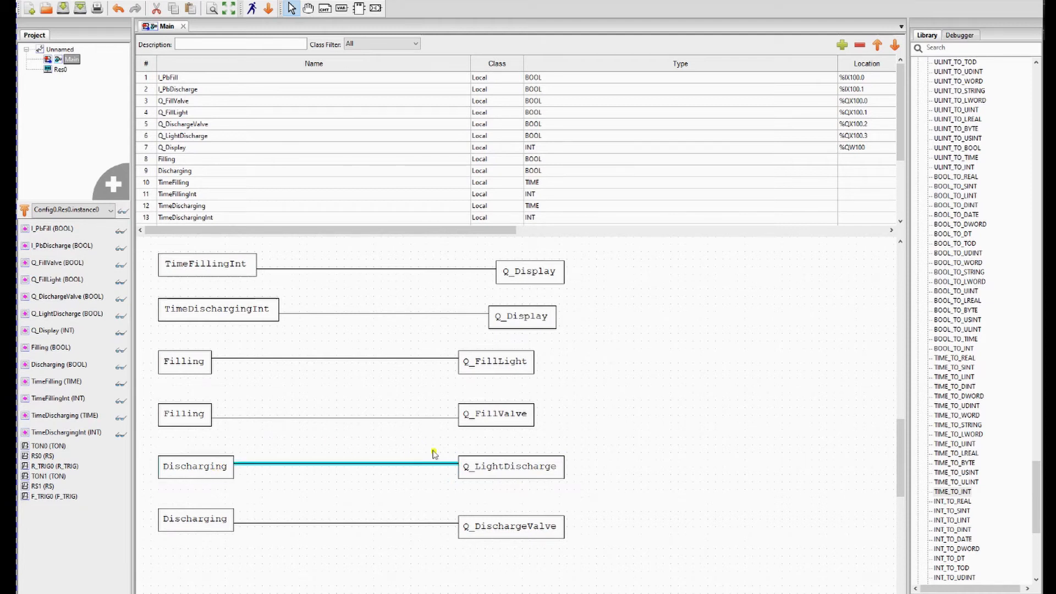
pyautogui.click(510, 525)
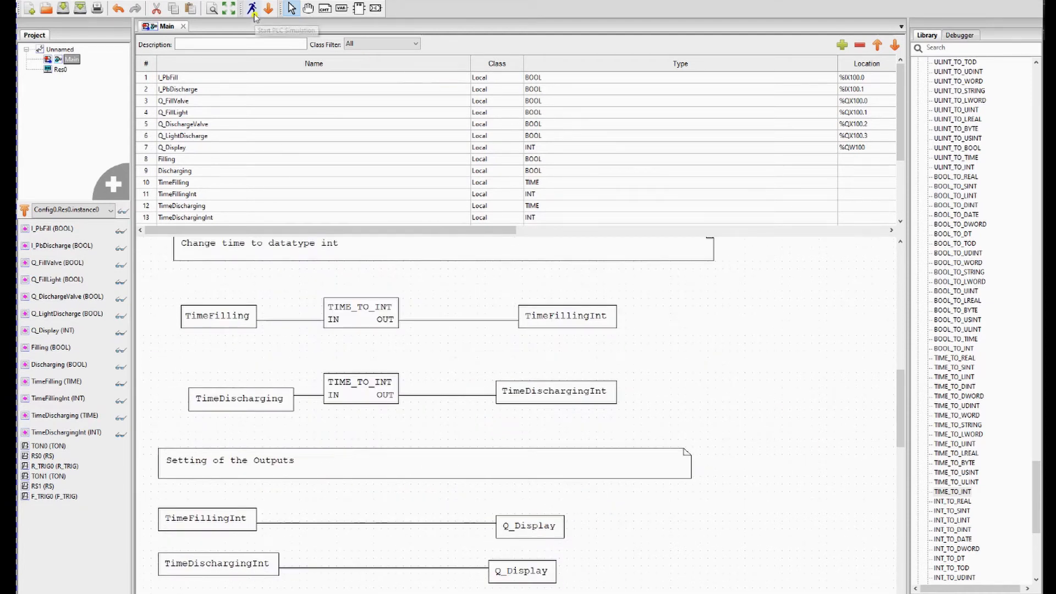
pyautogui.moveTo(266, 8)
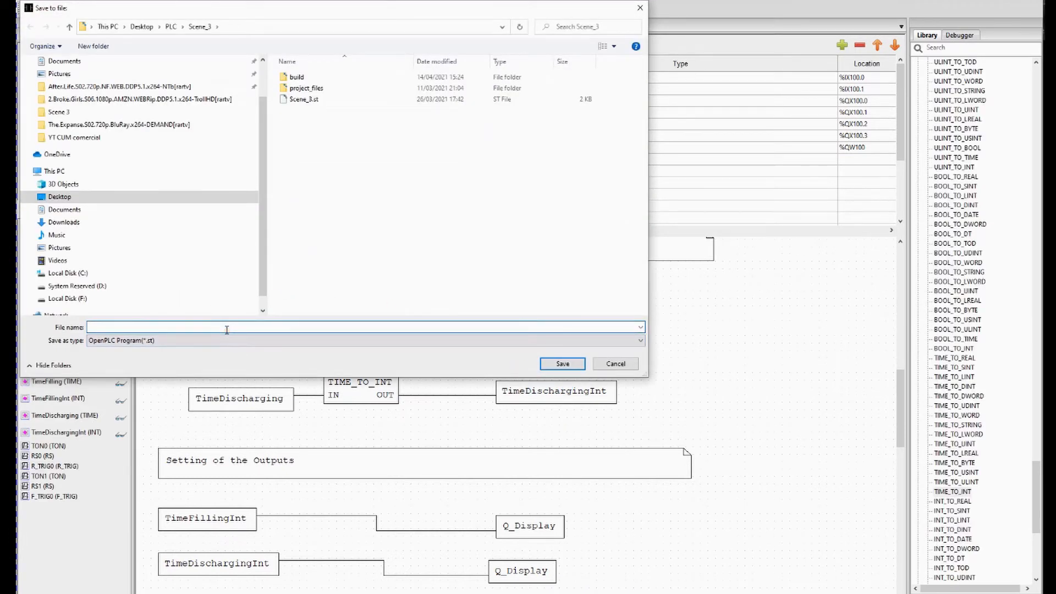
# Step: Save the generated program as Scene3_part_2 in the Desktop\PLC\Scene_3 folder
pyautogui.write('Scene2')
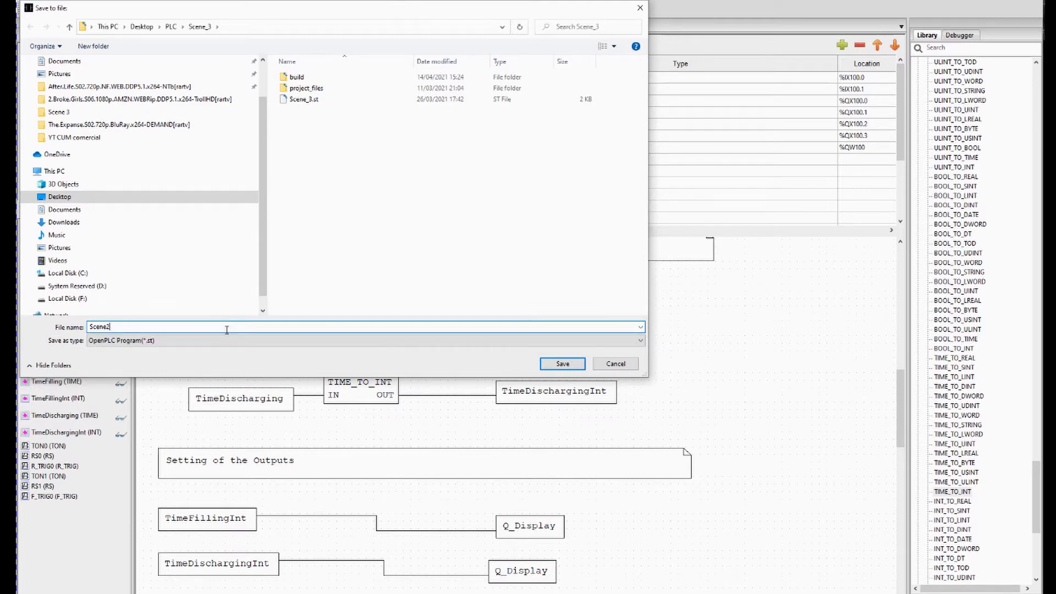
pyautogui.write('Scene3_pa')
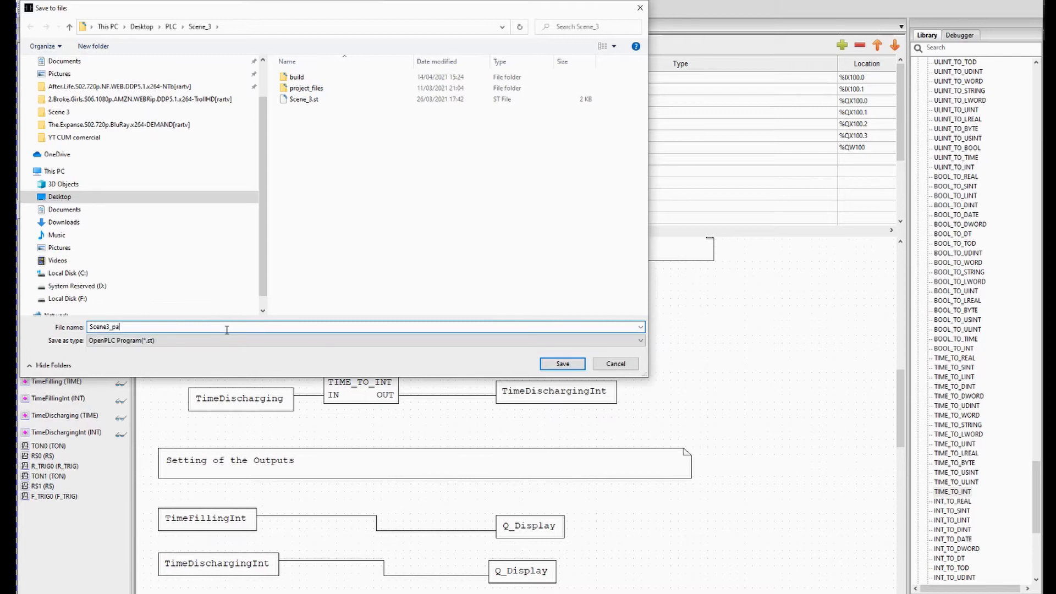
pyautogui.click(562, 364)
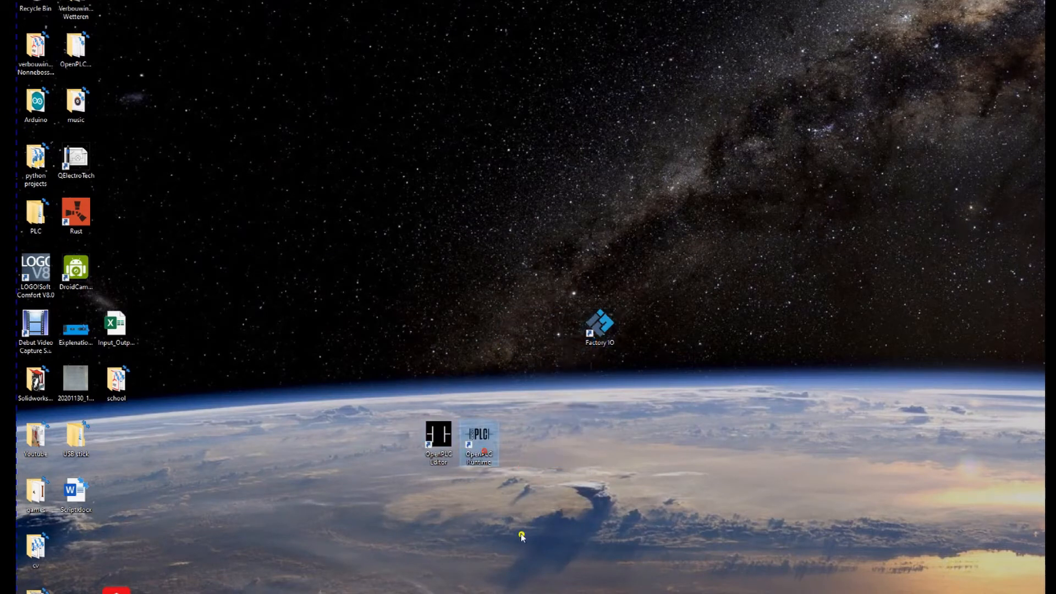
# Step: Launch the OpenPLC Runtime from its desktop shortcut
pyautogui.doubleClick(479, 443)
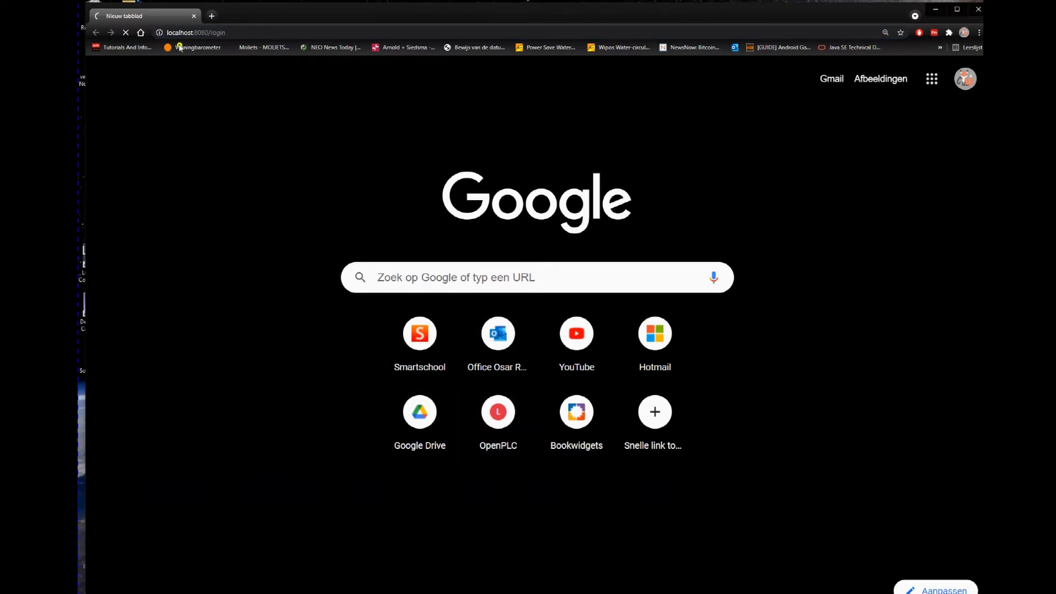
# Step: Log in with the saved credentials and go to the Programs list
pyautogui.click(497, 412)
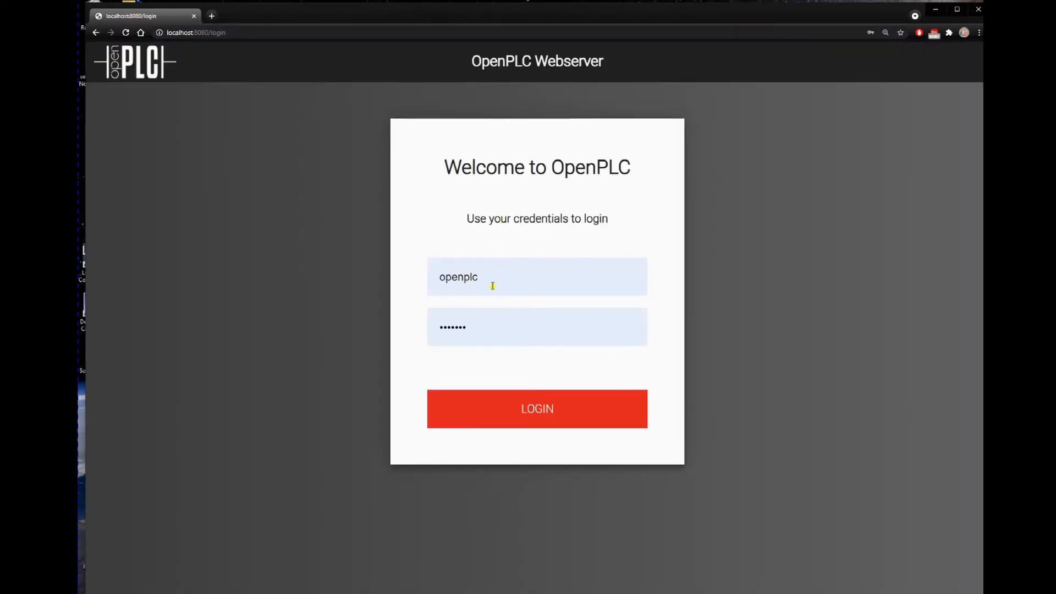
pyautogui.click(537, 409)
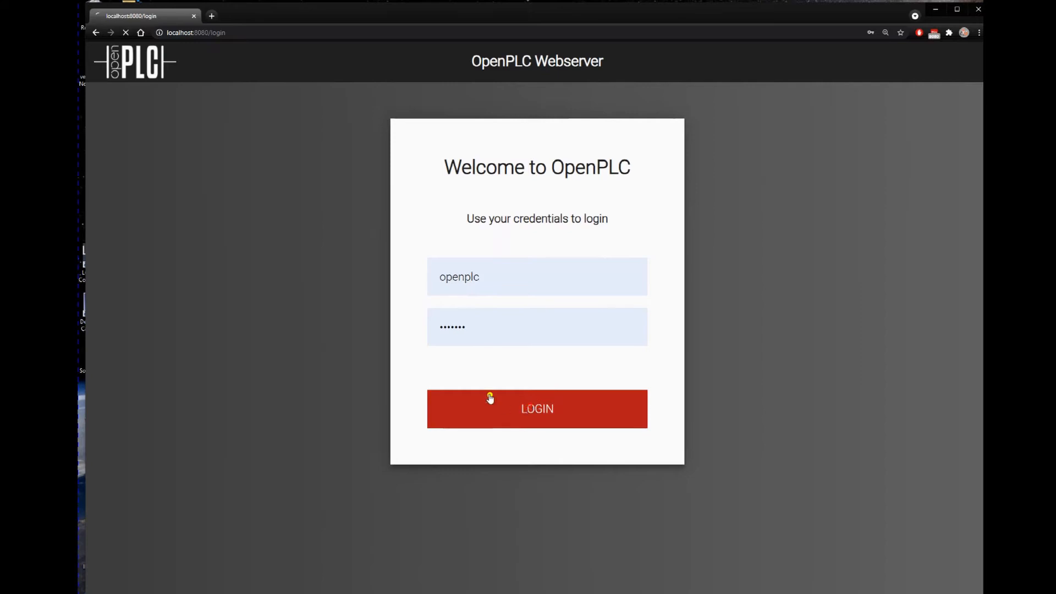
pyautogui.click(537, 407)
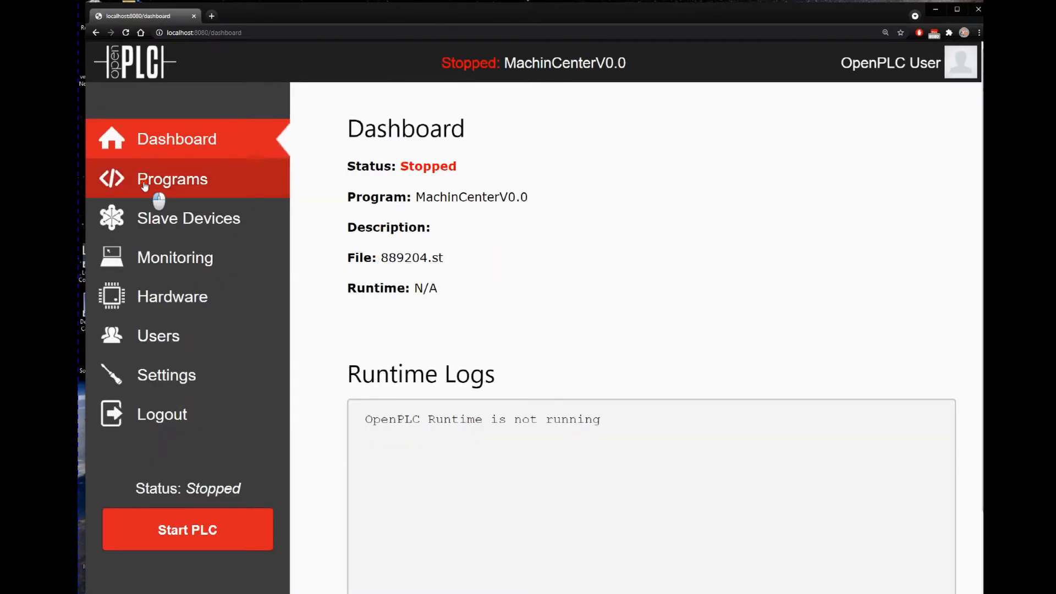
pyautogui.click(173, 179)
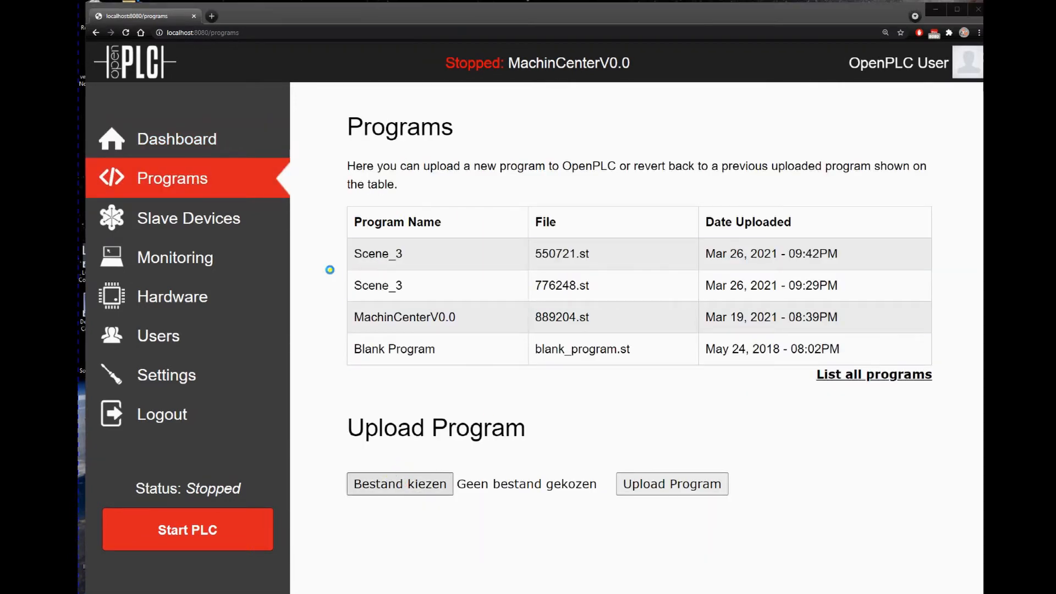
# Step: Choose Scene3_part_2.st from Desktop > PLC > Scene_3 as the file to upload
pyautogui.click(399, 484)
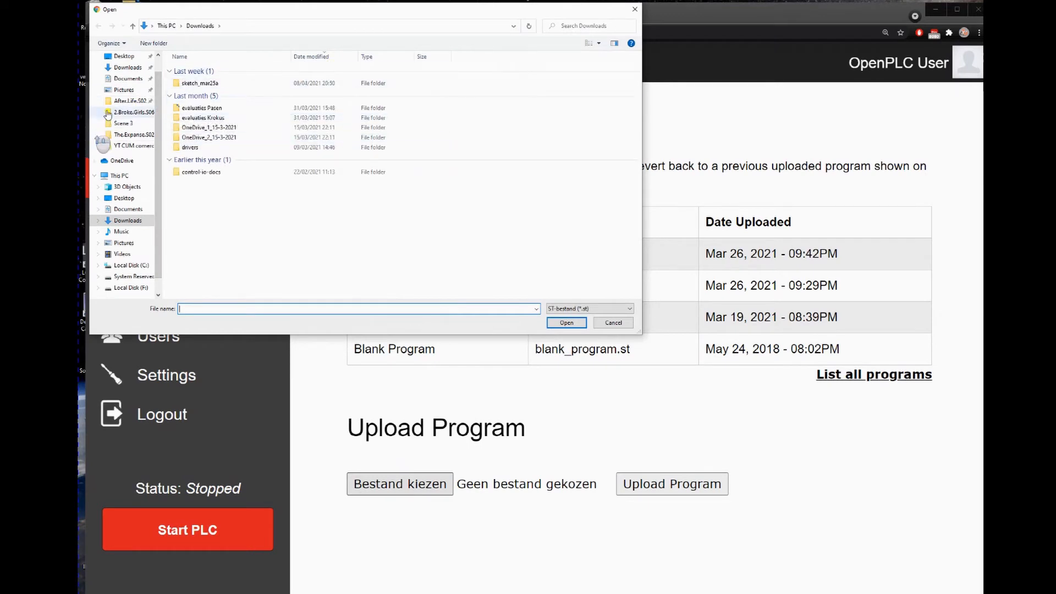
pyautogui.click(123, 74)
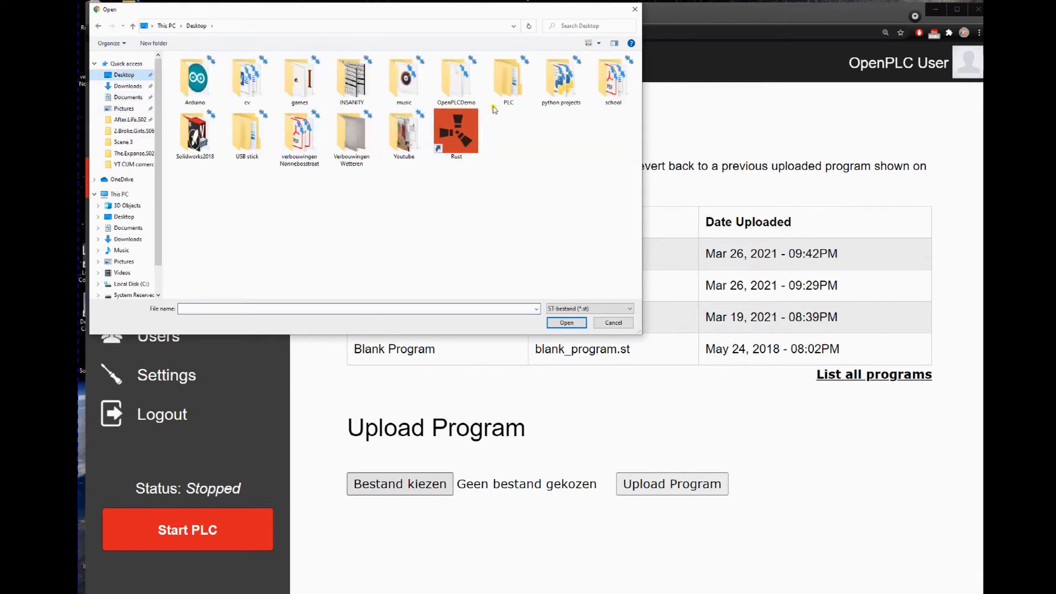
pyautogui.doubleClick(508, 75)
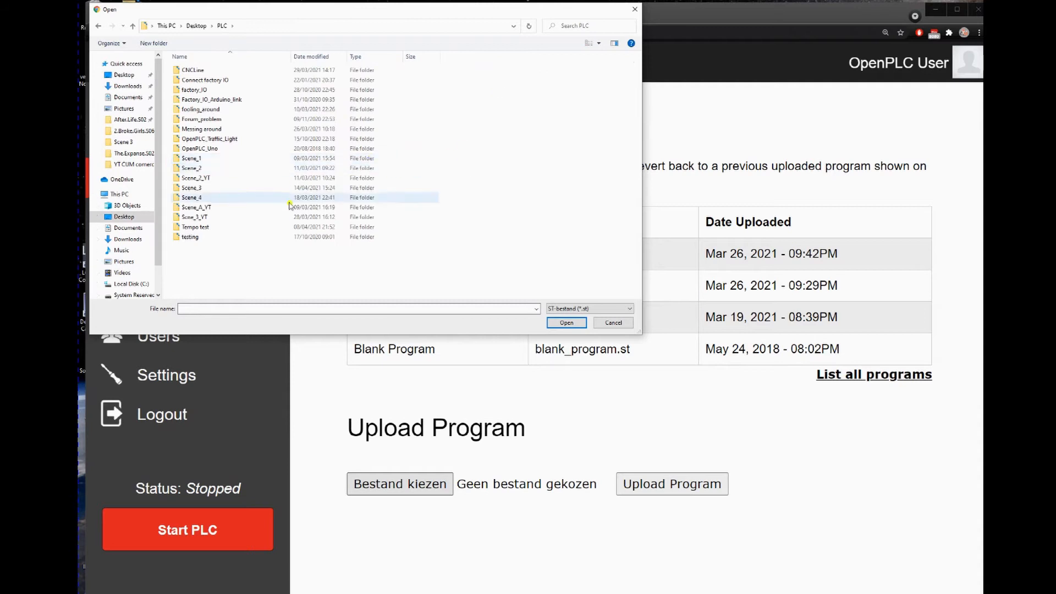
pyautogui.click(196, 216)
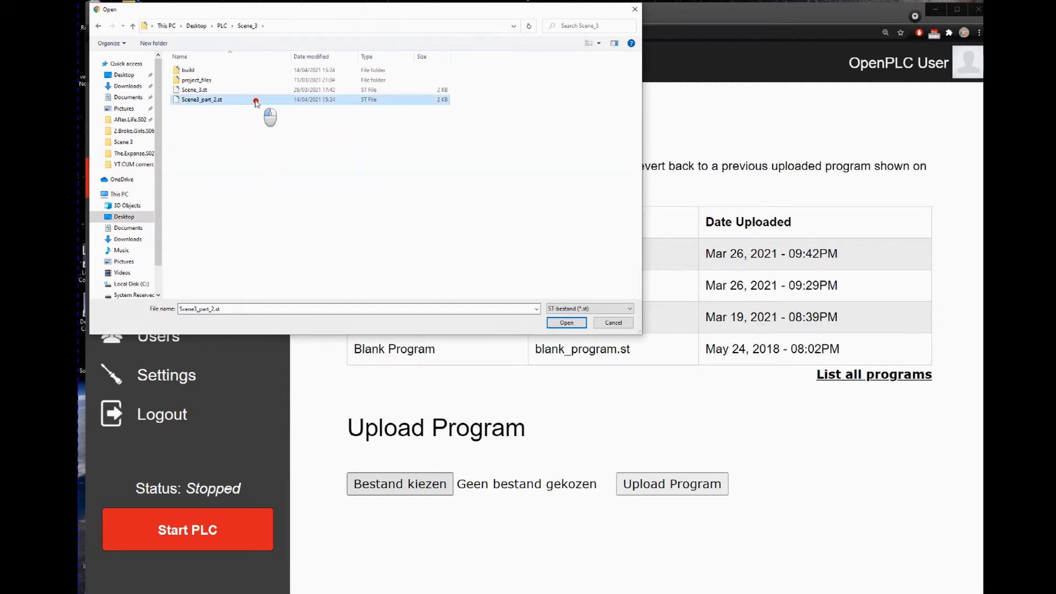
pyautogui.click(565, 322)
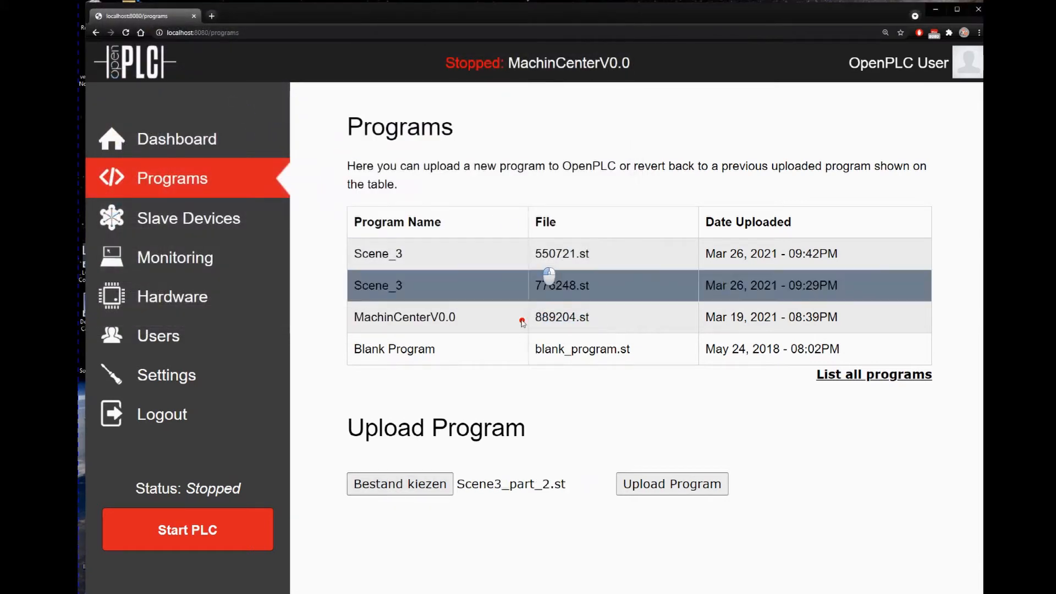
# Step: Upload the file as program Scene3_Part2 and submit it for compilation
pyautogui.click(671, 484)
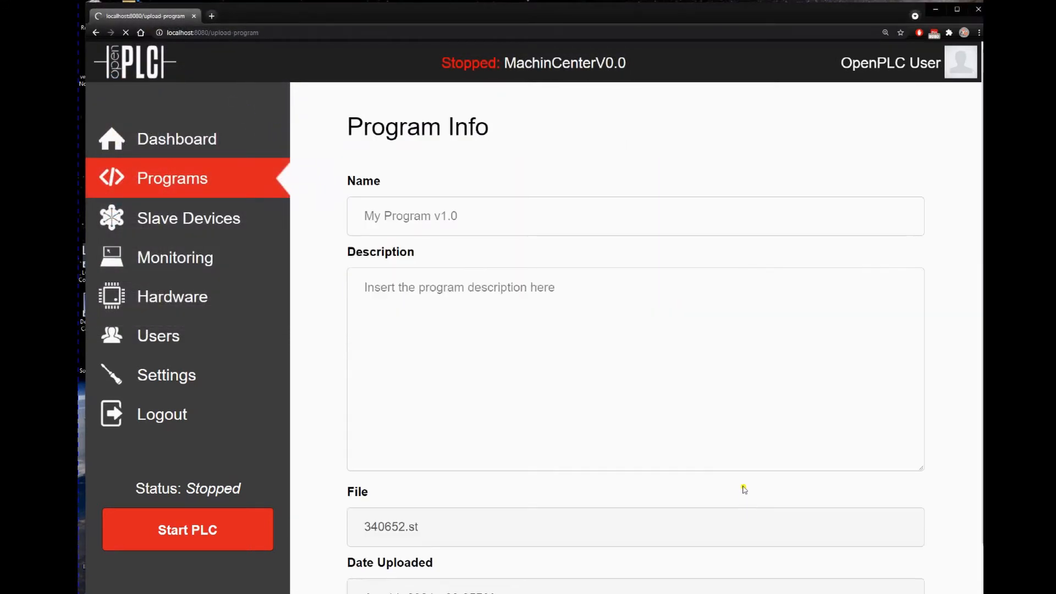
pyautogui.click(504, 216)
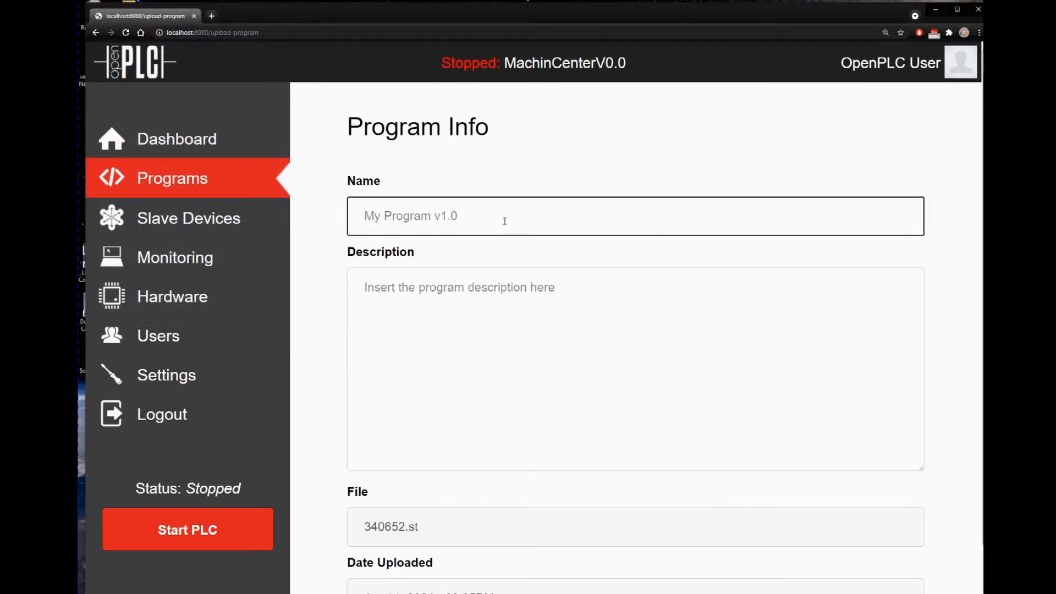
pyautogui.write('Scene3')
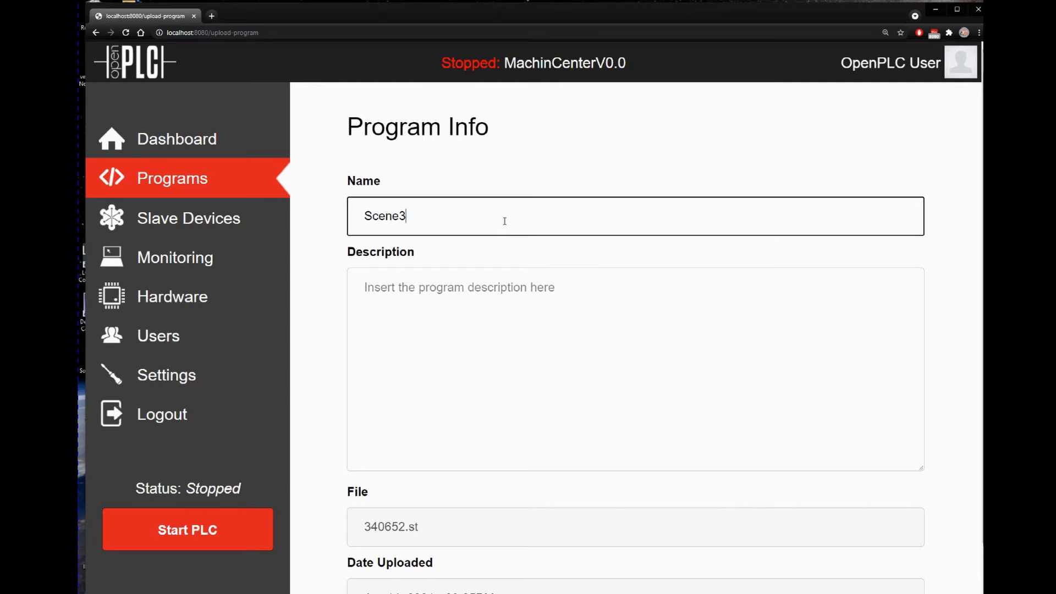
pyautogui.write('_Part2')
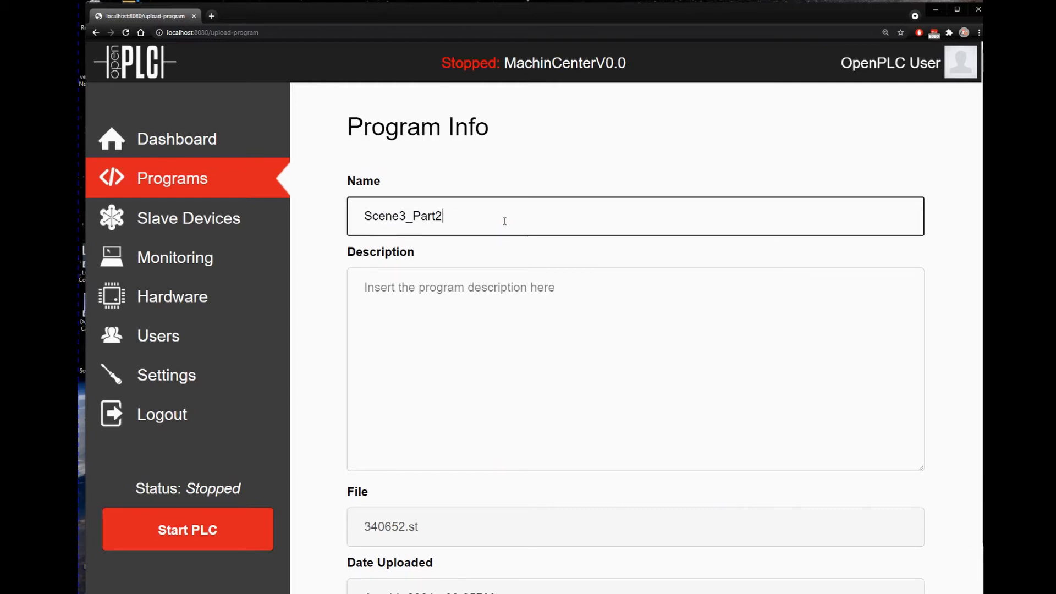
pyautogui.scroll(-3)
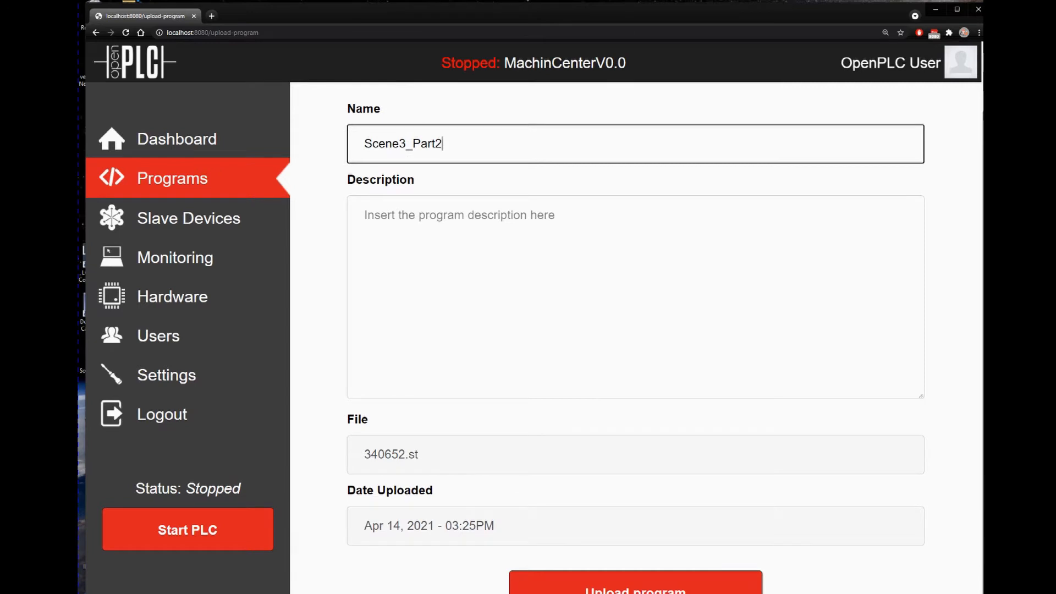
pyautogui.click(635, 587)
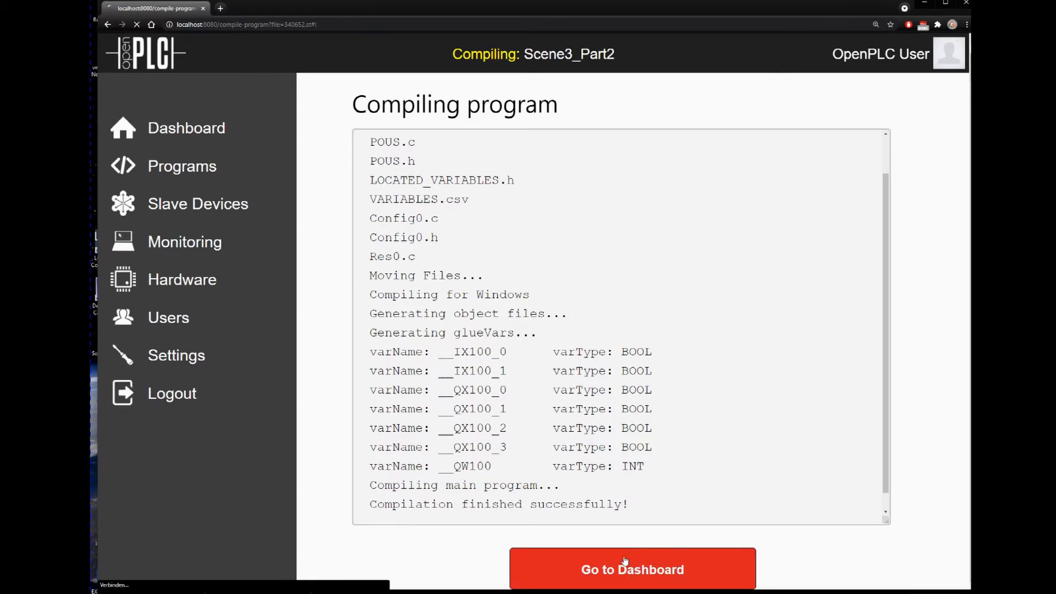
# Step: Return to the dashboard and start the PLC running Scene3_Part2
pyautogui.click(632, 569)
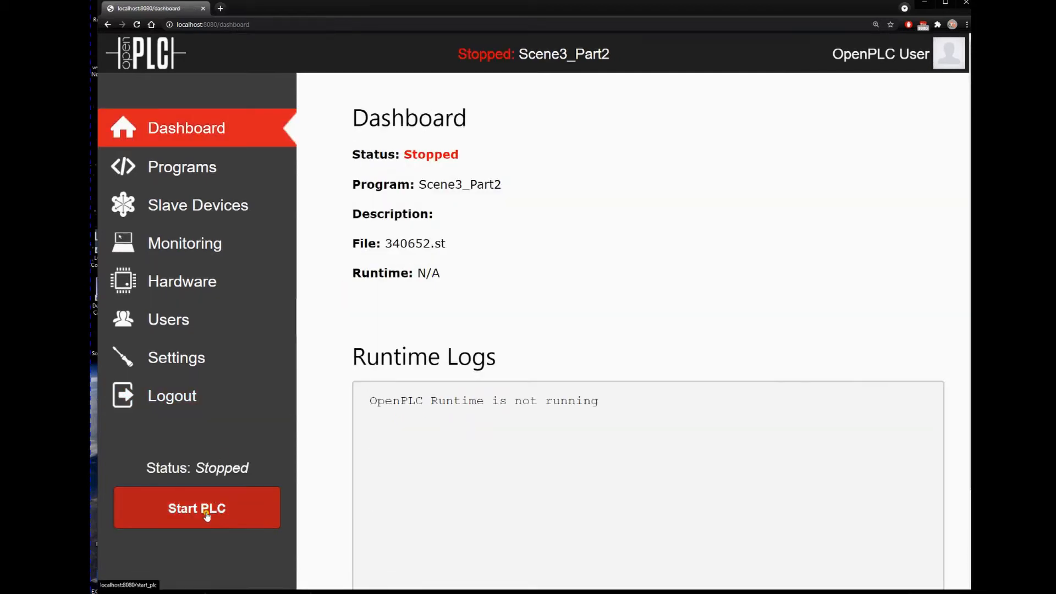
pyautogui.click(197, 508)
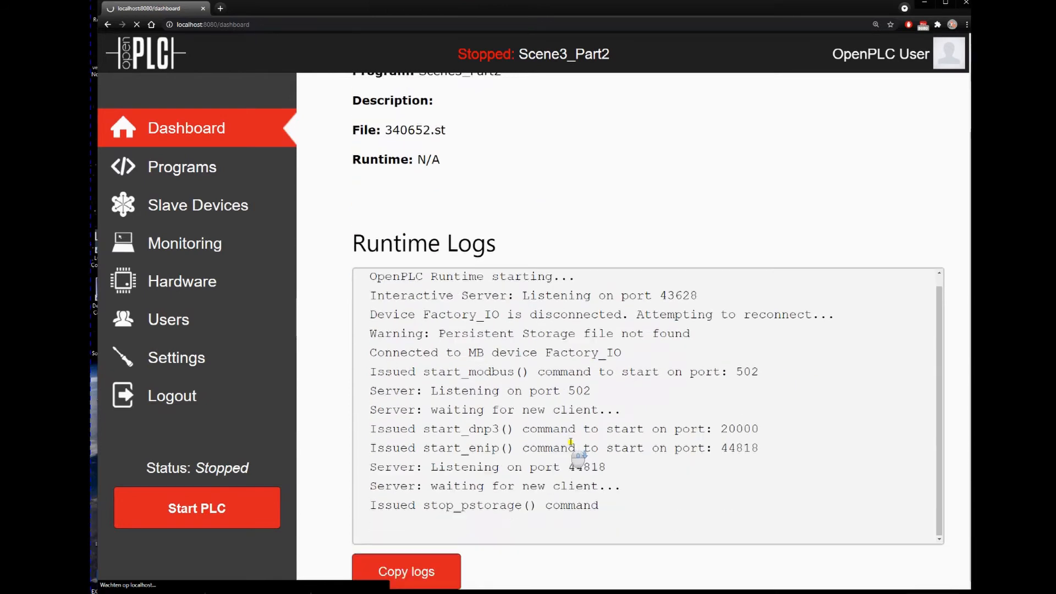
pyautogui.click(195, 508)
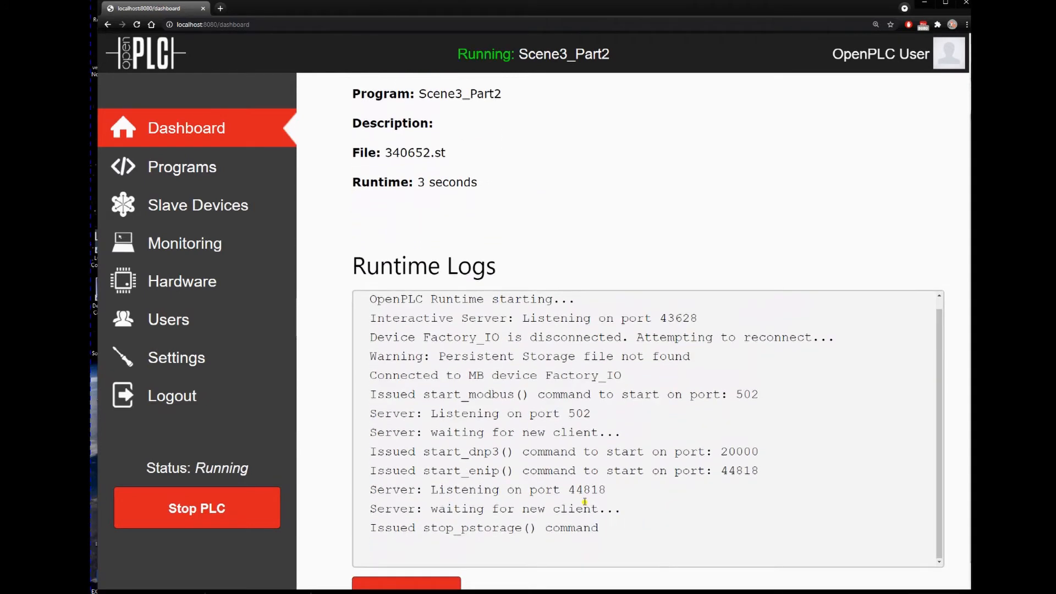
pyautogui.scroll(-3)
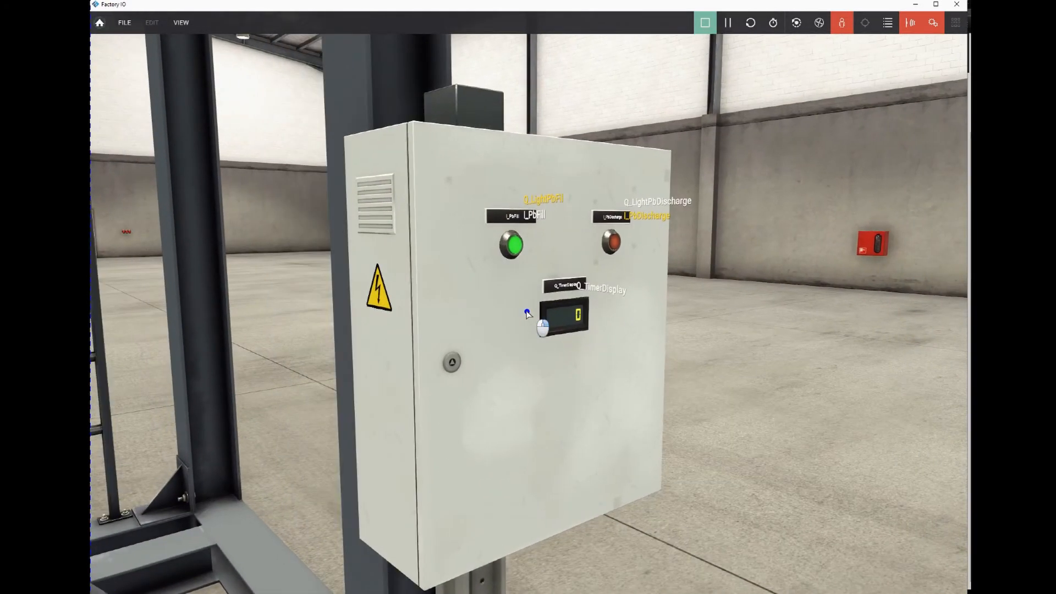
# Step: Switch to Factory I/O to view the cabinet lights and Q_TimerDisplay readout
pyautogui.click(931, 22)
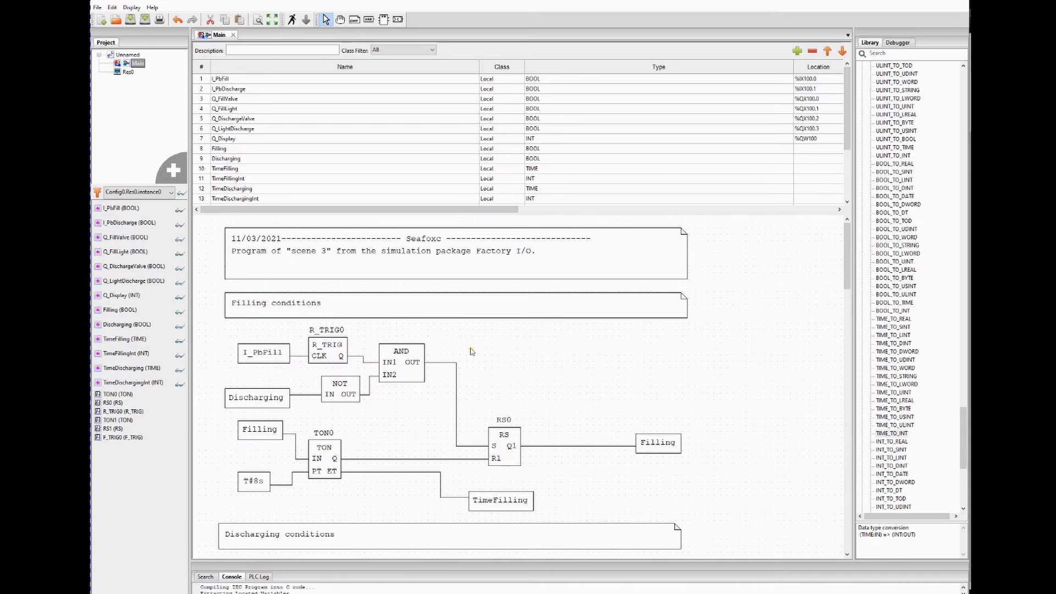
pyautogui.moveTo(472, 350)
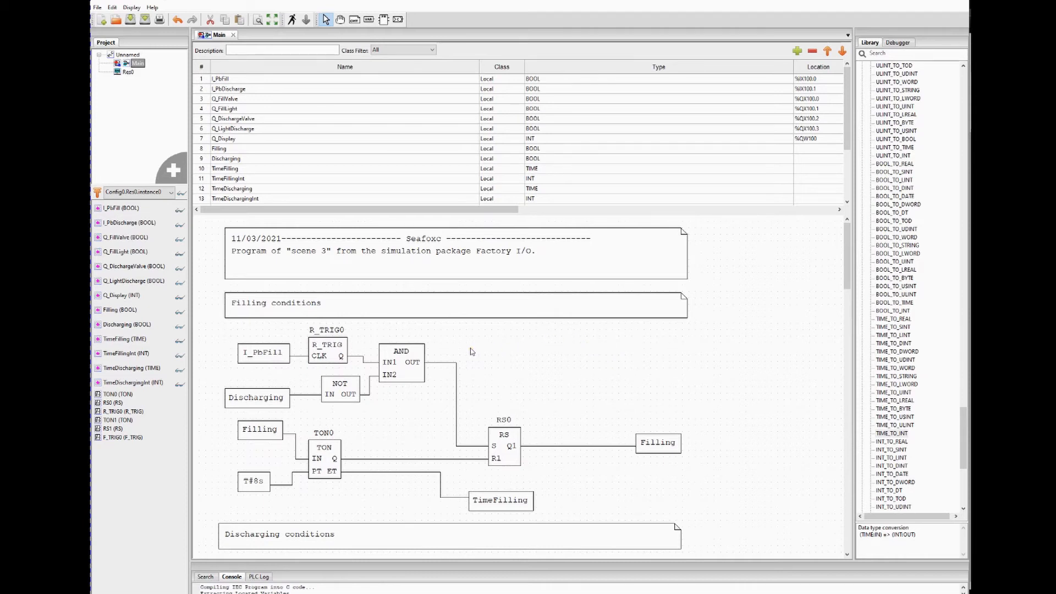
pyautogui.moveTo(419, 348)
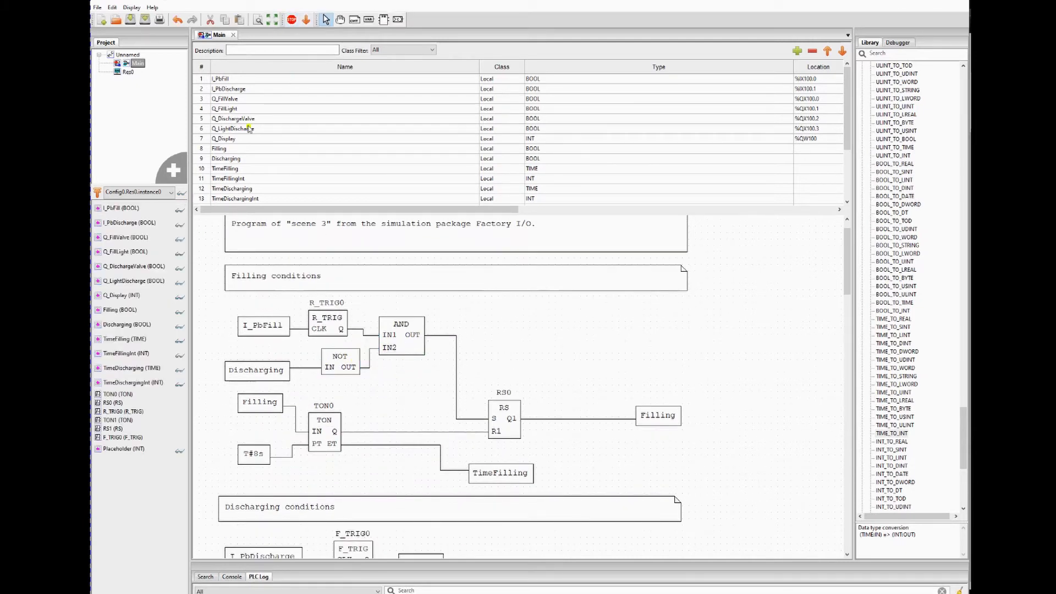
pyautogui.moveTo(181, 191)
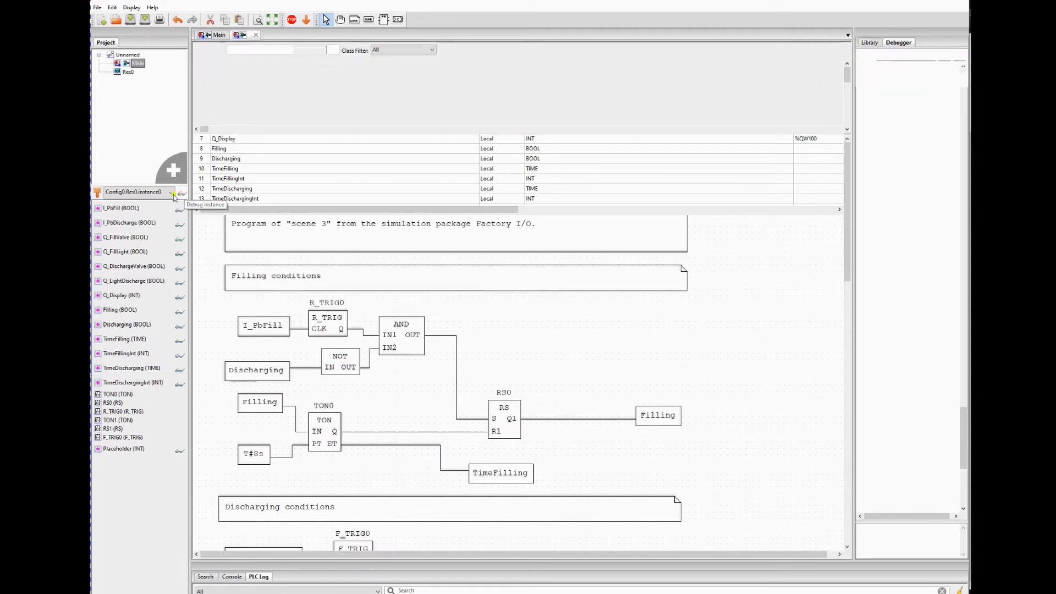
# Step: Force I_PbFill to True in the live debug instance and check TimeFillingInt
pyautogui.click(181, 192)
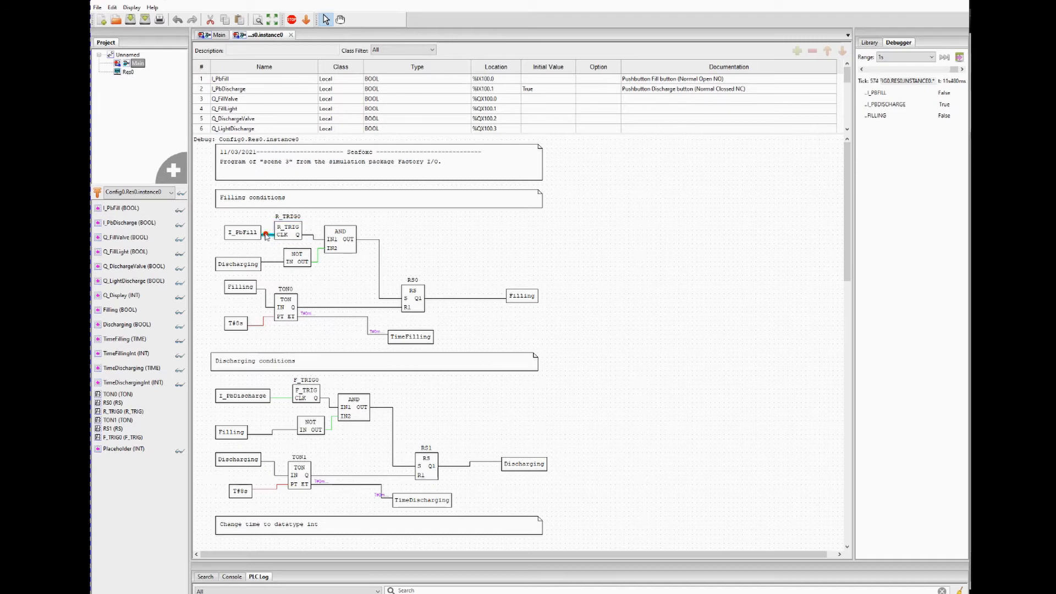
pyautogui.rightClick(265, 233)
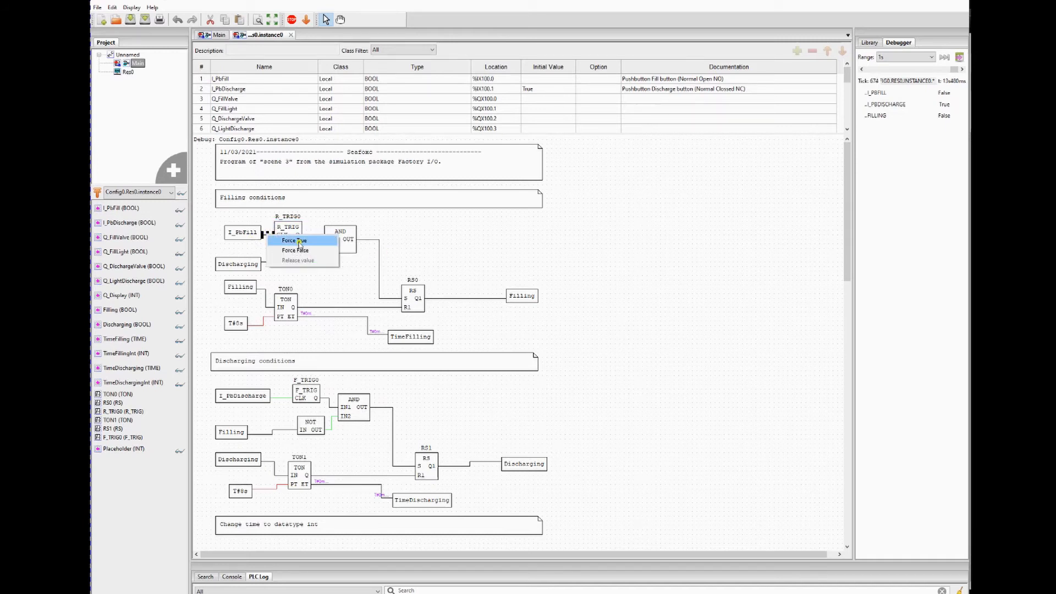
pyautogui.click(294, 241)
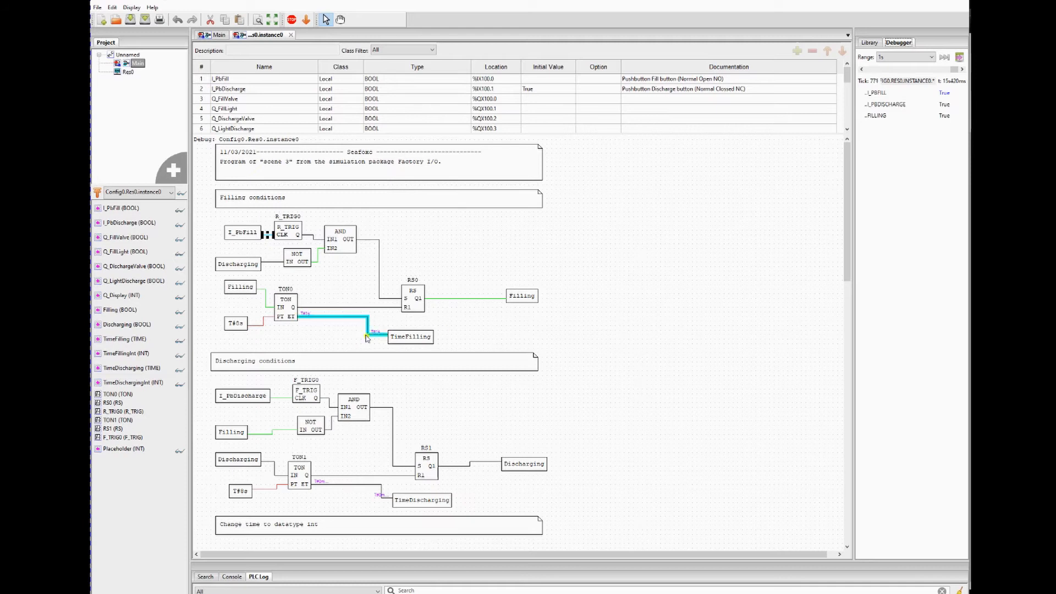
pyautogui.scroll(-3)
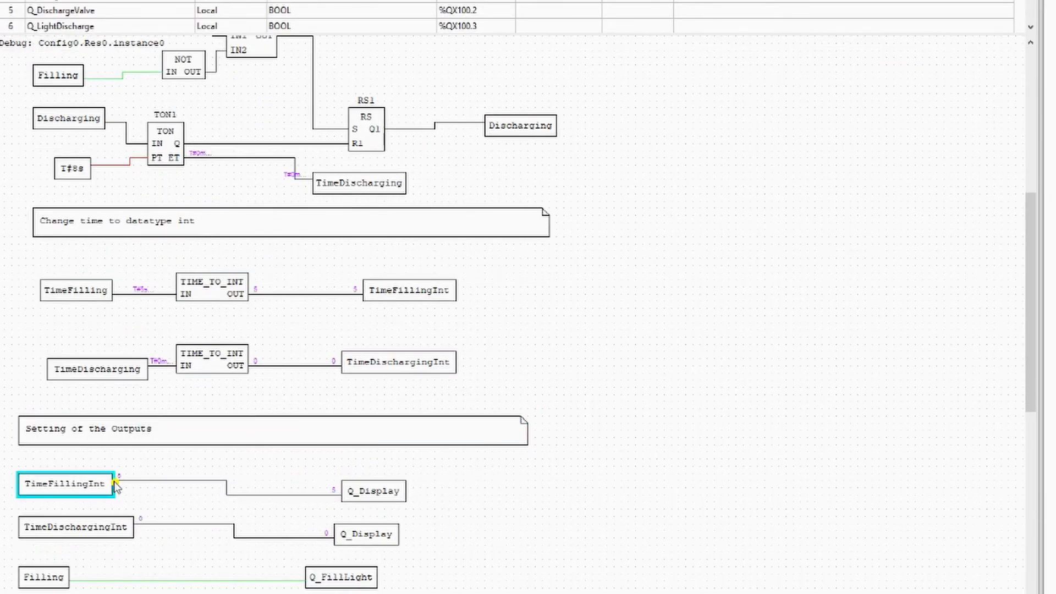
pyautogui.click(374, 490)
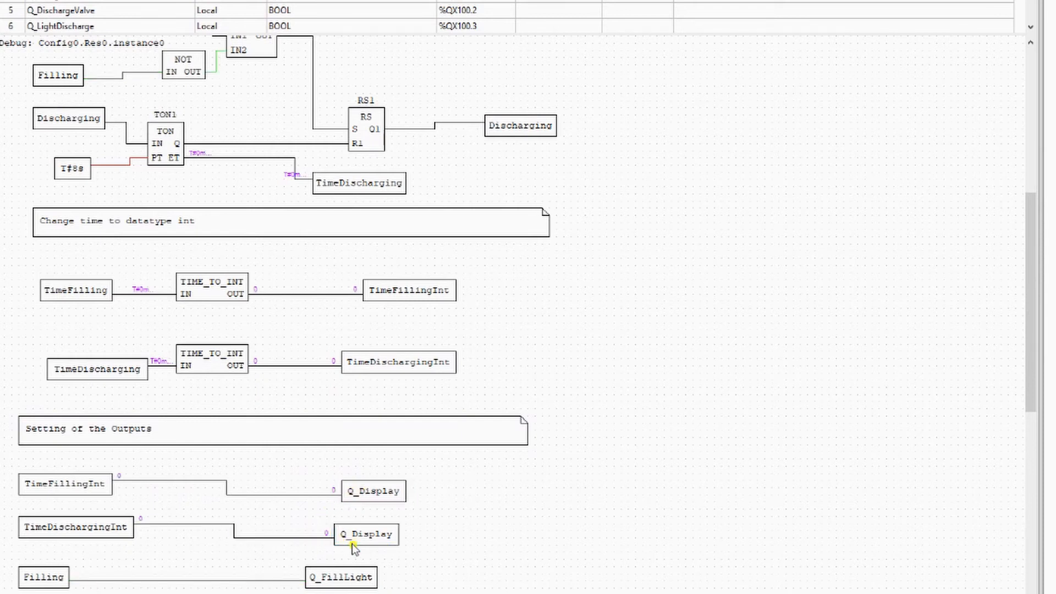
# Step: Follow the filling timer count through to Q_Display in the debug view
pyautogui.scroll(-3)
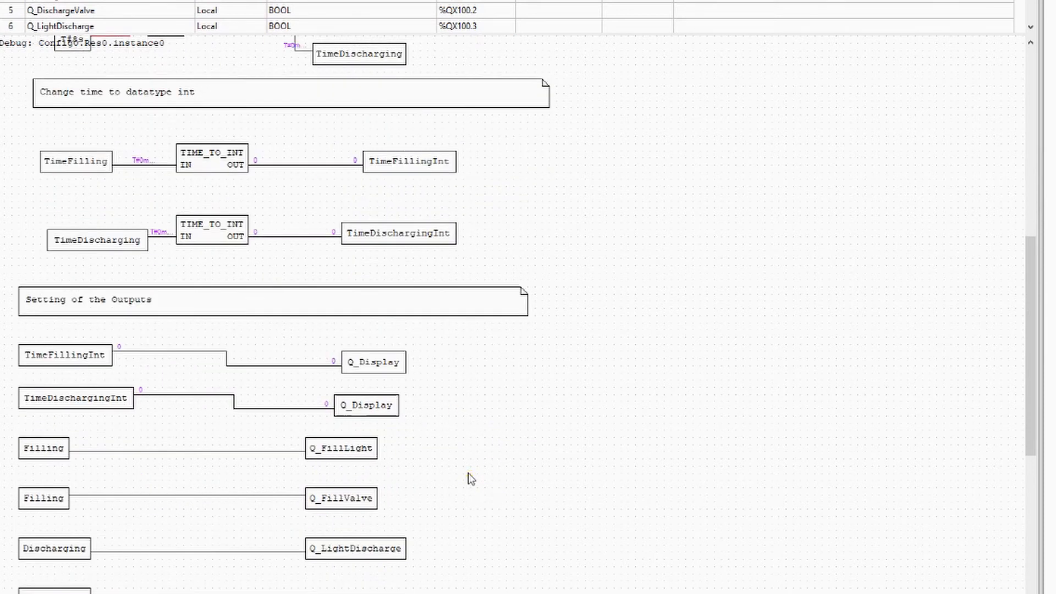
pyautogui.moveTo(312, 396)
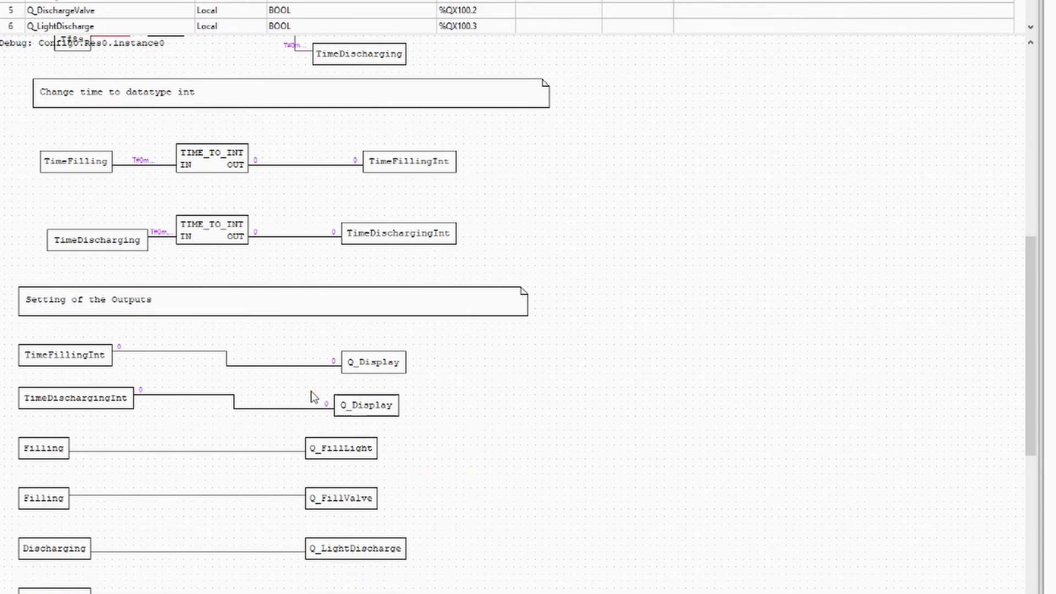
pyautogui.moveTo(505, 502)
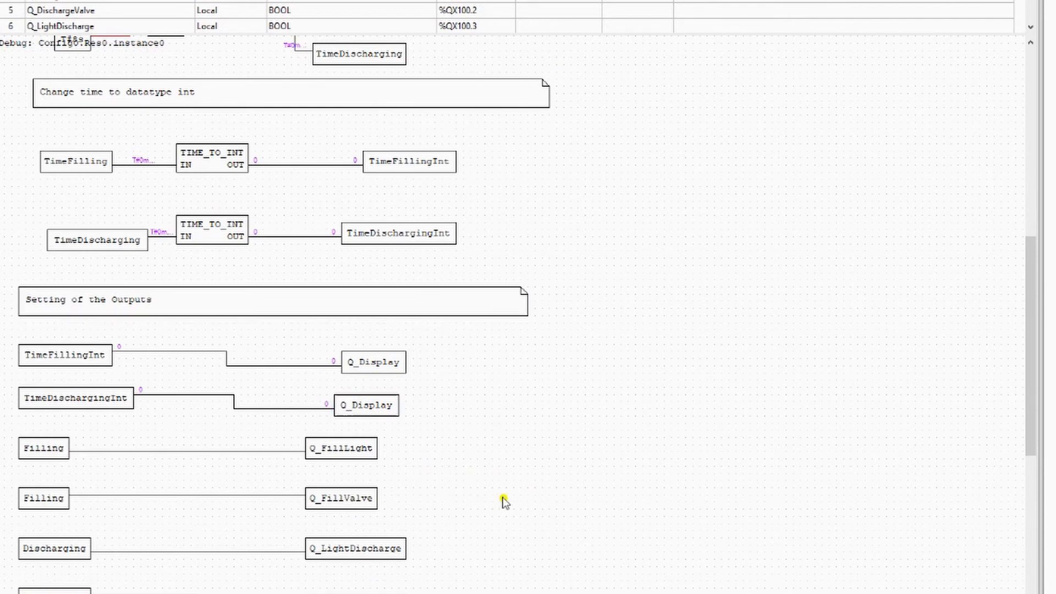
pyautogui.scroll(3)
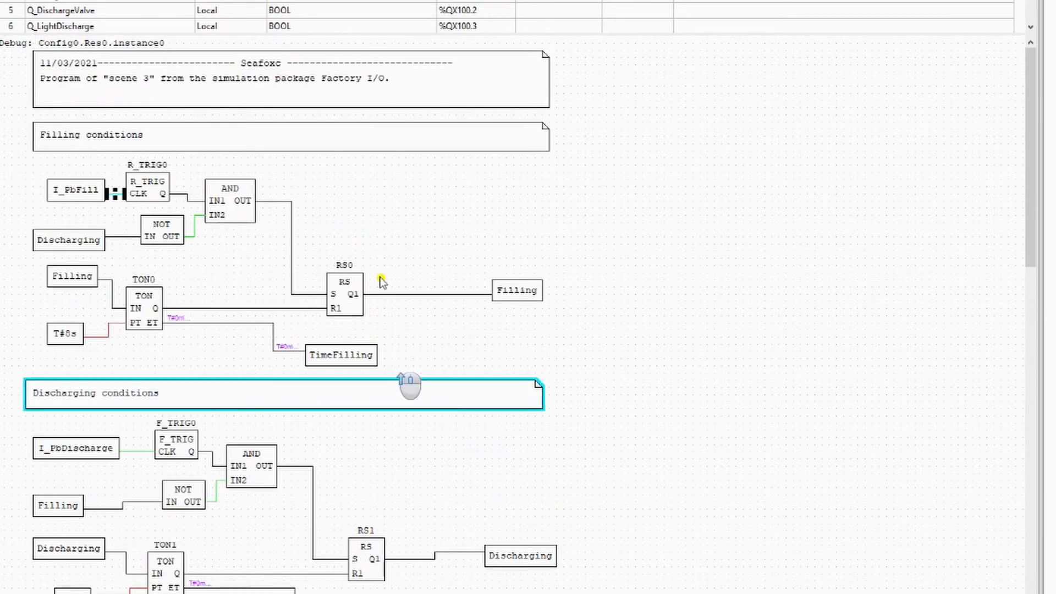
pyautogui.scroll(-3)
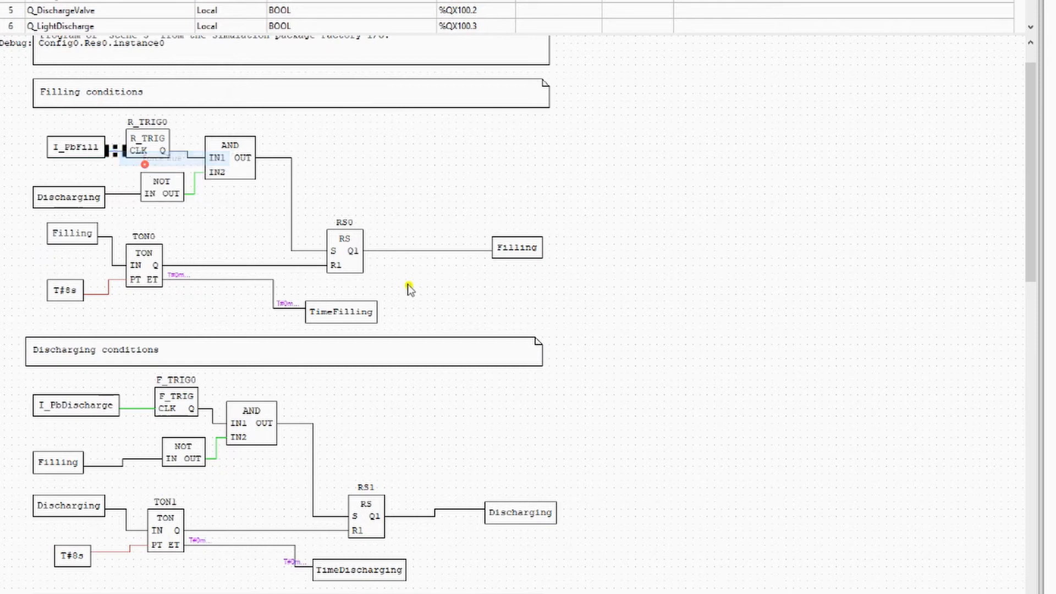
pyautogui.scroll(-3)
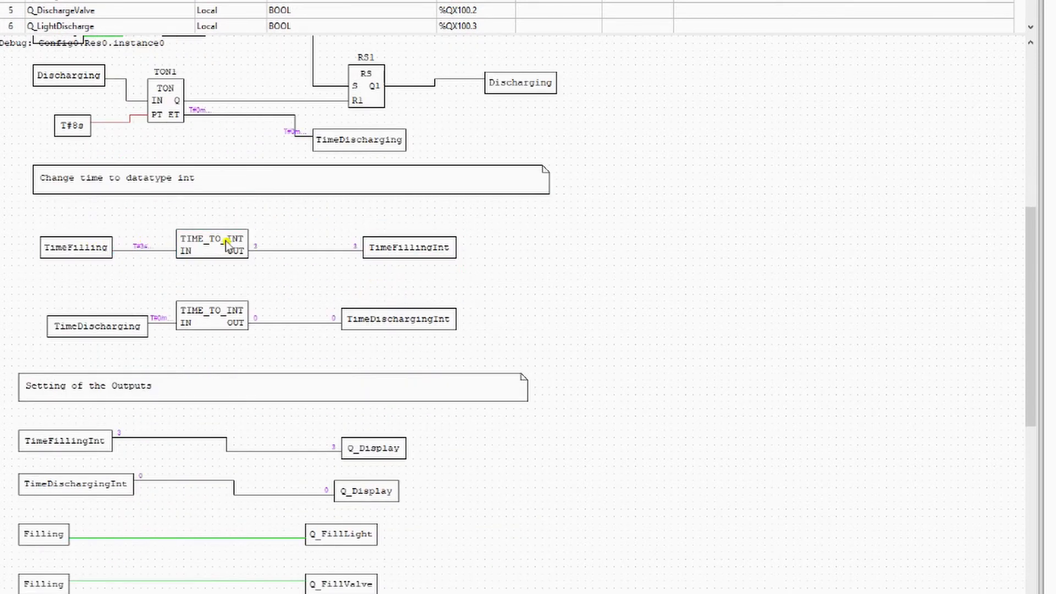
pyautogui.scroll(-3)
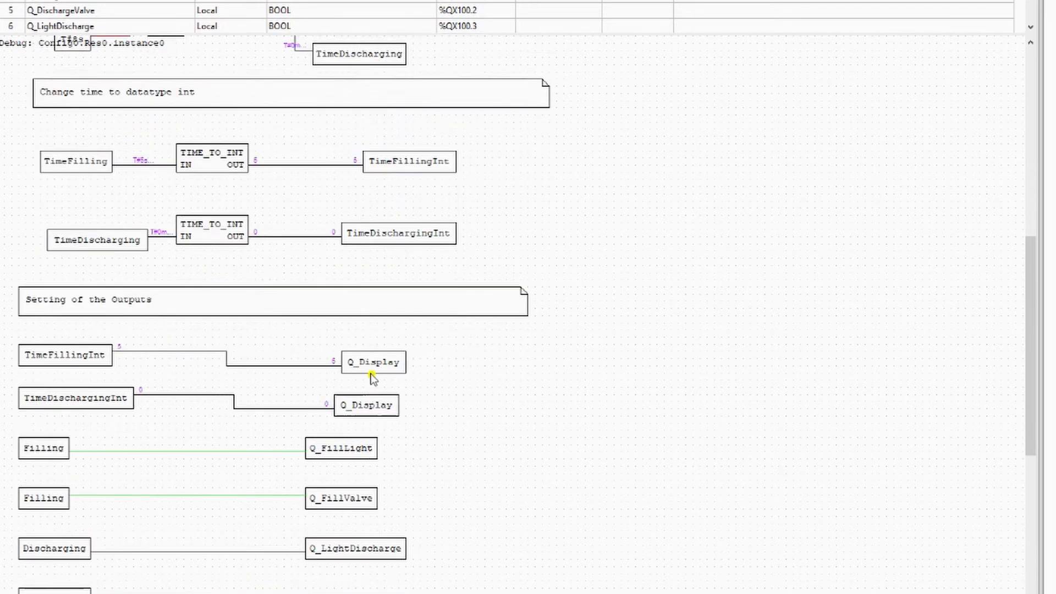
pyautogui.click(75, 397)
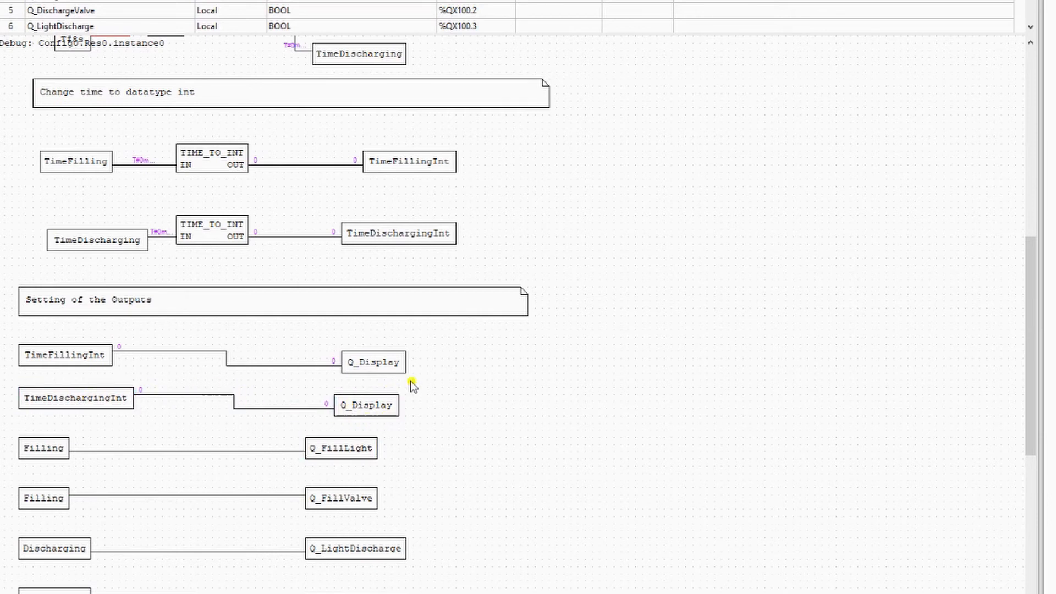
pyautogui.click(76, 397)
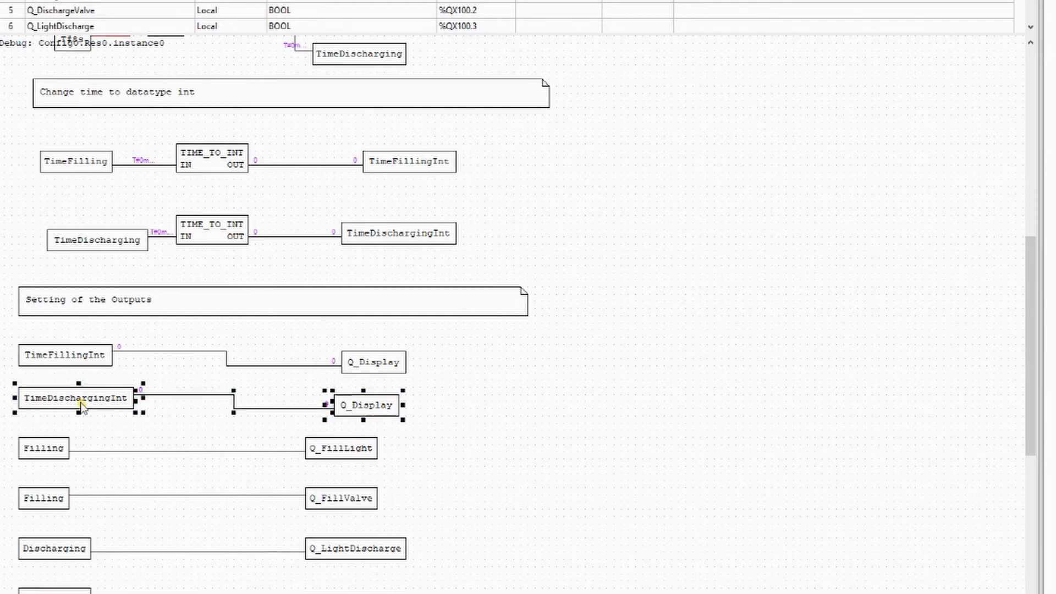
pyautogui.click(65, 356)
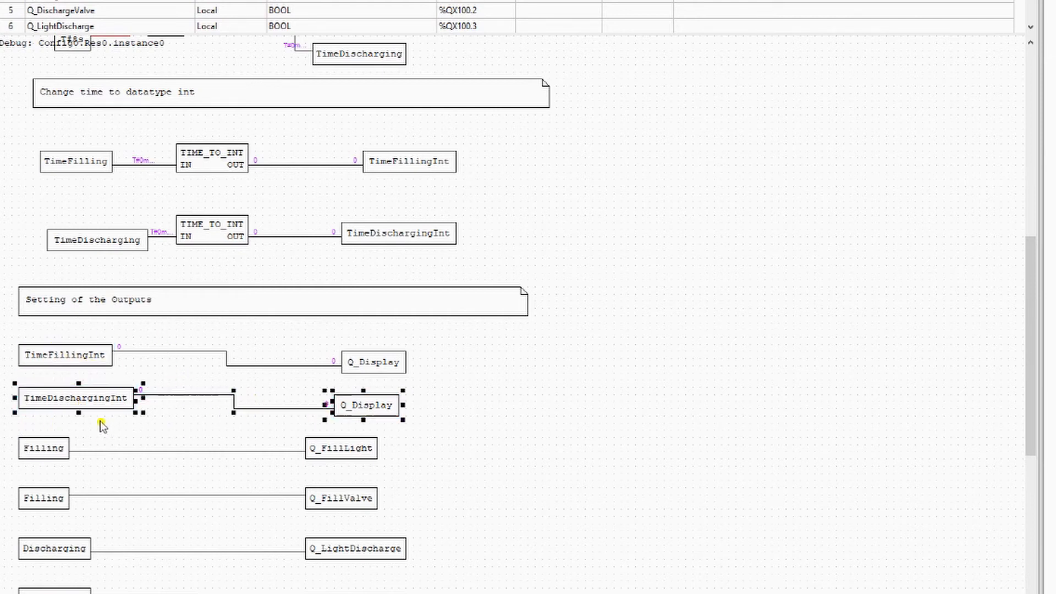
pyautogui.moveTo(41, 356)
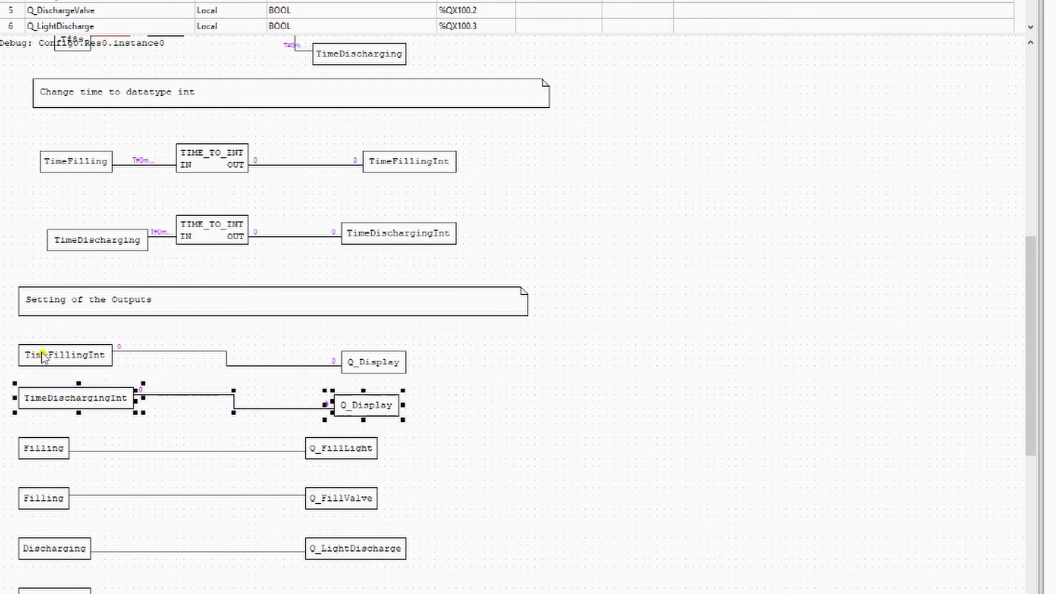
pyautogui.click(76, 397)
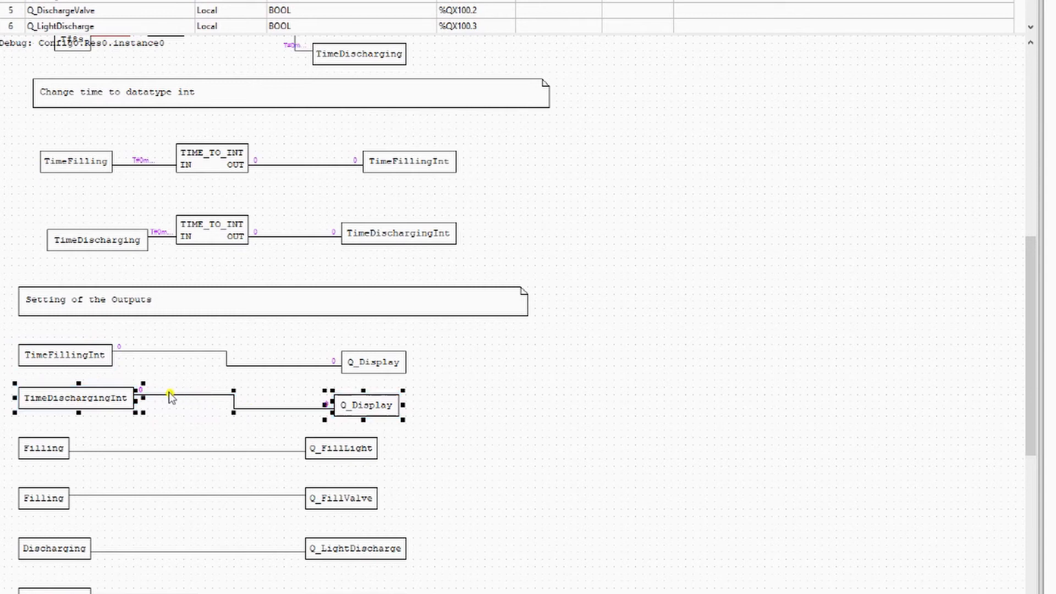
pyautogui.click(521, 498)
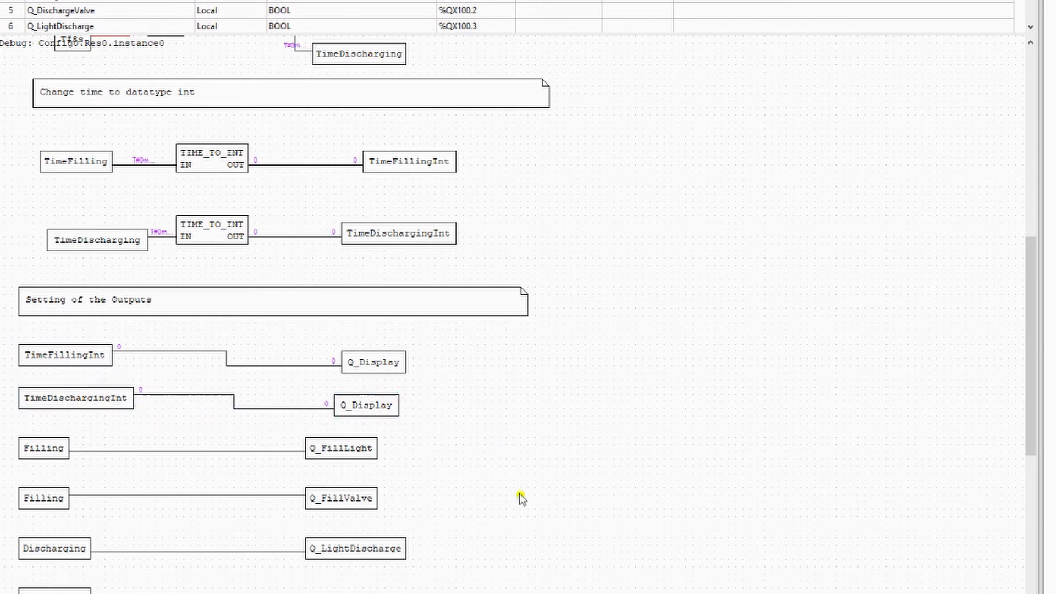
pyautogui.moveTo(54, 362)
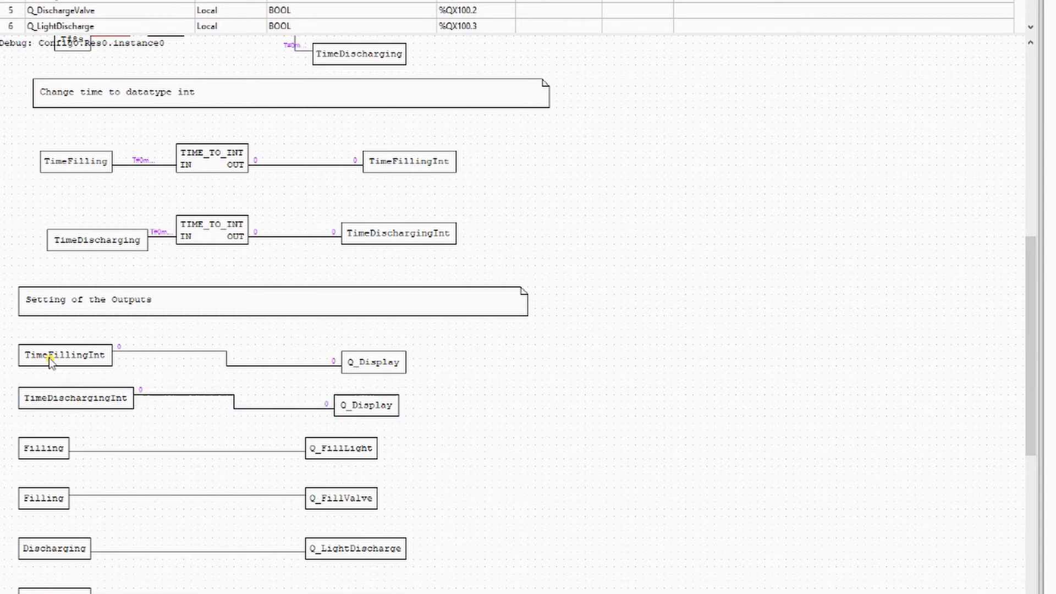
pyautogui.moveTo(575, 388)
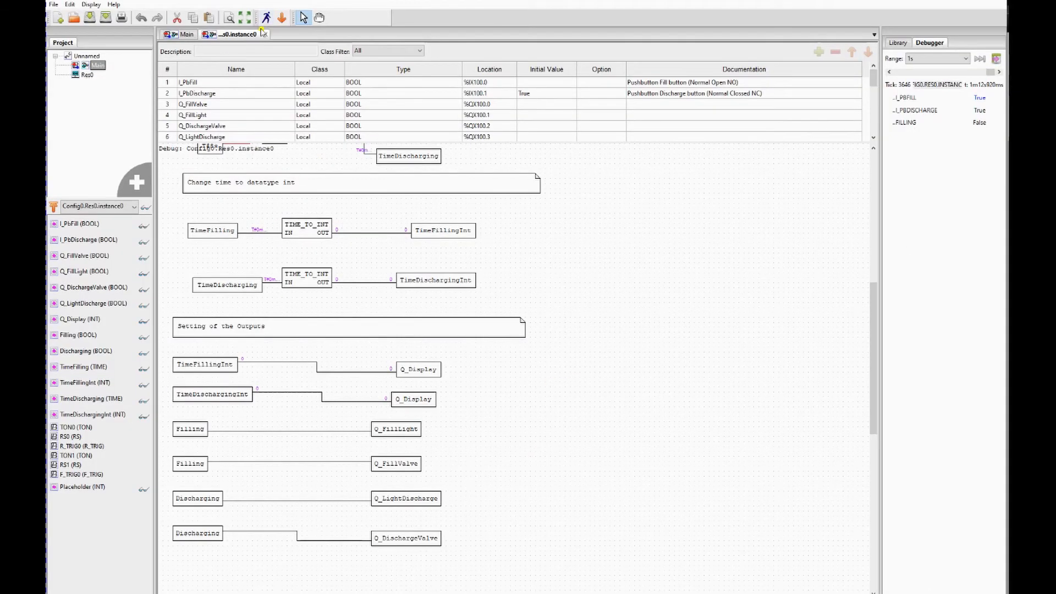
# Step: Return to Main editing and place a copy of TimeFillingInt below the conversion blocks
pyautogui.click(187, 34)
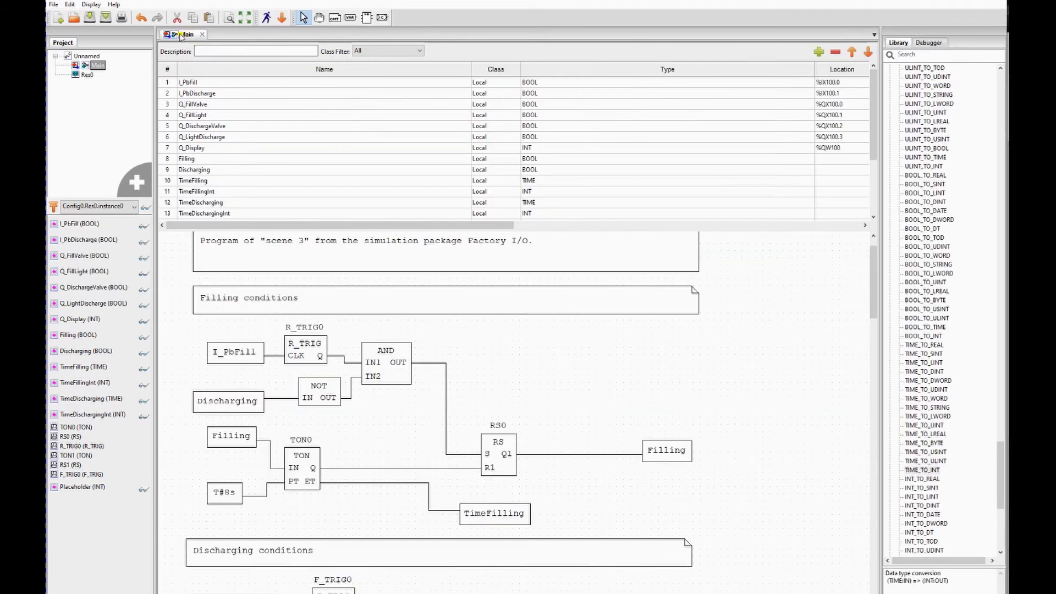
pyautogui.scroll(-3)
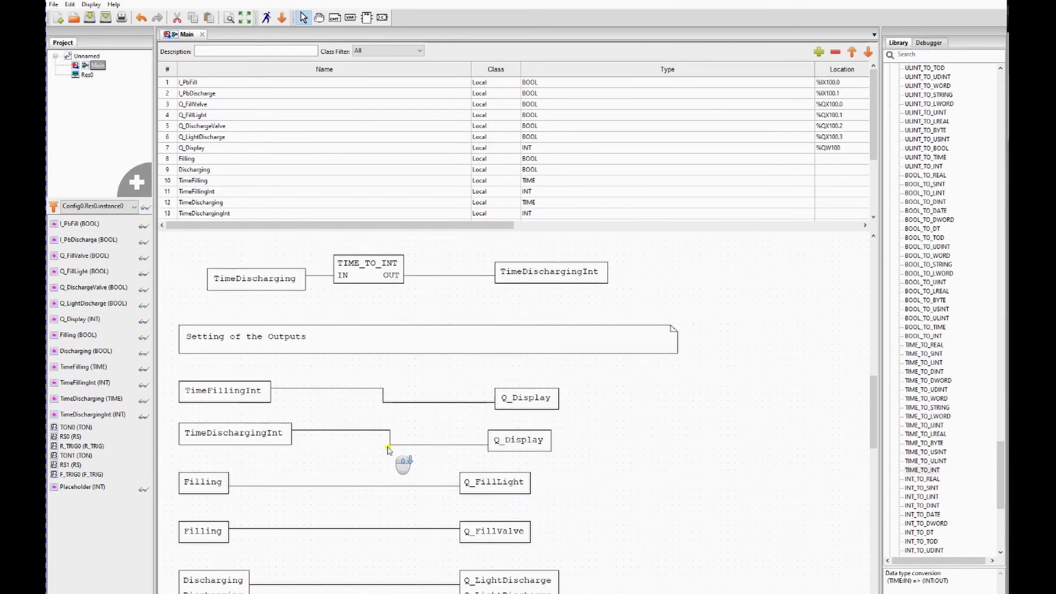
pyautogui.scroll(-3)
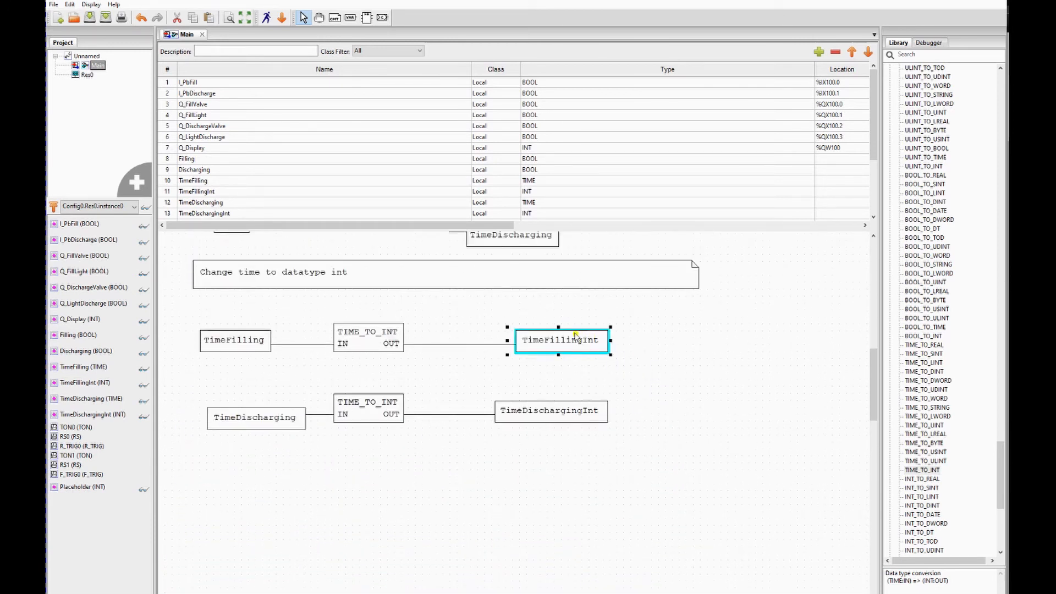
pyautogui.moveTo(561, 340); pyautogui.dragTo(237, 473)
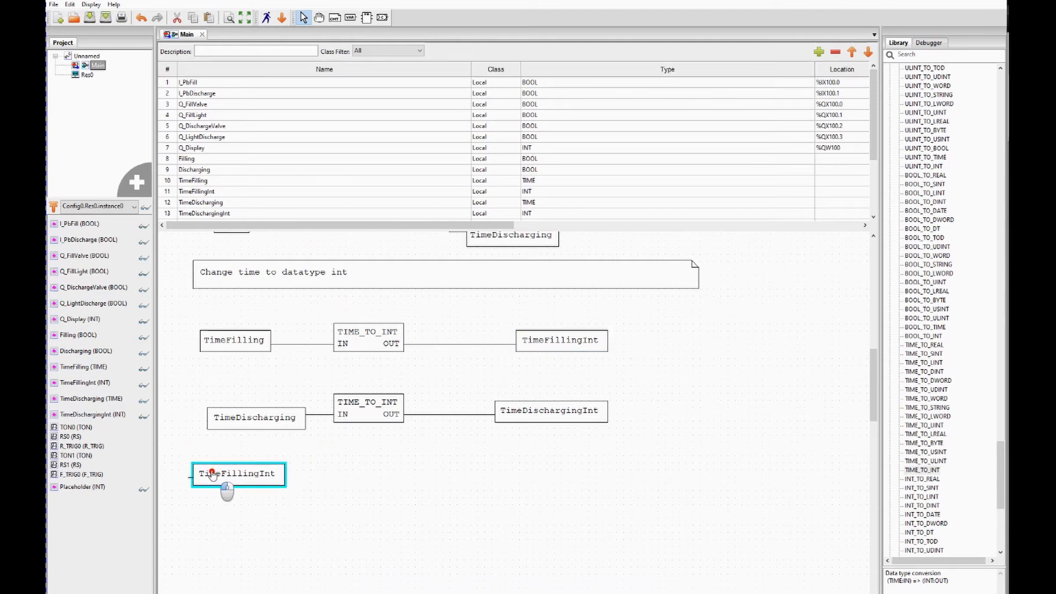
pyautogui.rightClick(237, 473)
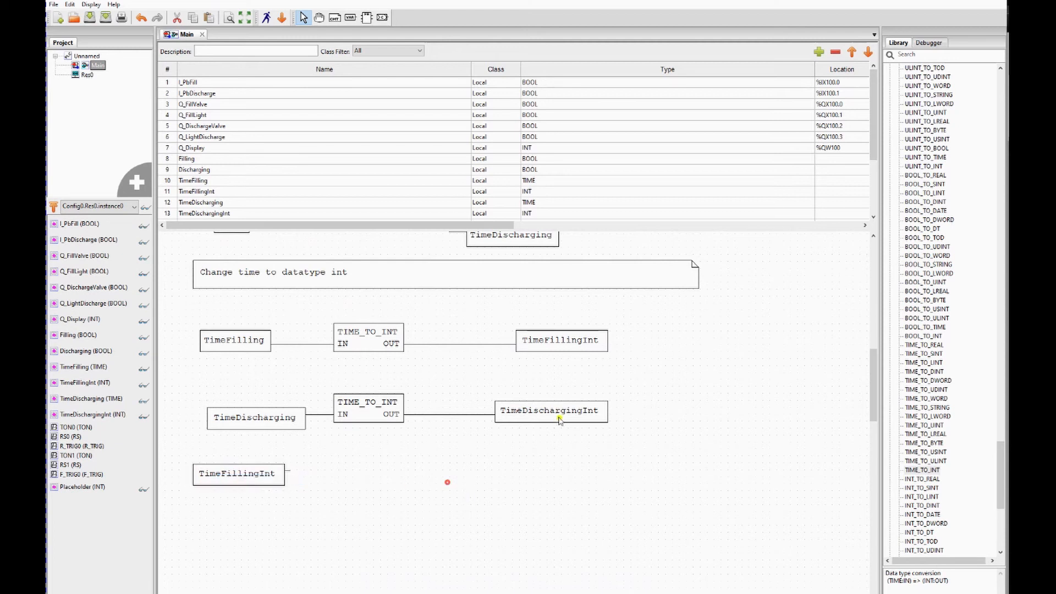
# Step: Copy TimeDischargingInt and paste it below the conversions as well
pyautogui.click(550, 411)
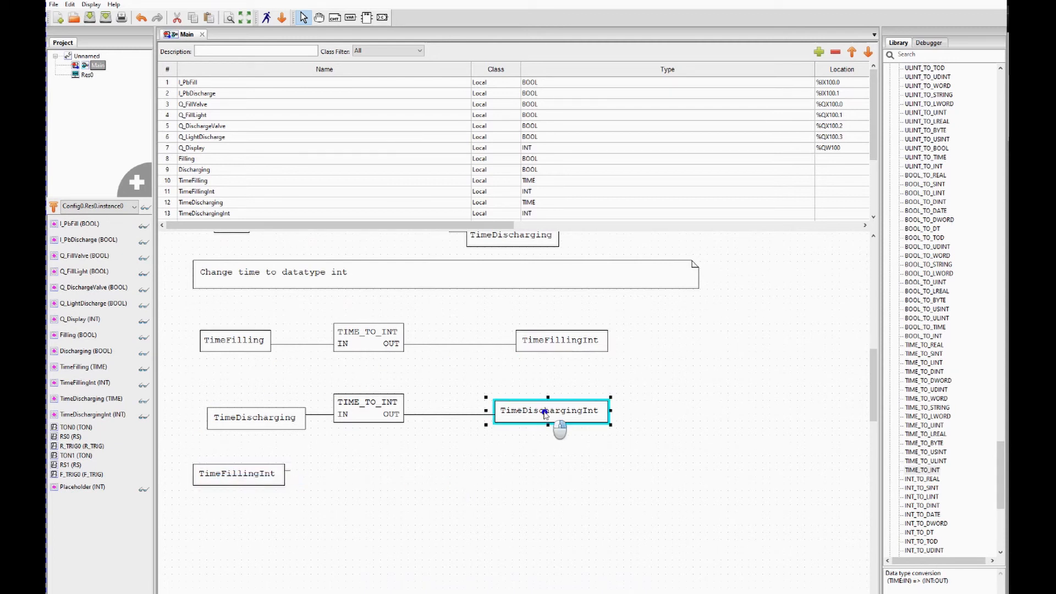
pyautogui.rightClick(545, 410)
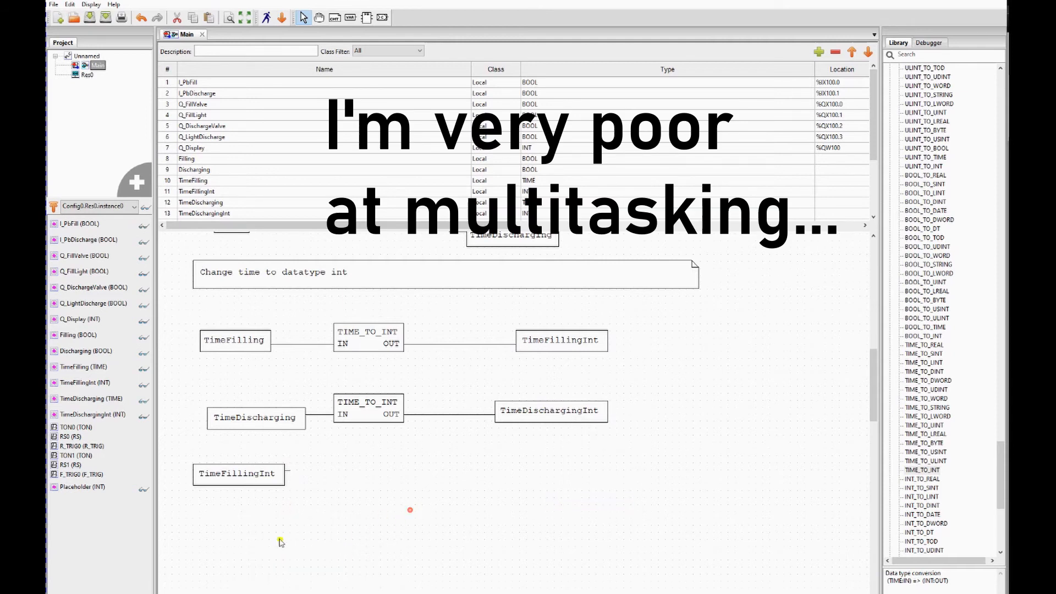
pyautogui.click(241, 523)
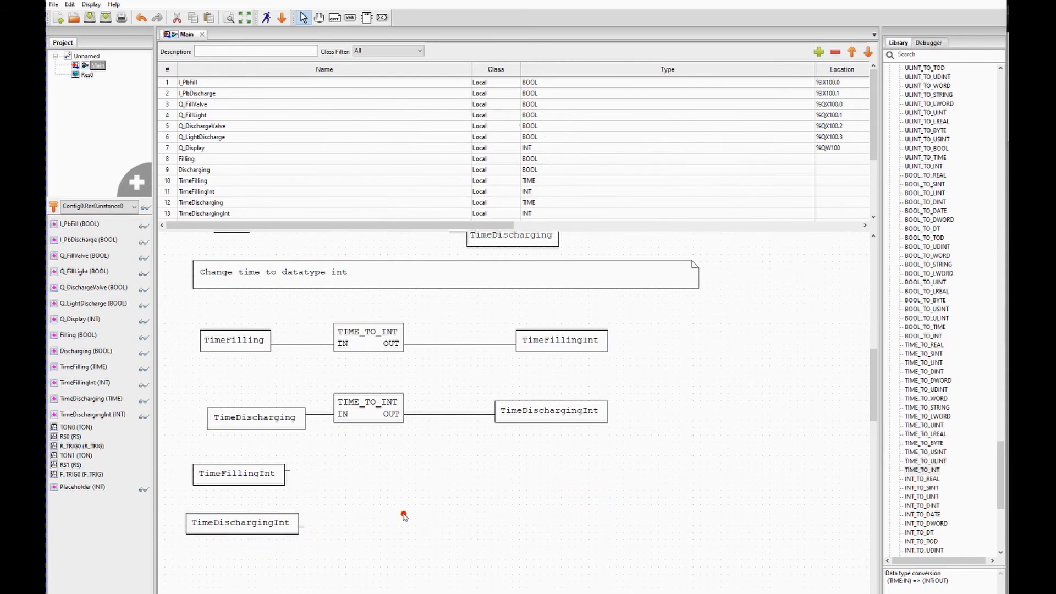
pyautogui.scroll(-3)
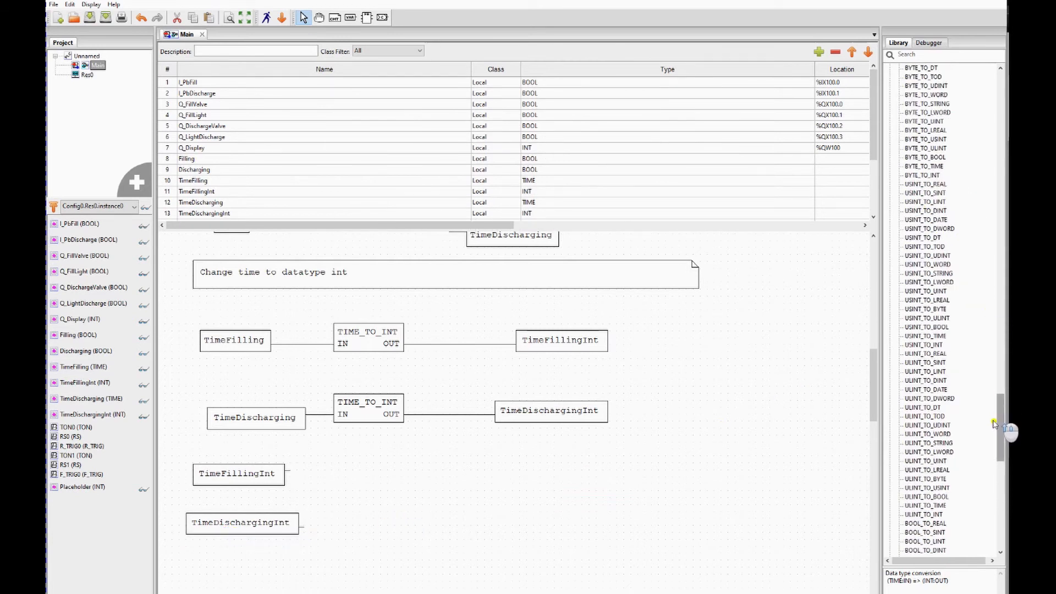
# Step: Wire an Arithmetic ADD block: TimeFillingInt to IN1, TimeDischargingInt to IN2, OUT to Q_Display
pyautogui.click(916, 86)
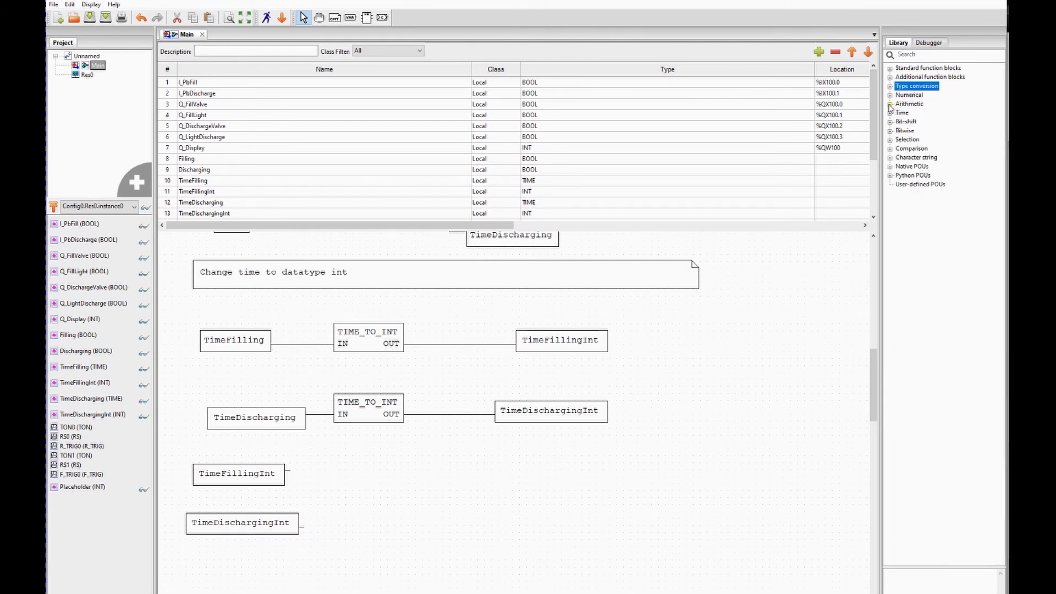
pyautogui.click(890, 104)
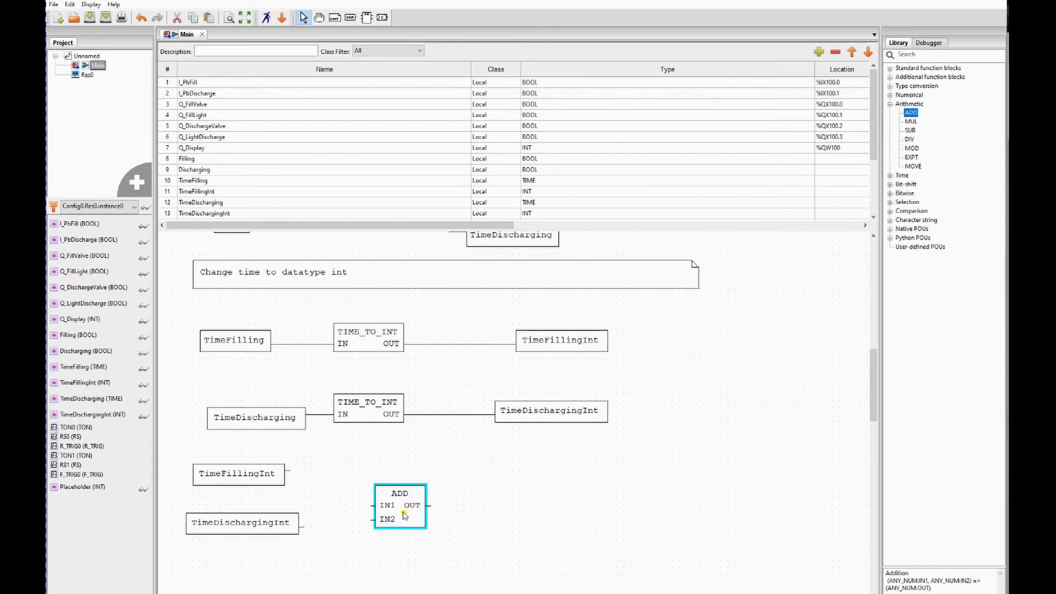
pyautogui.moveTo(399, 505); pyautogui.dragTo(371, 484)
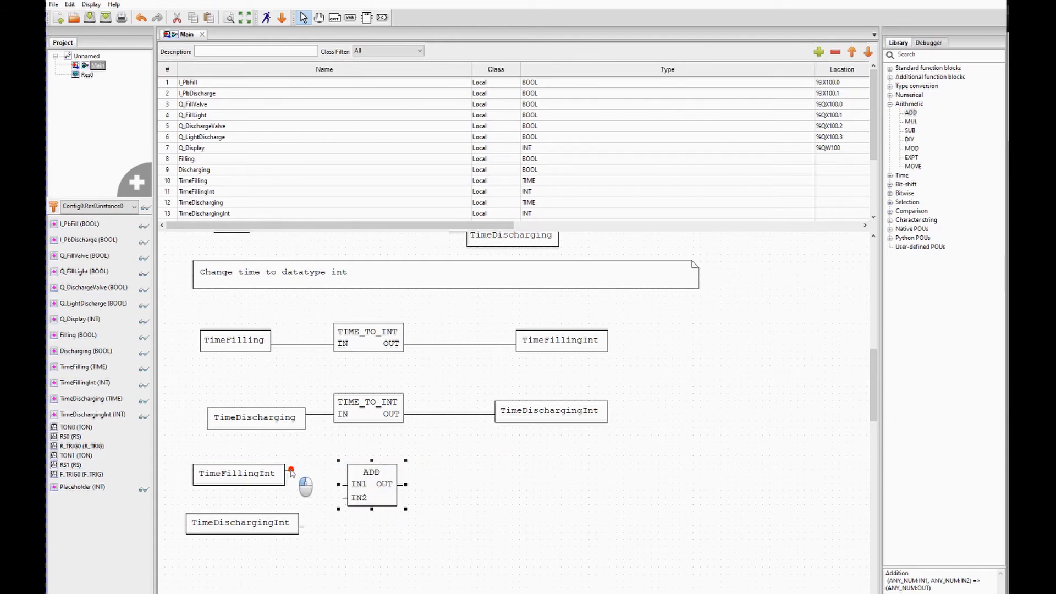
pyautogui.moveTo(286, 473); pyautogui.dragTo(340, 483)
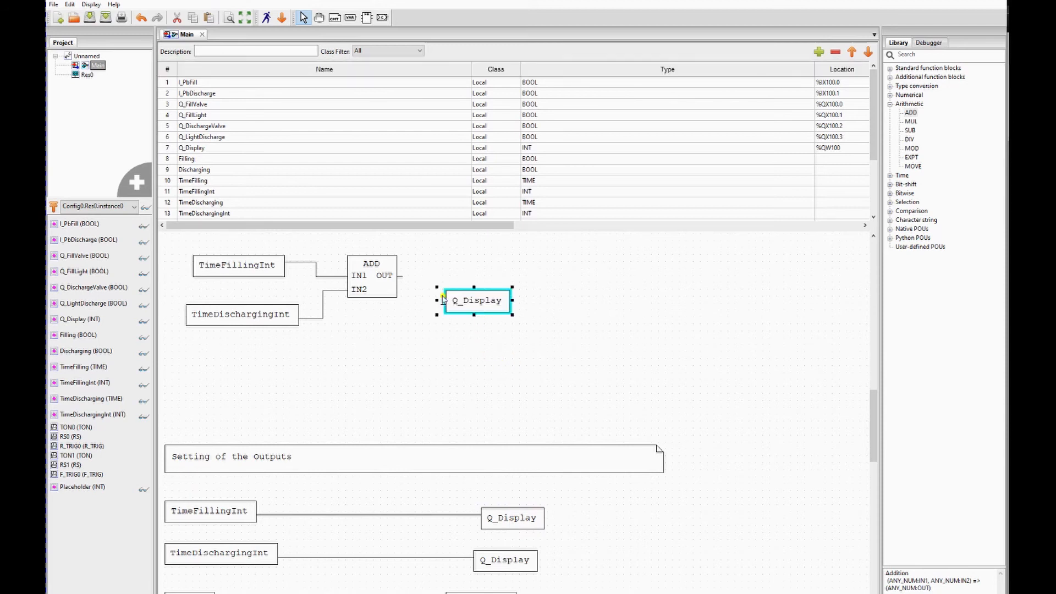
pyautogui.moveTo(476, 300); pyautogui.dragTo(483, 272)
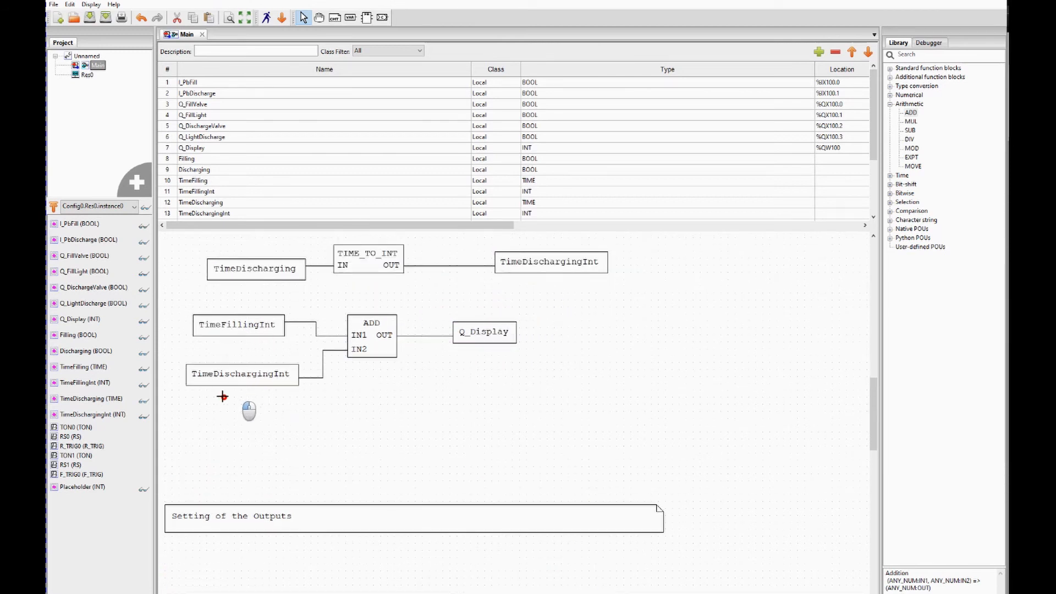
# Step: Move the ADD network under the Setting of the Outputs comment
pyautogui.scroll(-3)
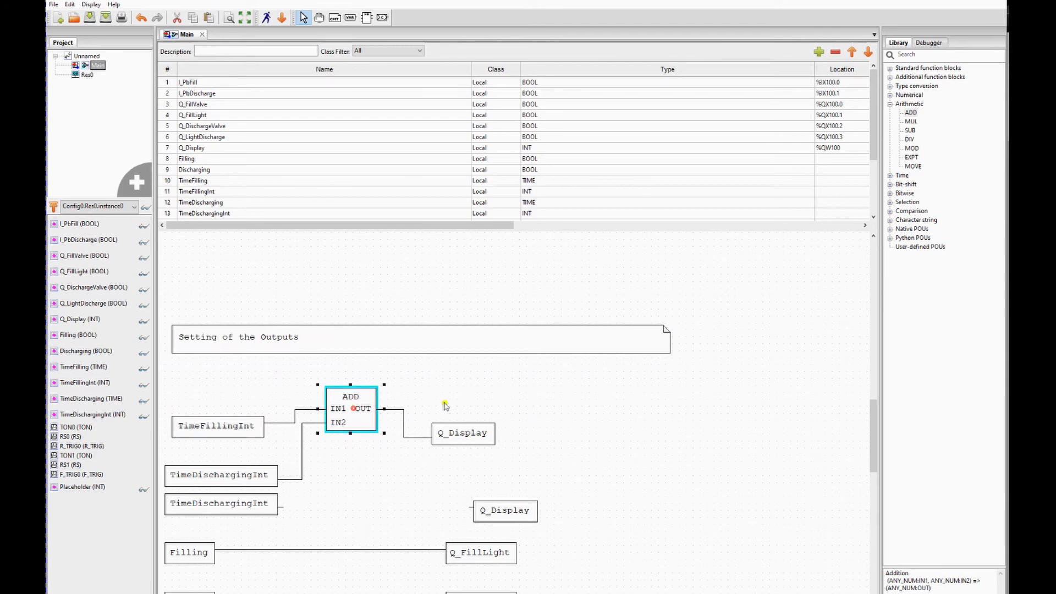
pyautogui.click(350, 408)
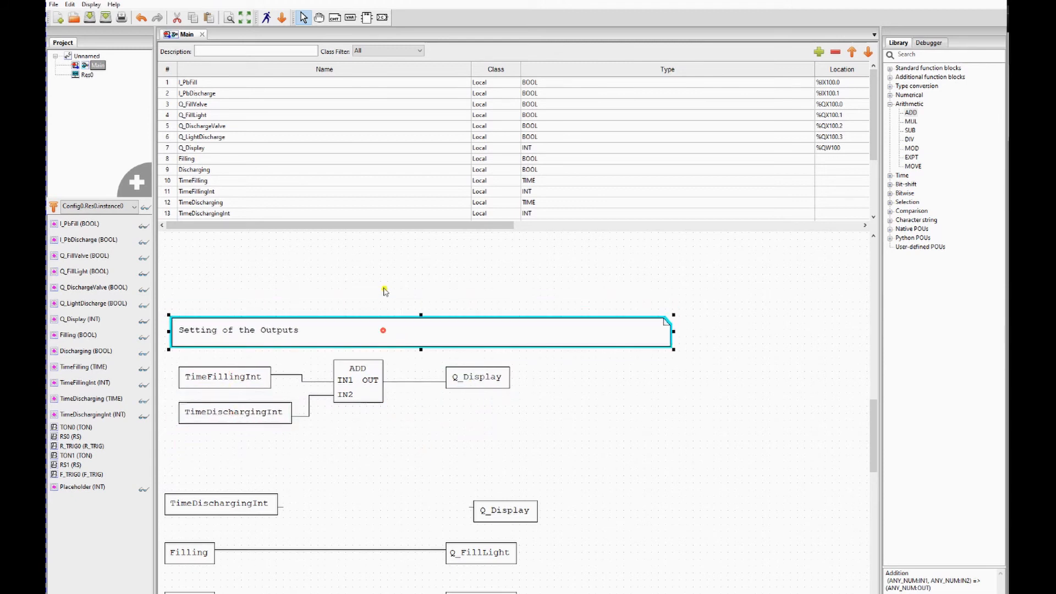
pyautogui.click(505, 510)
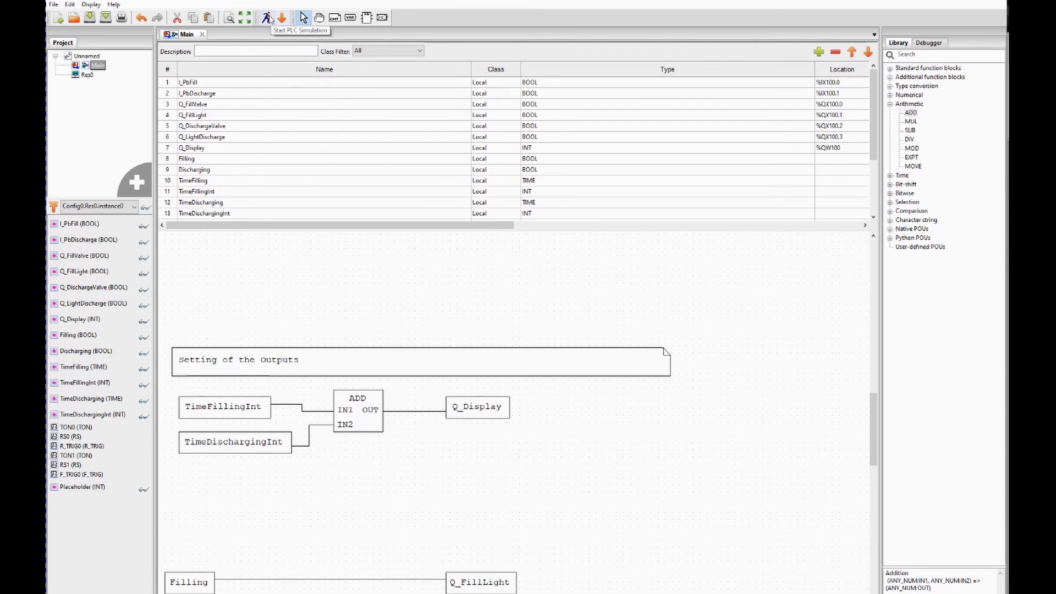
pyautogui.moveTo(859, 406)
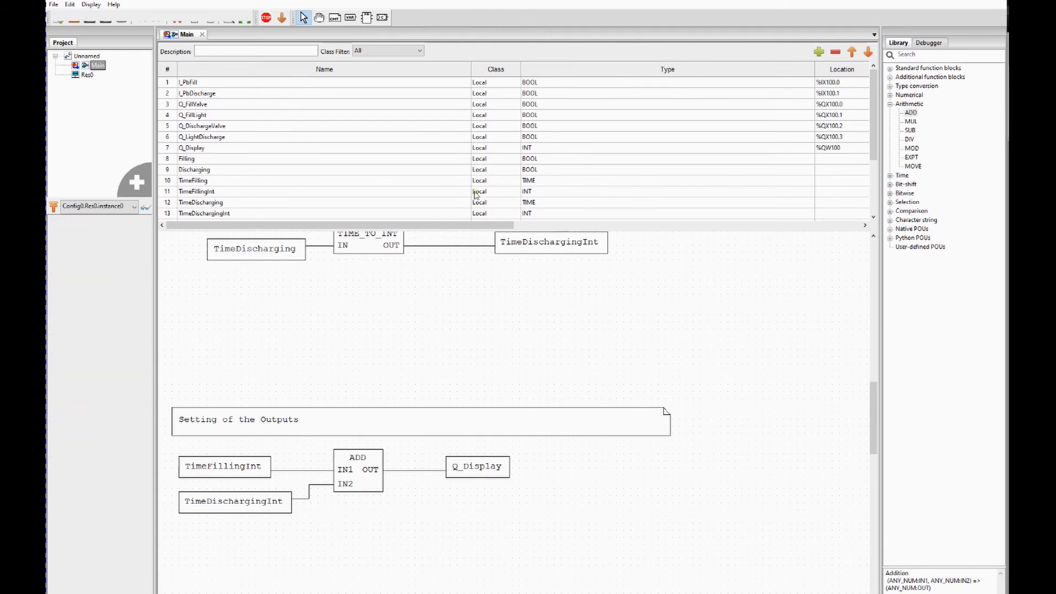
# Step: Open the debug instance during simulation and bring up force options for I_PbFill
pyautogui.click(143, 207)
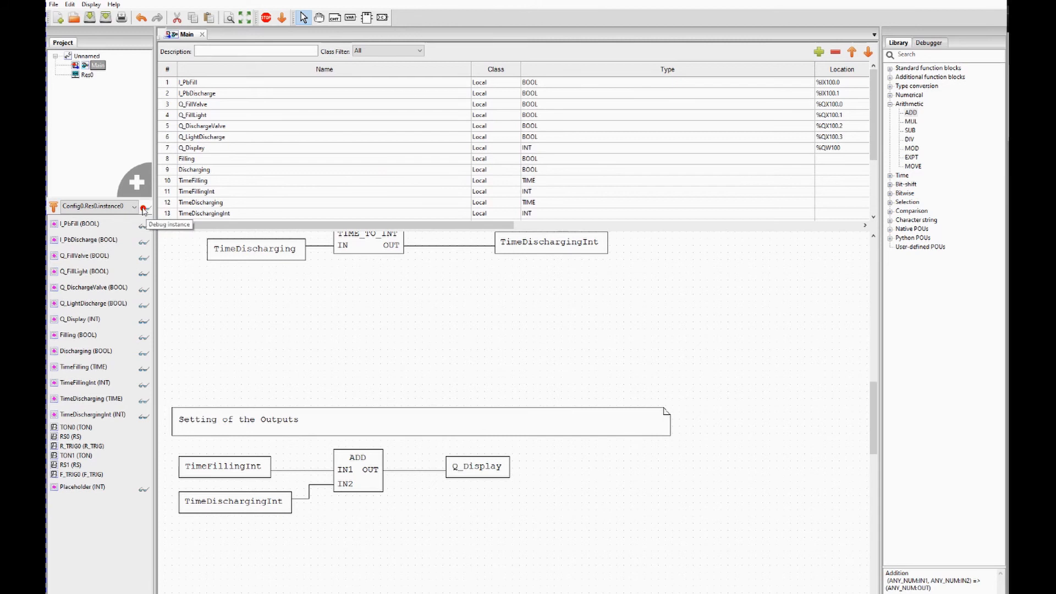
pyautogui.click(143, 207)
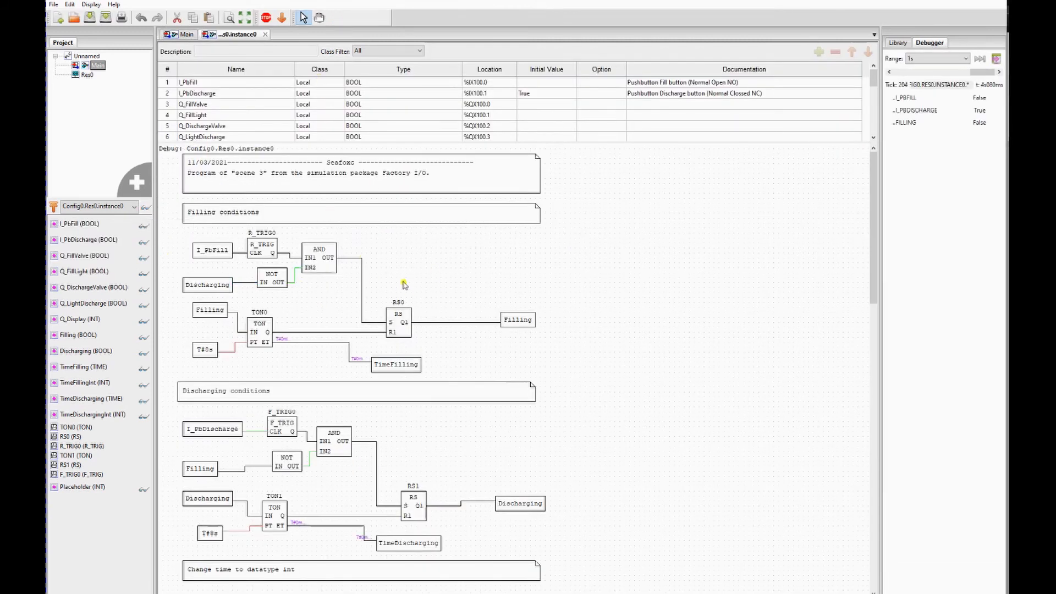
pyautogui.scroll(-3)
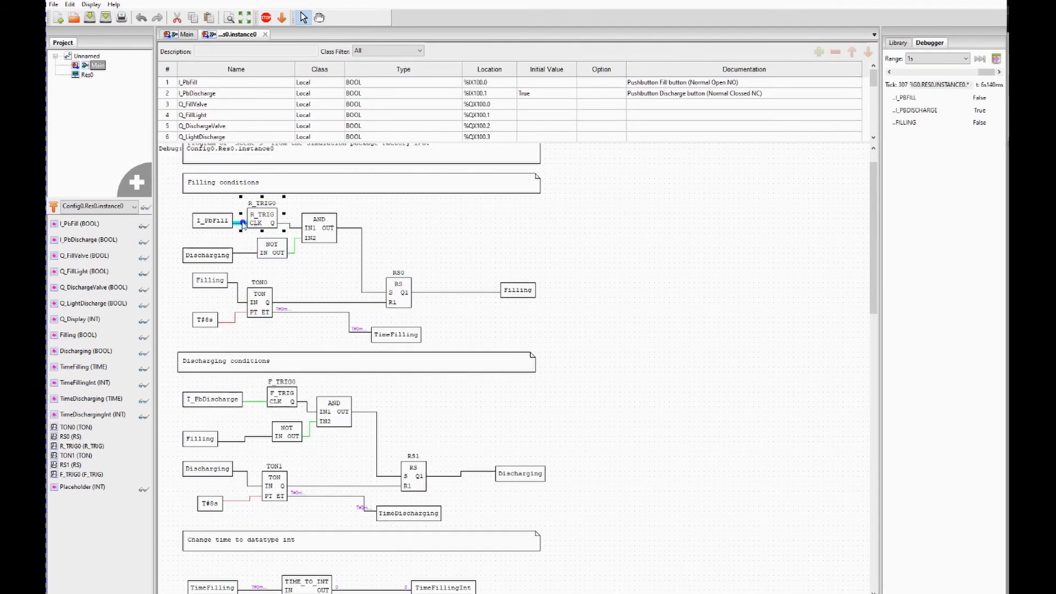
pyautogui.rightClick(244, 223)
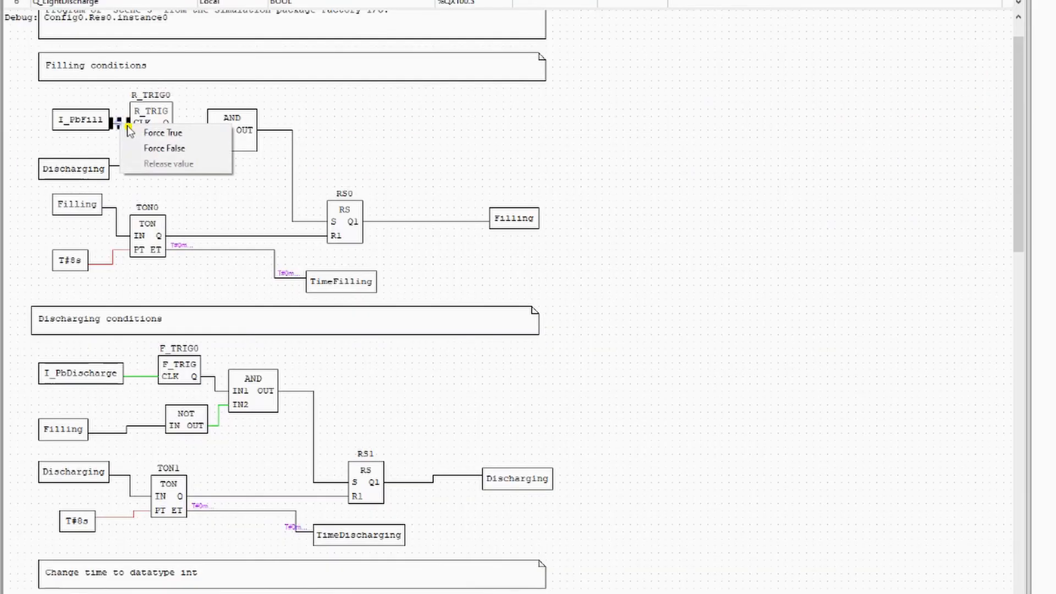
# Step: Watch the timer and Q_Display values down the diagram before stopping the simulation
pyautogui.scroll(-3)
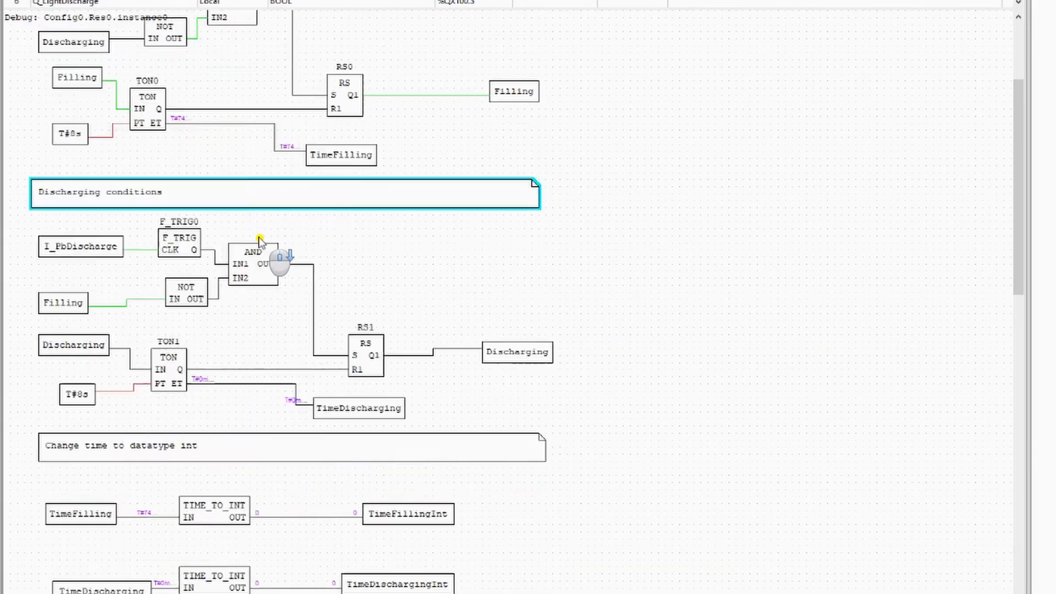
pyautogui.scroll(-3)
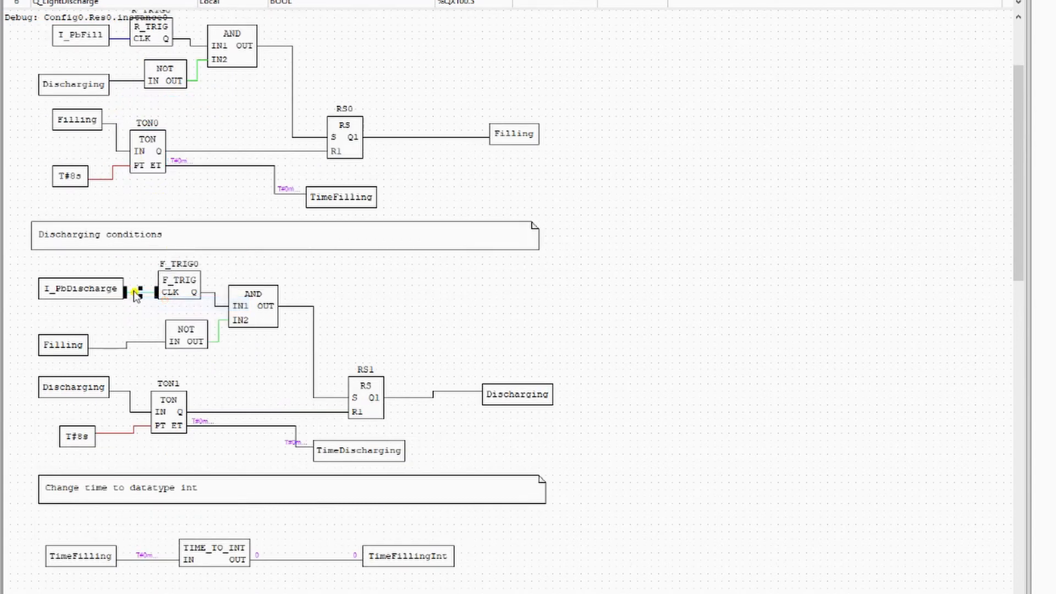
pyautogui.scroll(-3)
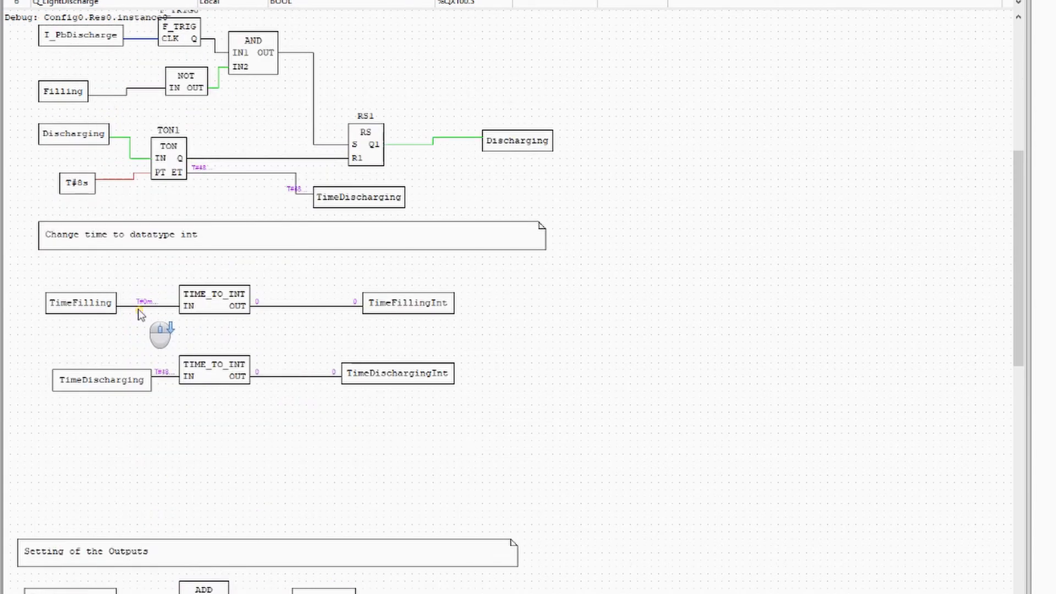
pyautogui.scroll(-3)
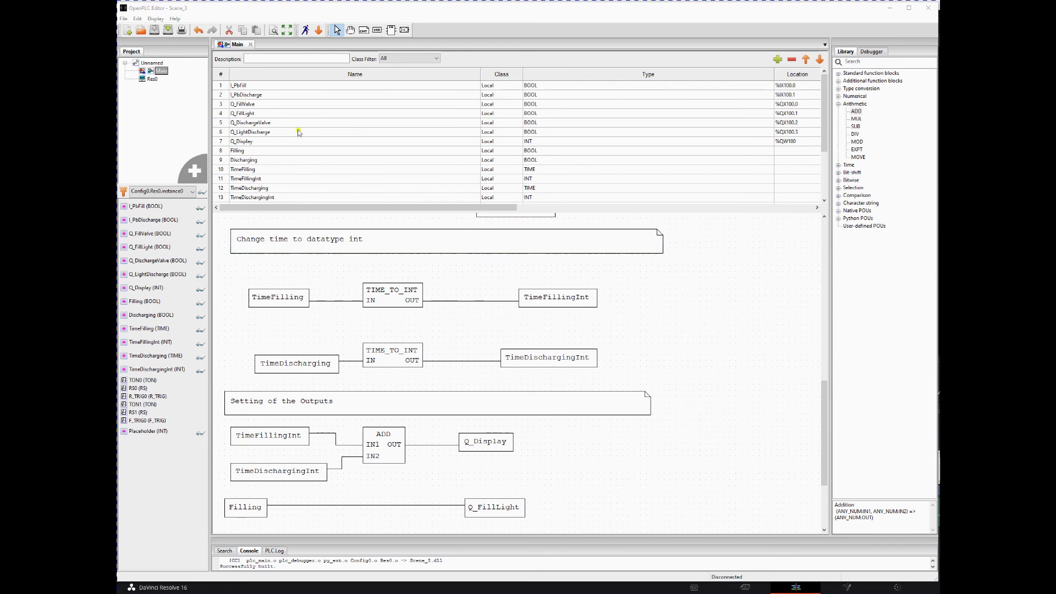
# Step: Save the program as Scene3_part_2.st in the Scene_3 folder, replacing the existing file
pyautogui.click(317, 29)
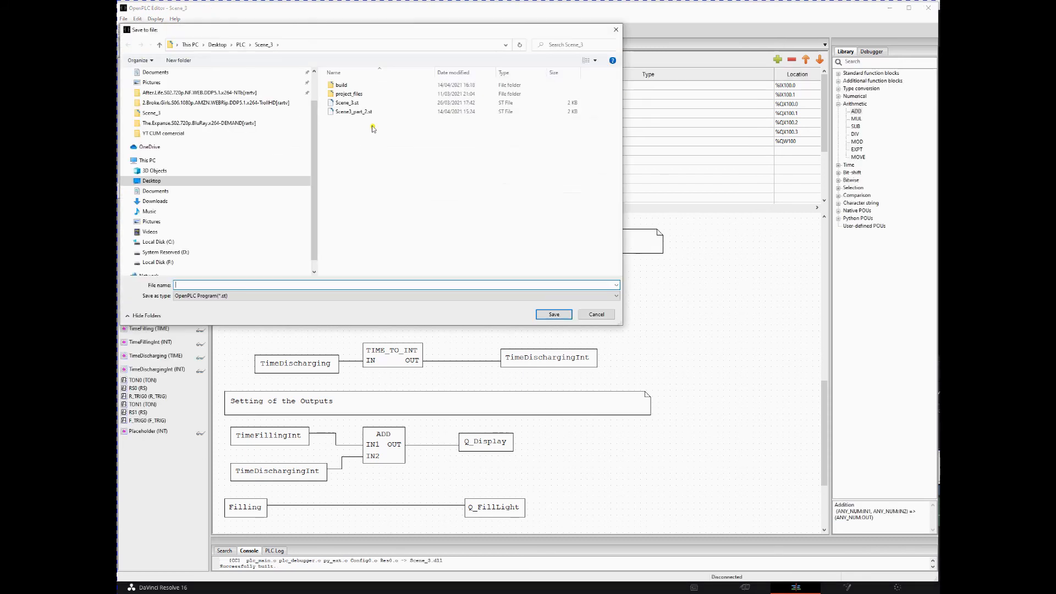
pyautogui.click(353, 111)
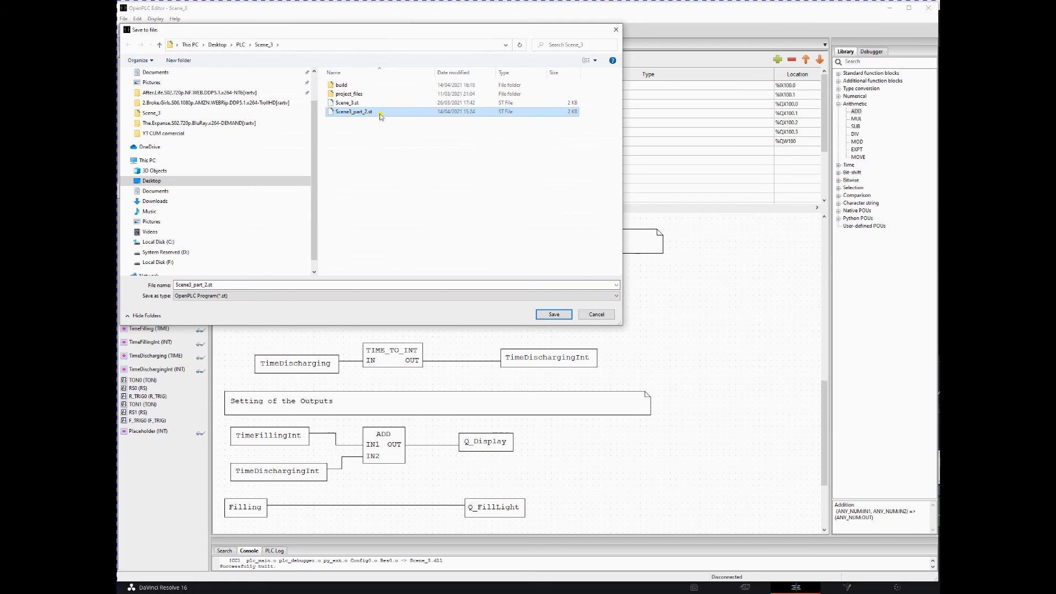
pyautogui.click(553, 313)
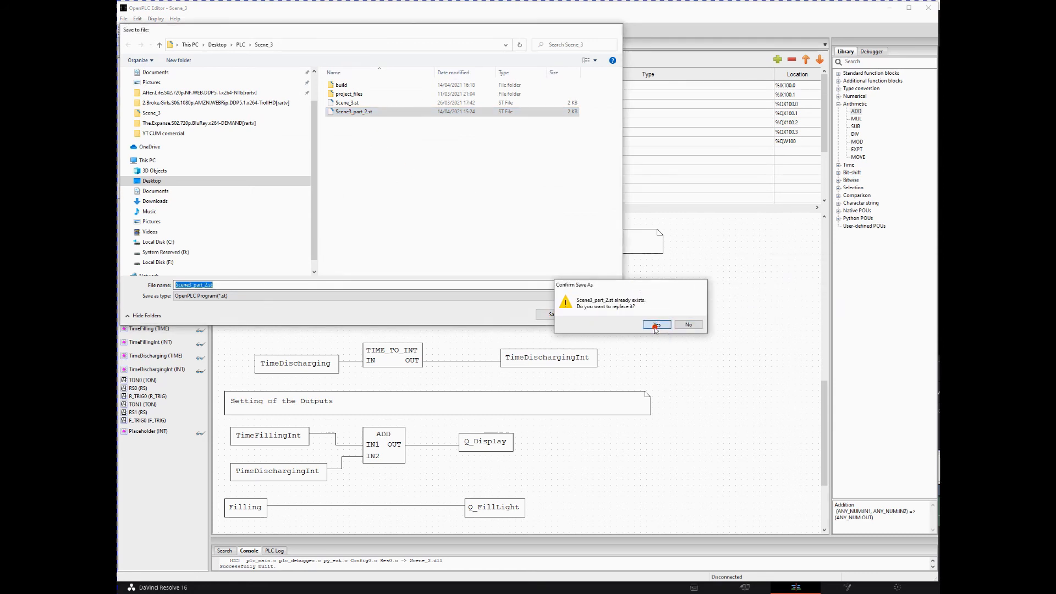
pyautogui.click(654, 323)
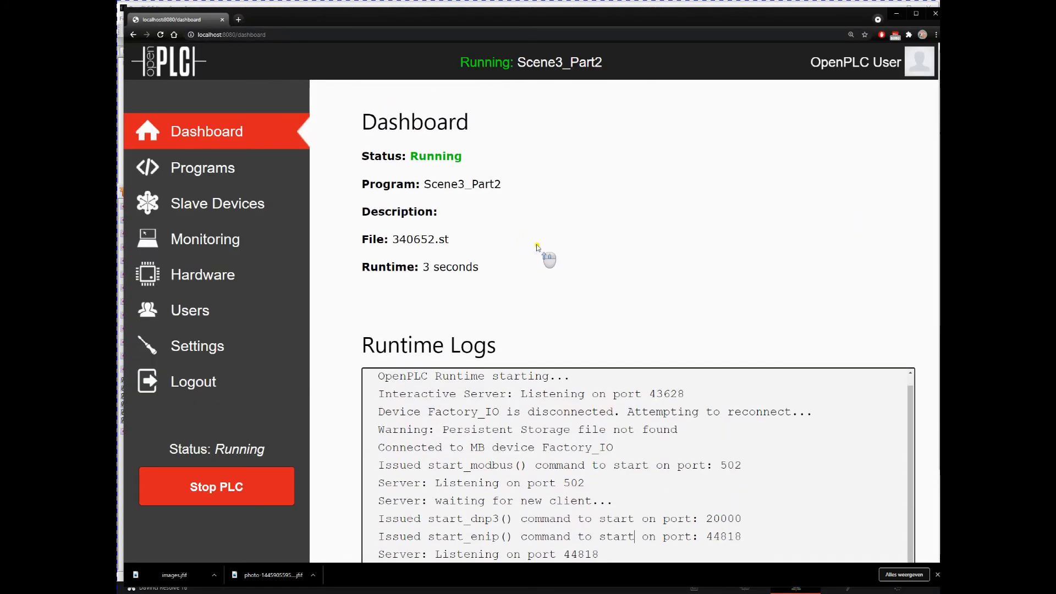
# Step: From the Programs list, begin updating the Scene3_Part2 program entry
pyautogui.click(202, 167)
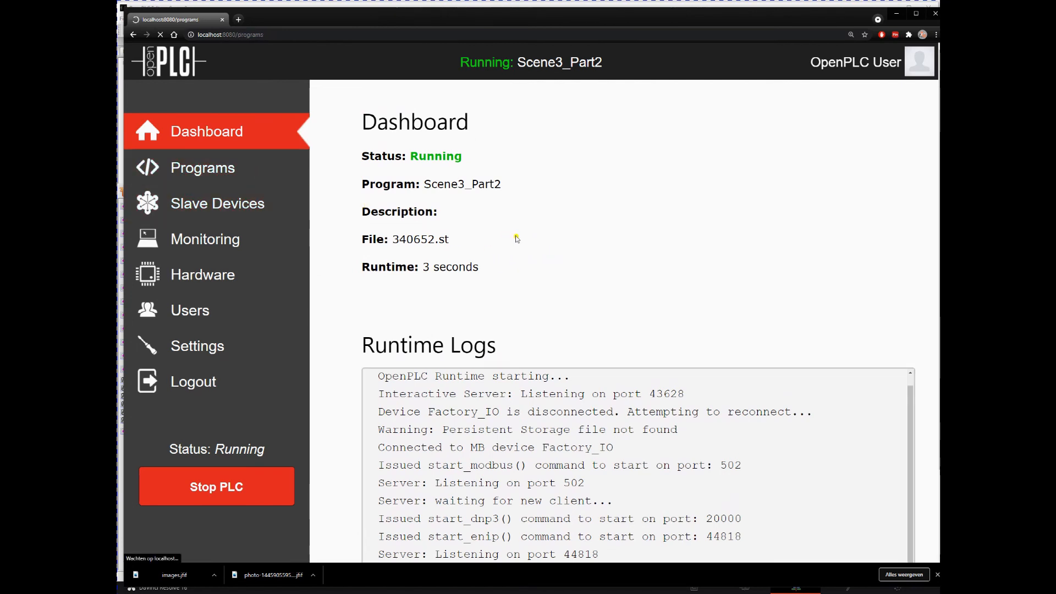
pyautogui.click(202, 167)
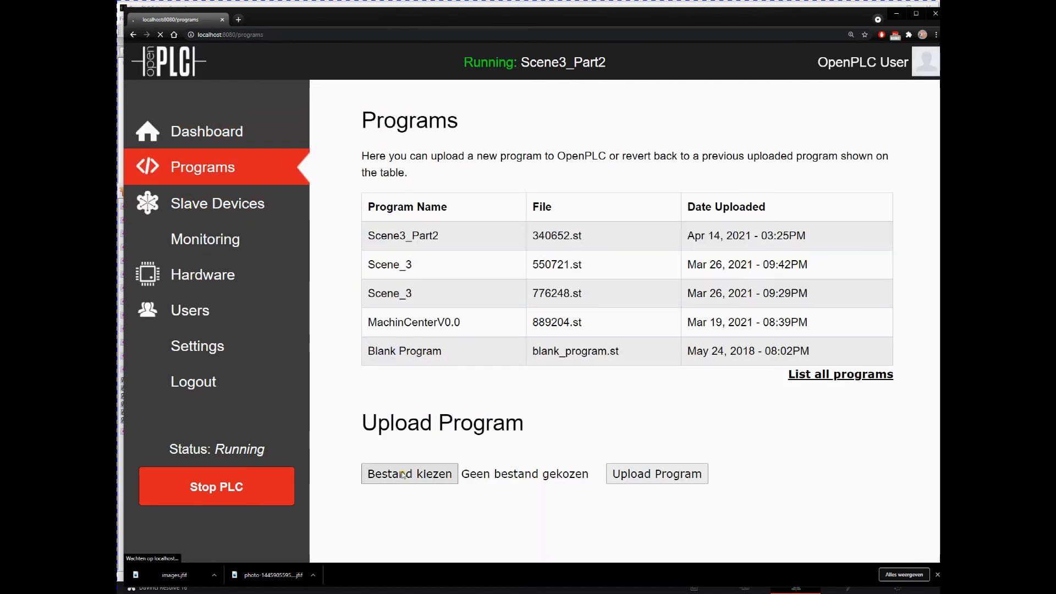
pyautogui.click(403, 236)
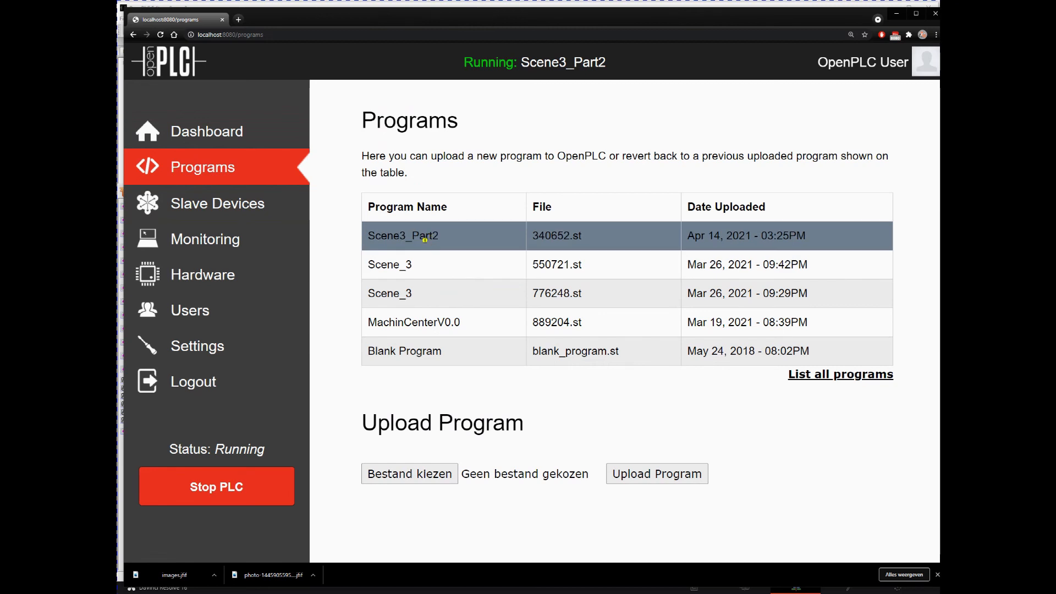
pyautogui.click(402, 235)
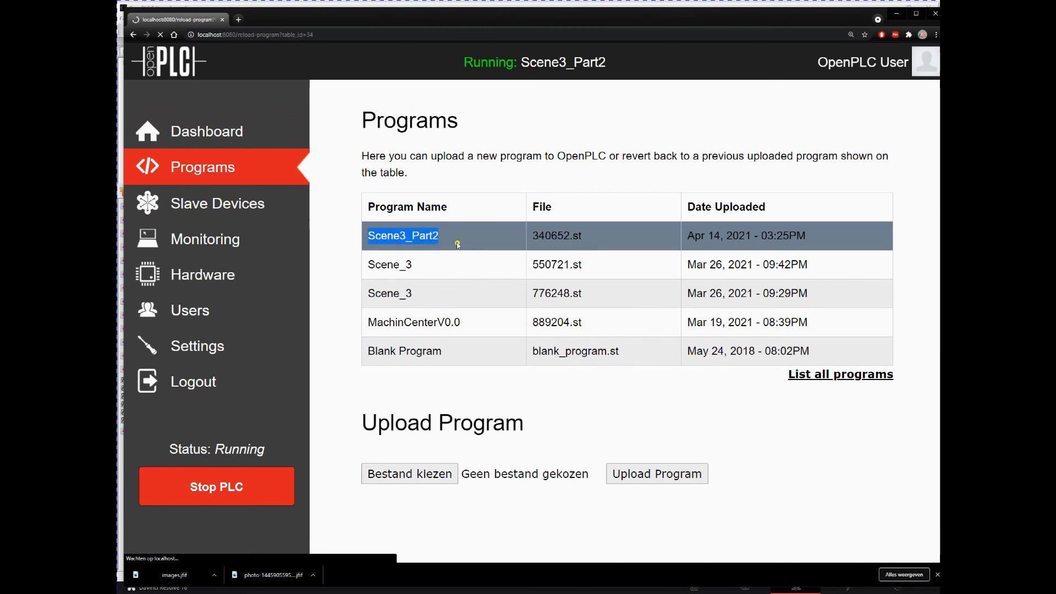
pyautogui.click(402, 236)
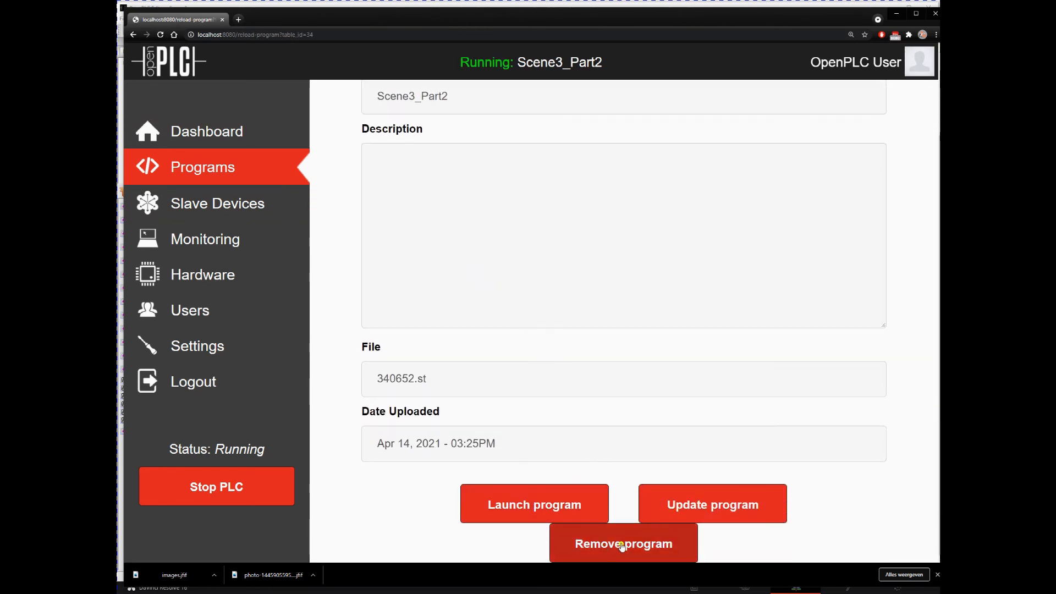
pyautogui.click(711, 504)
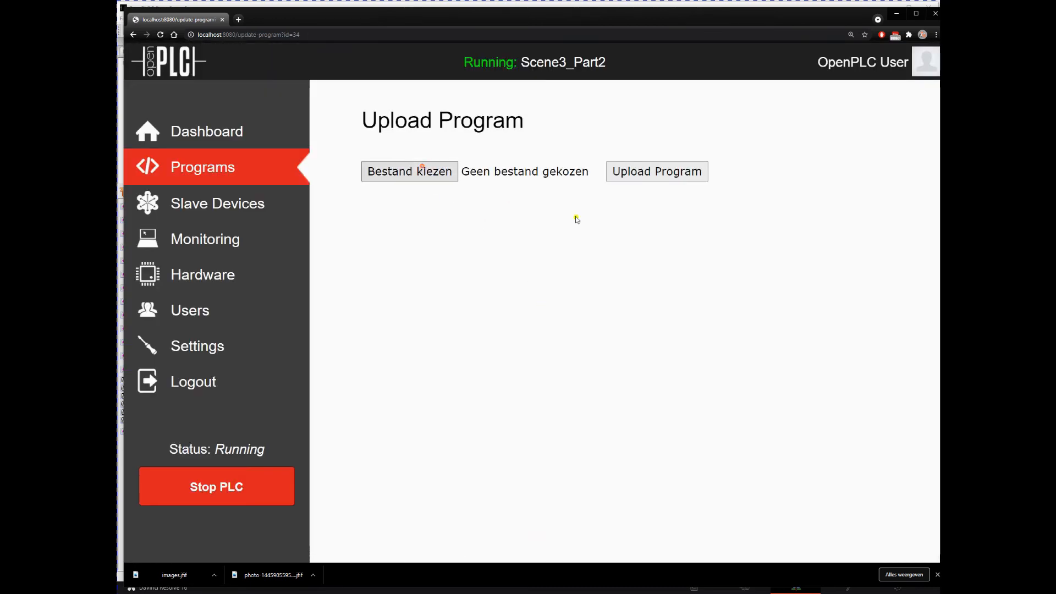
# Step: Choose Scene3_part_2.st as the new file and submit the upload
pyautogui.click(409, 171)
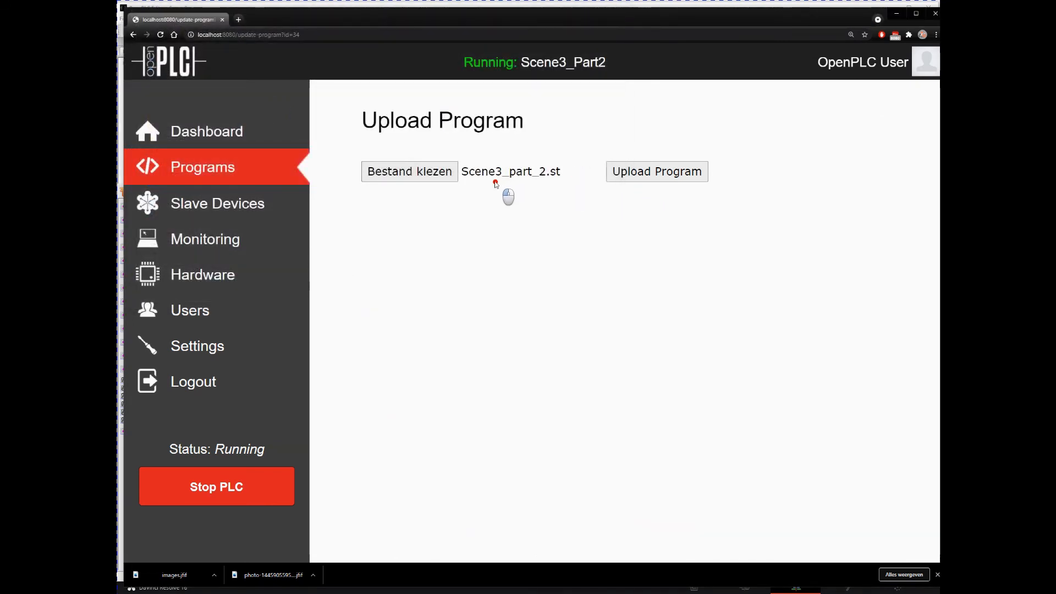
pyautogui.click(655, 172)
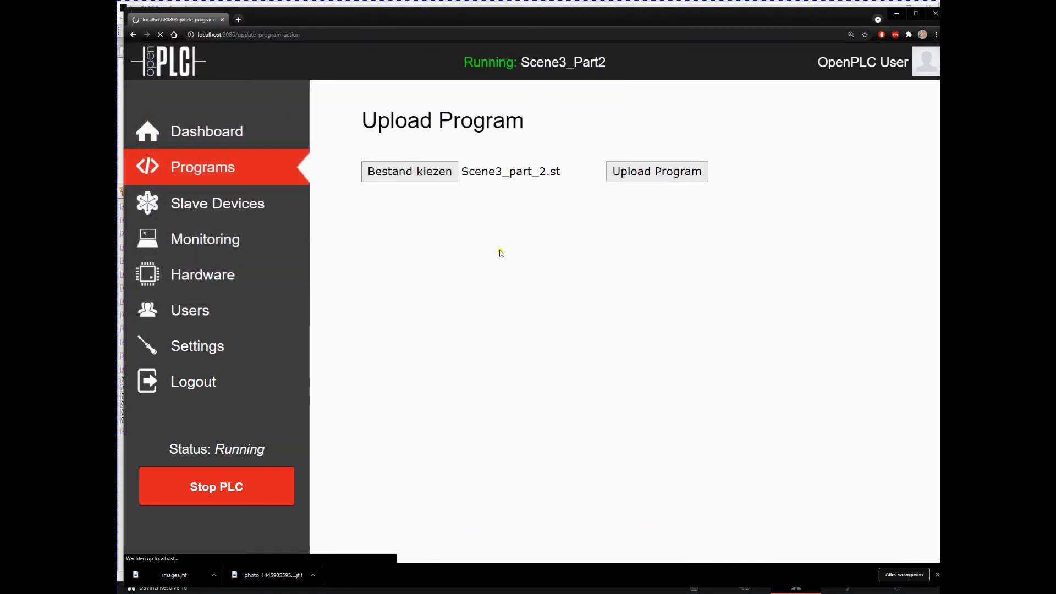
# Step: After Scene3_Part2 compiles, return to the dashboard and start the PLC
pyautogui.click(655, 172)
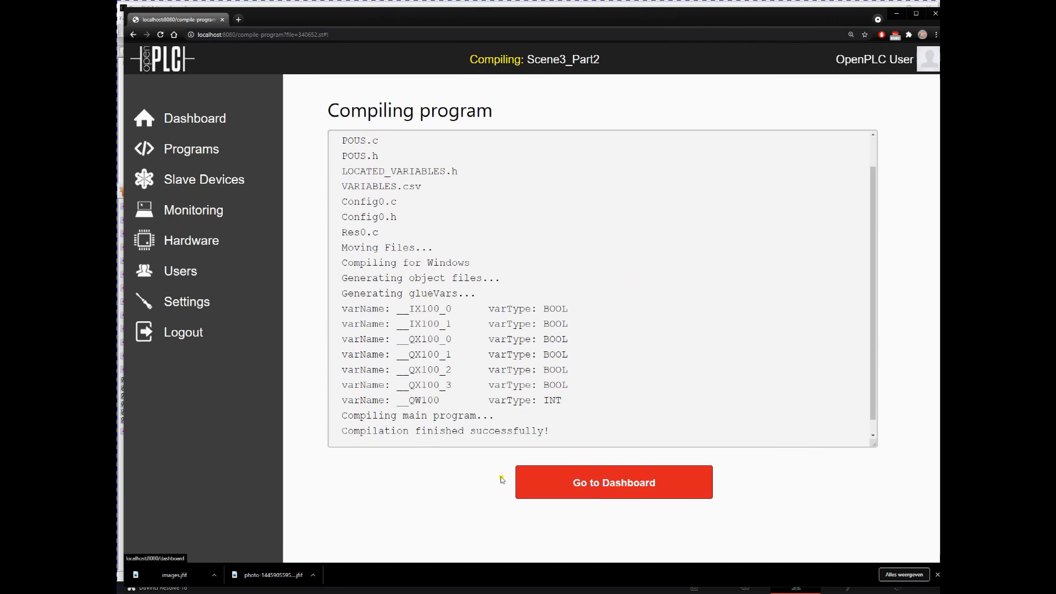
pyautogui.click(613, 481)
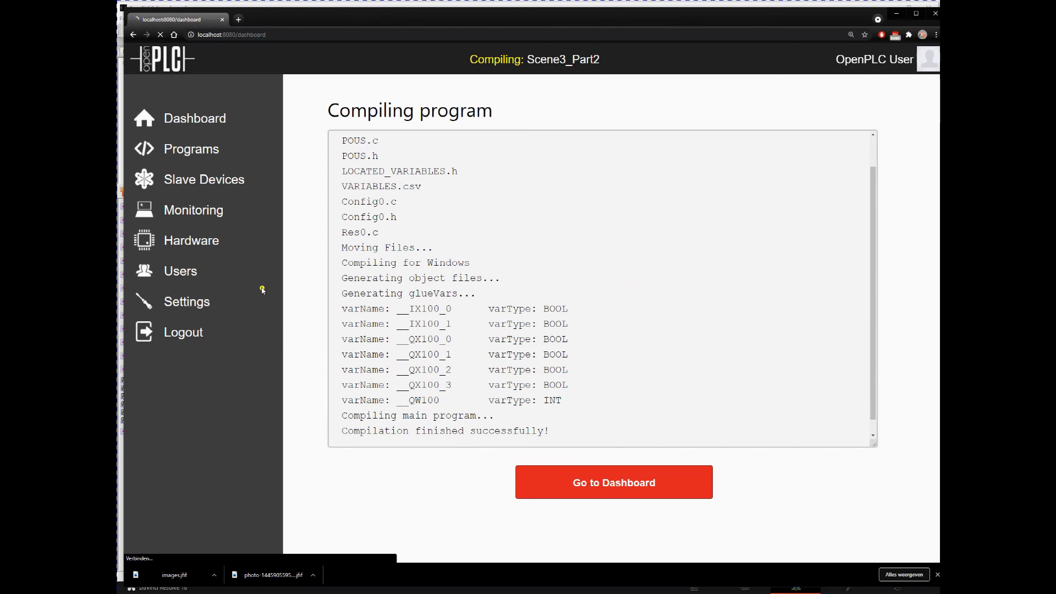
pyautogui.click(612, 482)
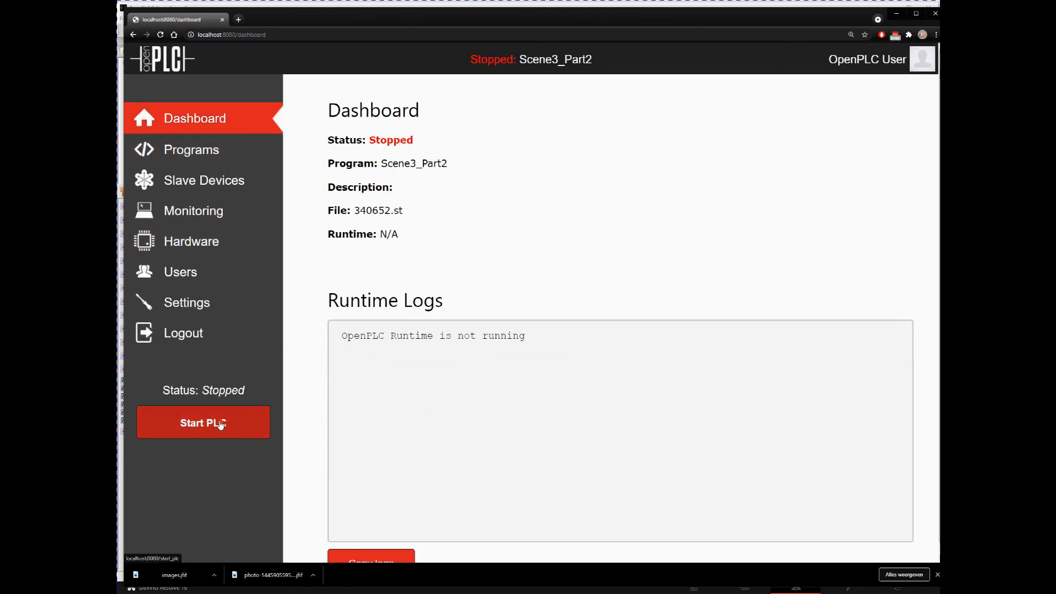
pyautogui.click(202, 422)
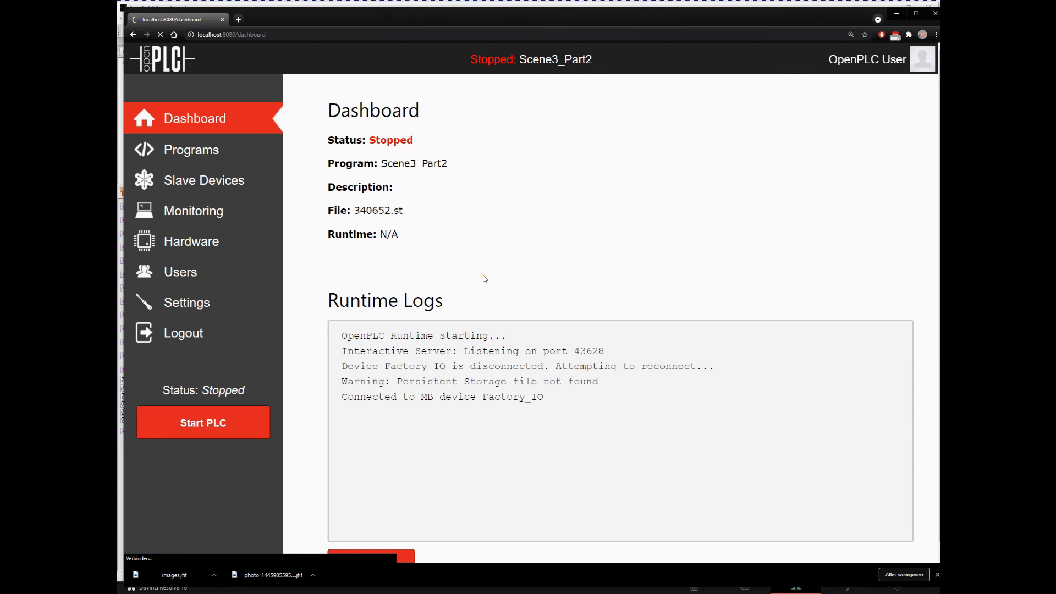